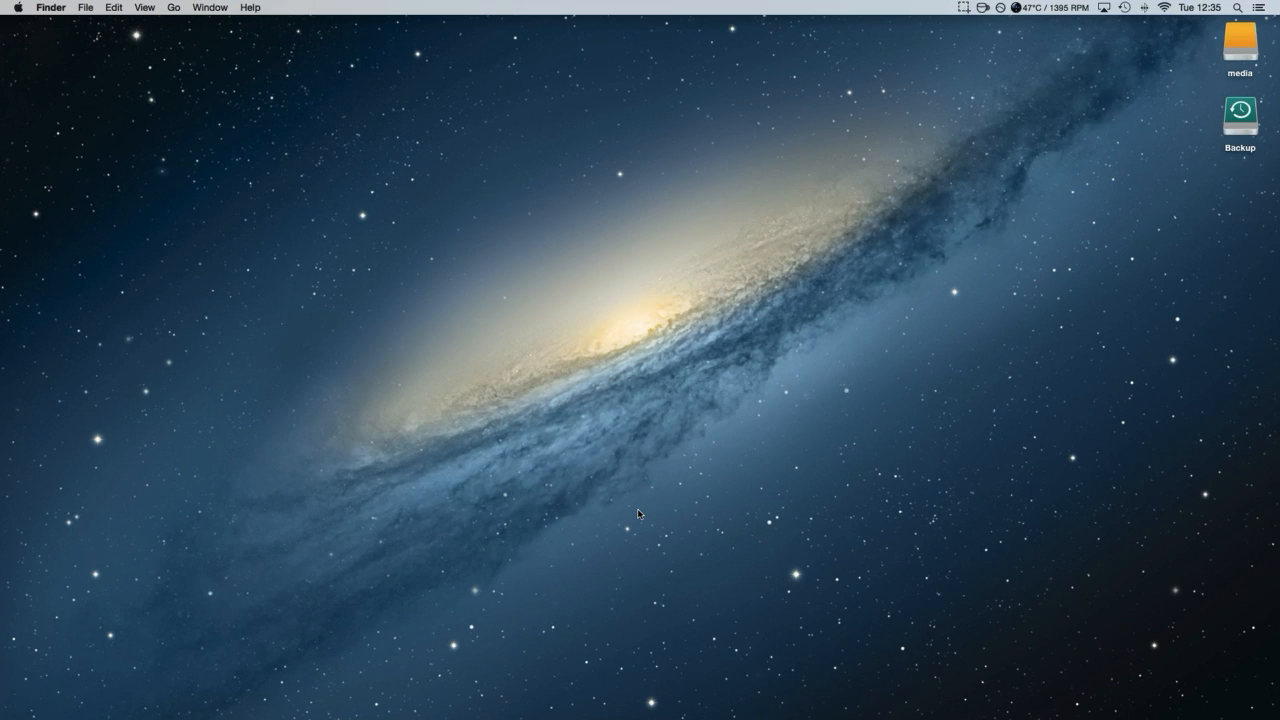
mouse_move(198, 692)
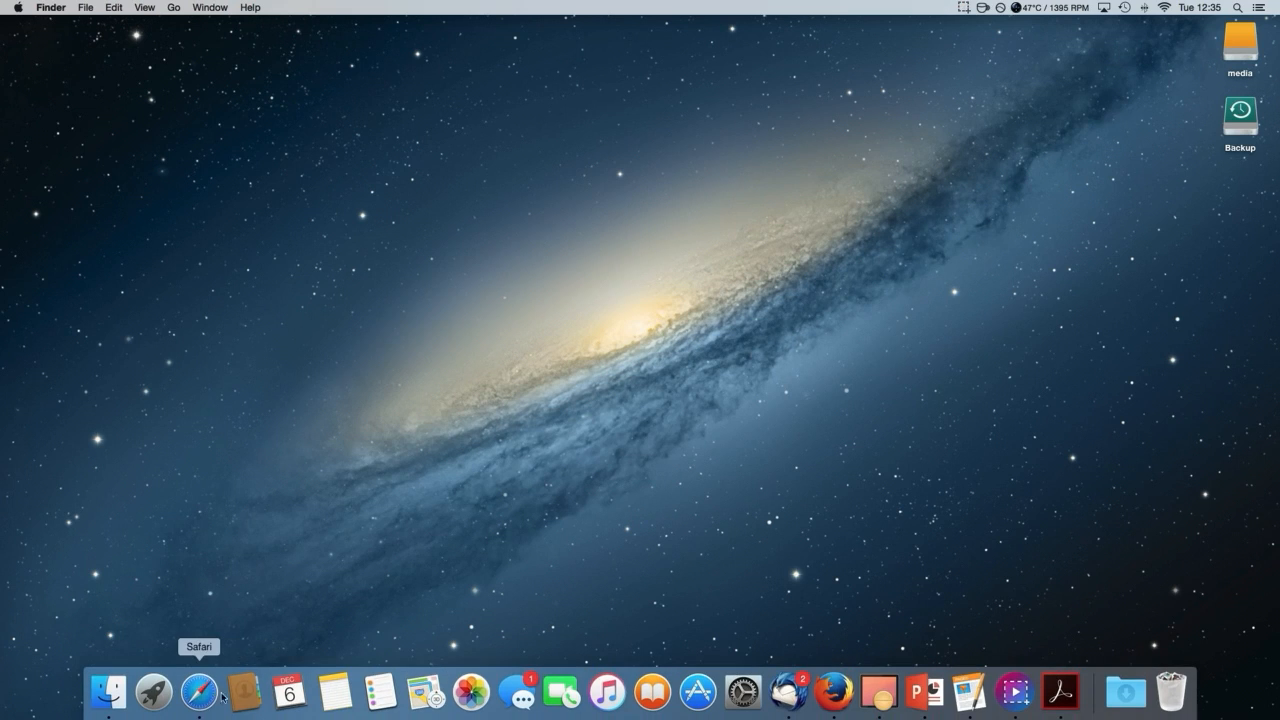
Launch Safari and go to the suggested virtualbox.org homepage
left_click(196, 692)
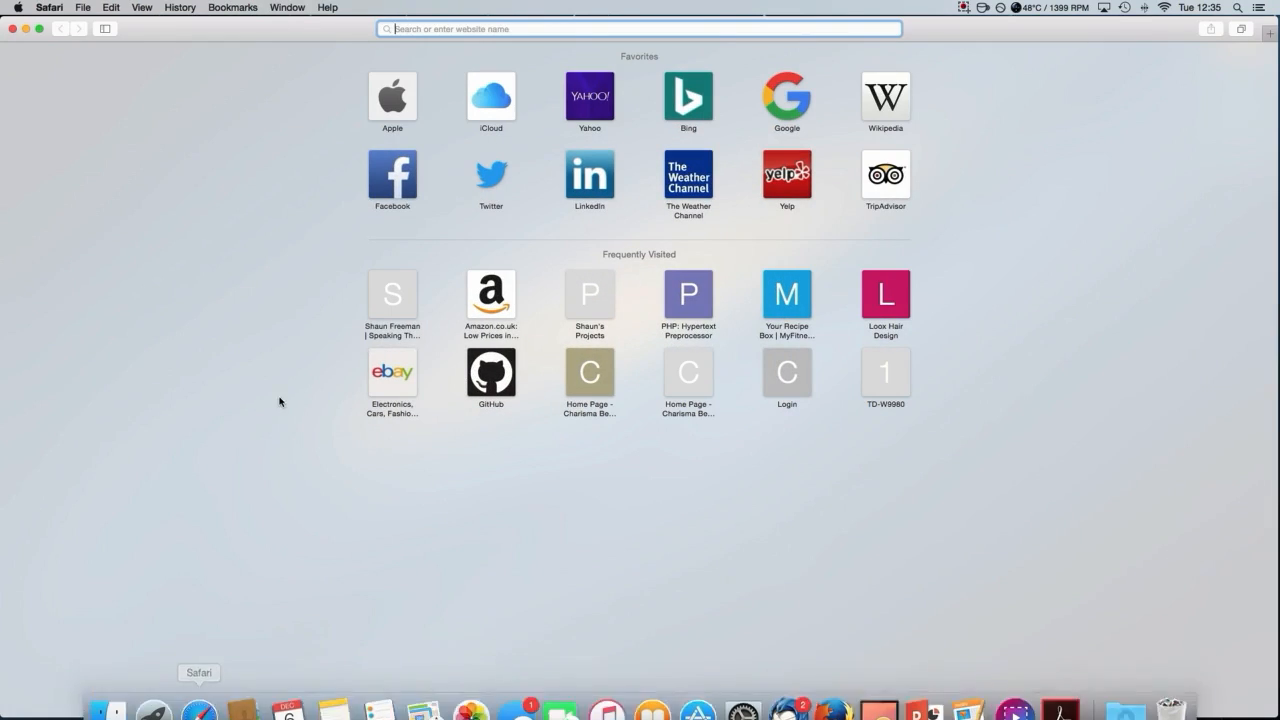
mouse_move(376, 268)
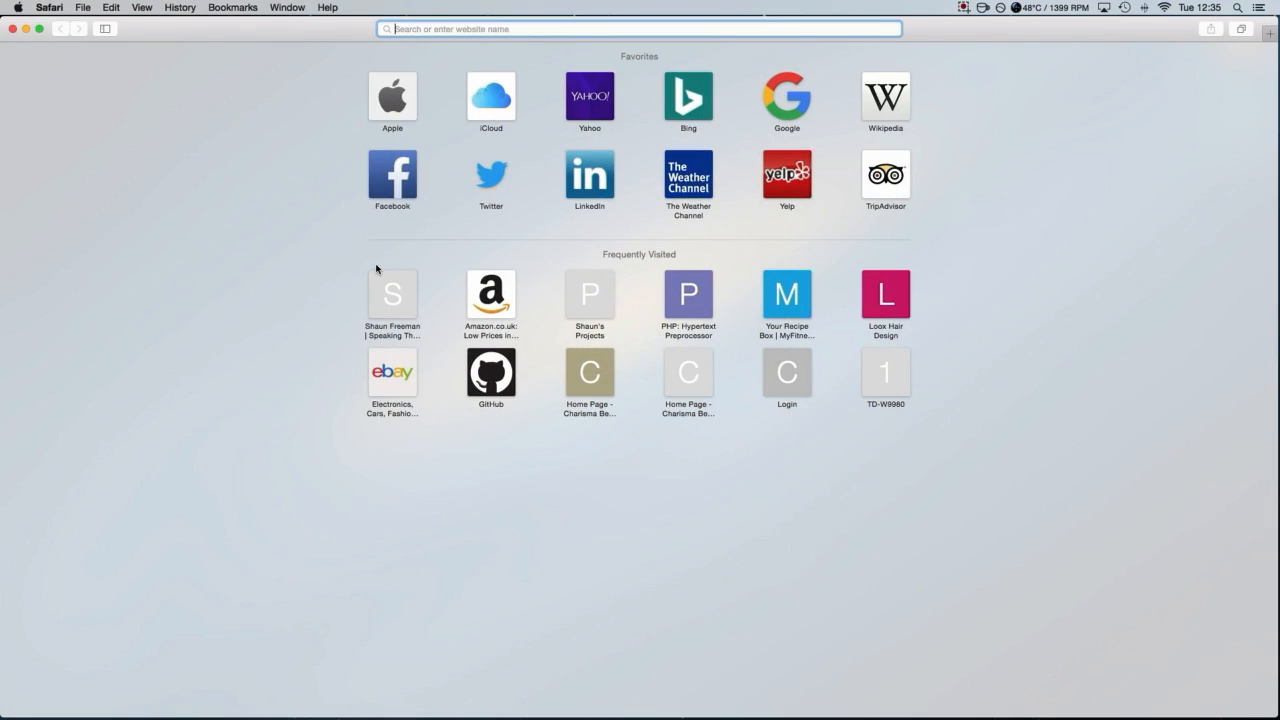
type("virtual reality")
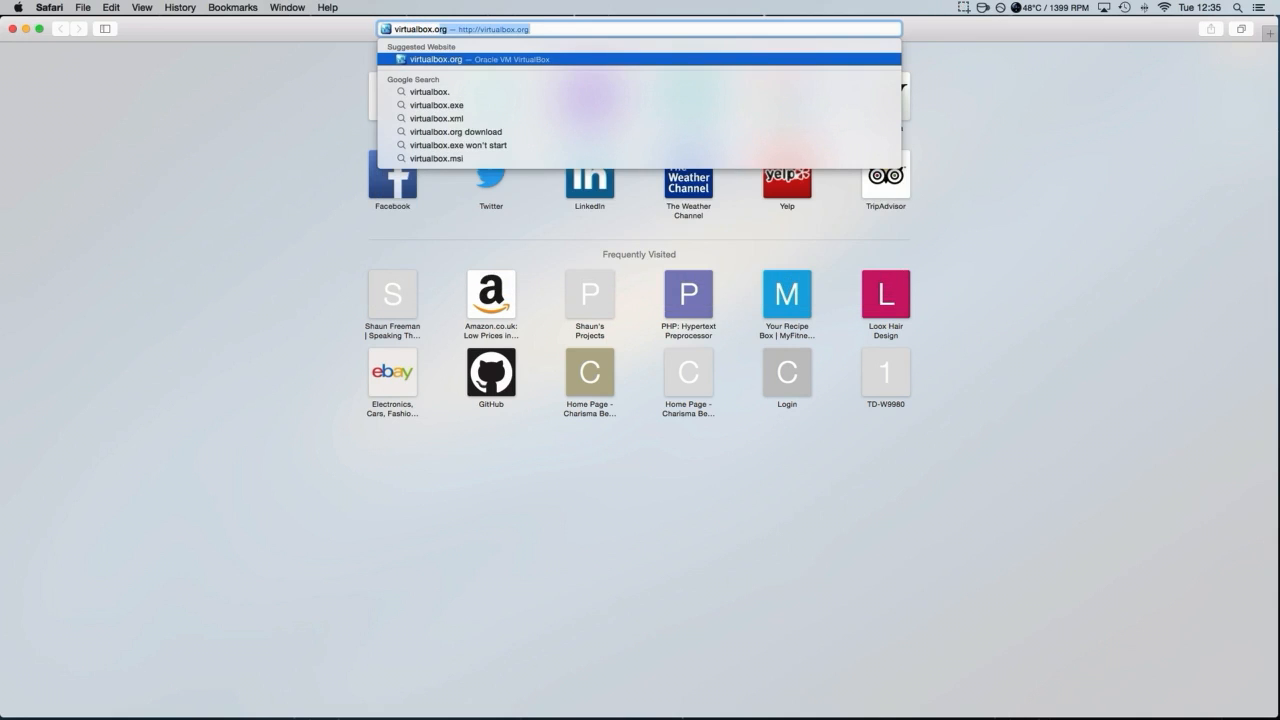
key("Return")
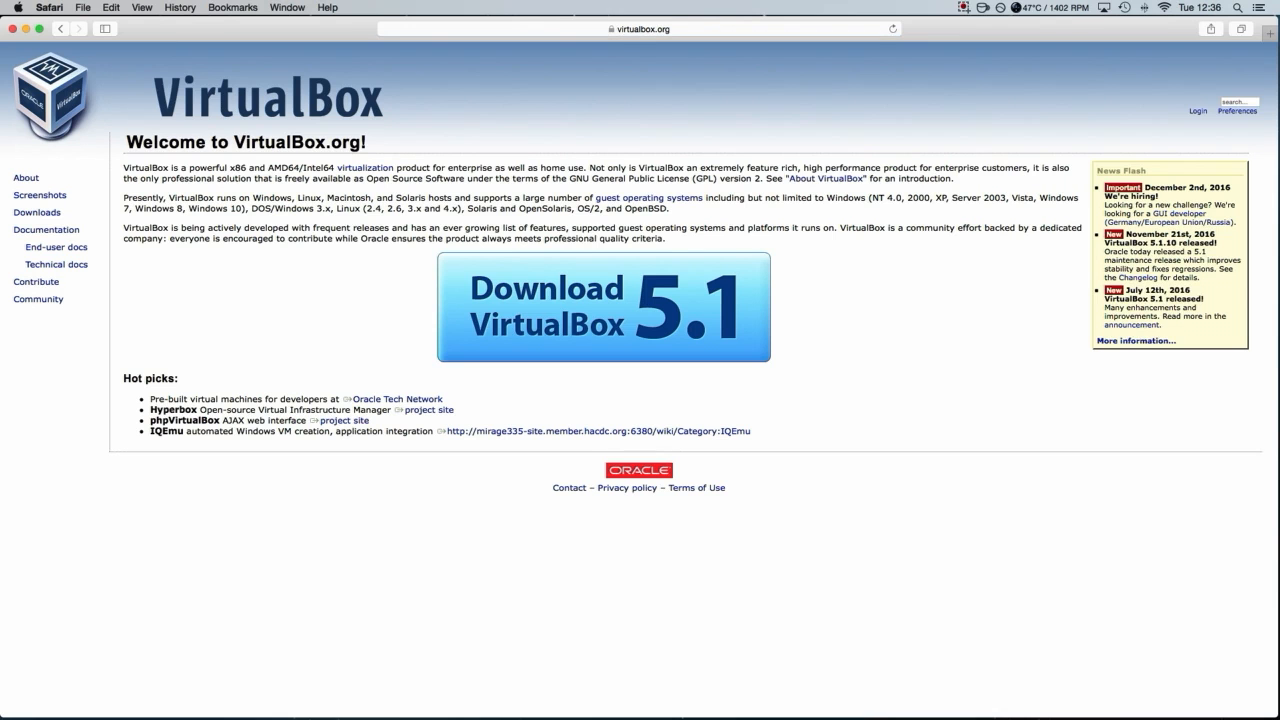
mouse_move(452, 336)
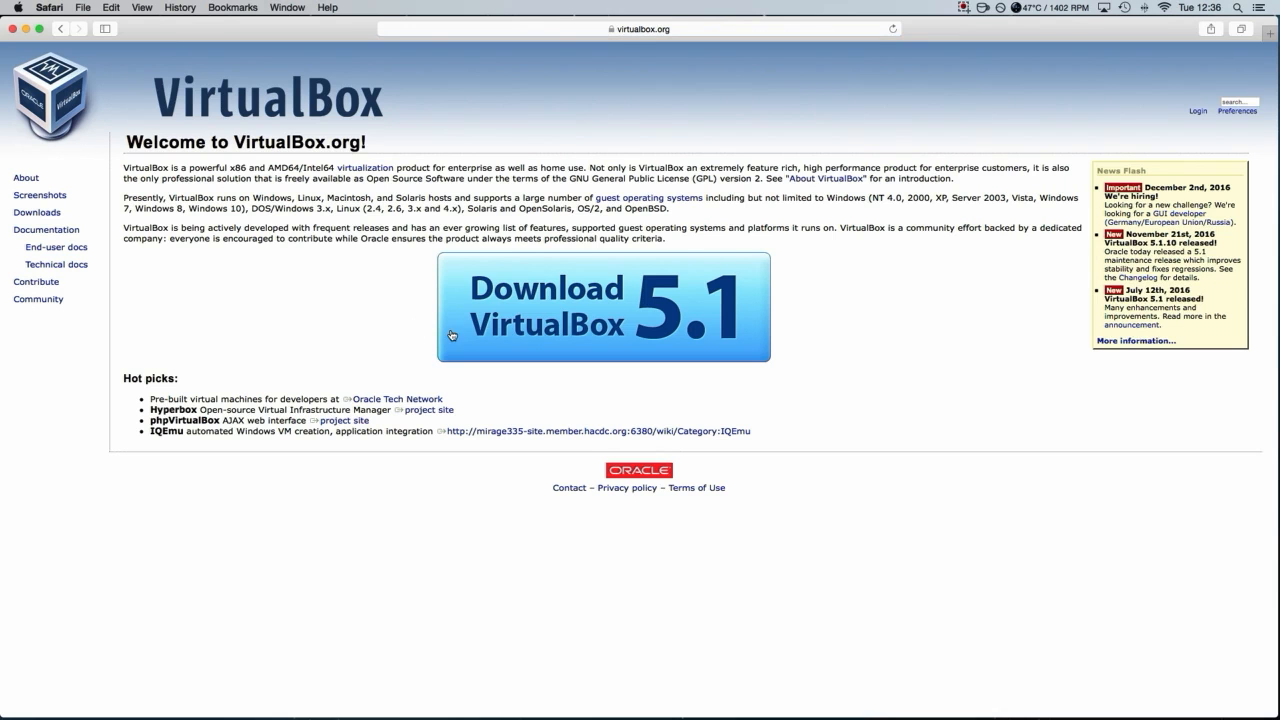
Download the VirtualBox 5.1.10 package for OS X hosts and add a blank tab
left_click(604, 308)
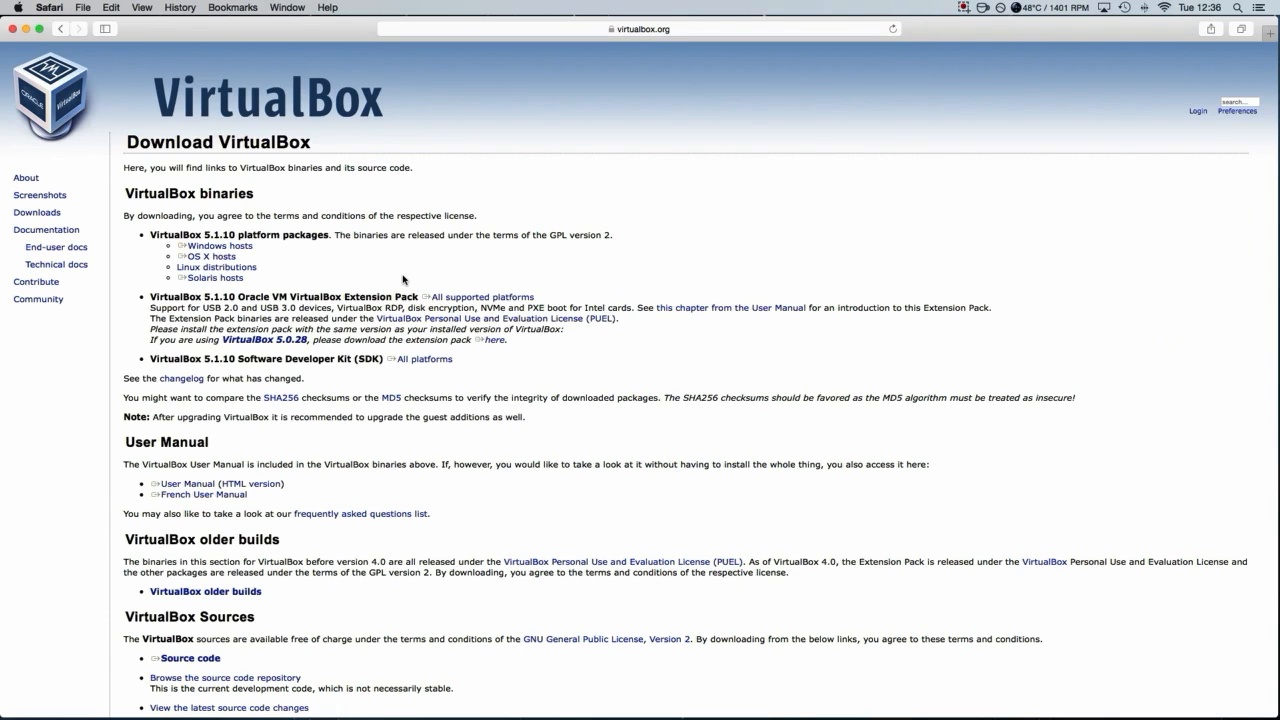
mouse_move(310, 282)
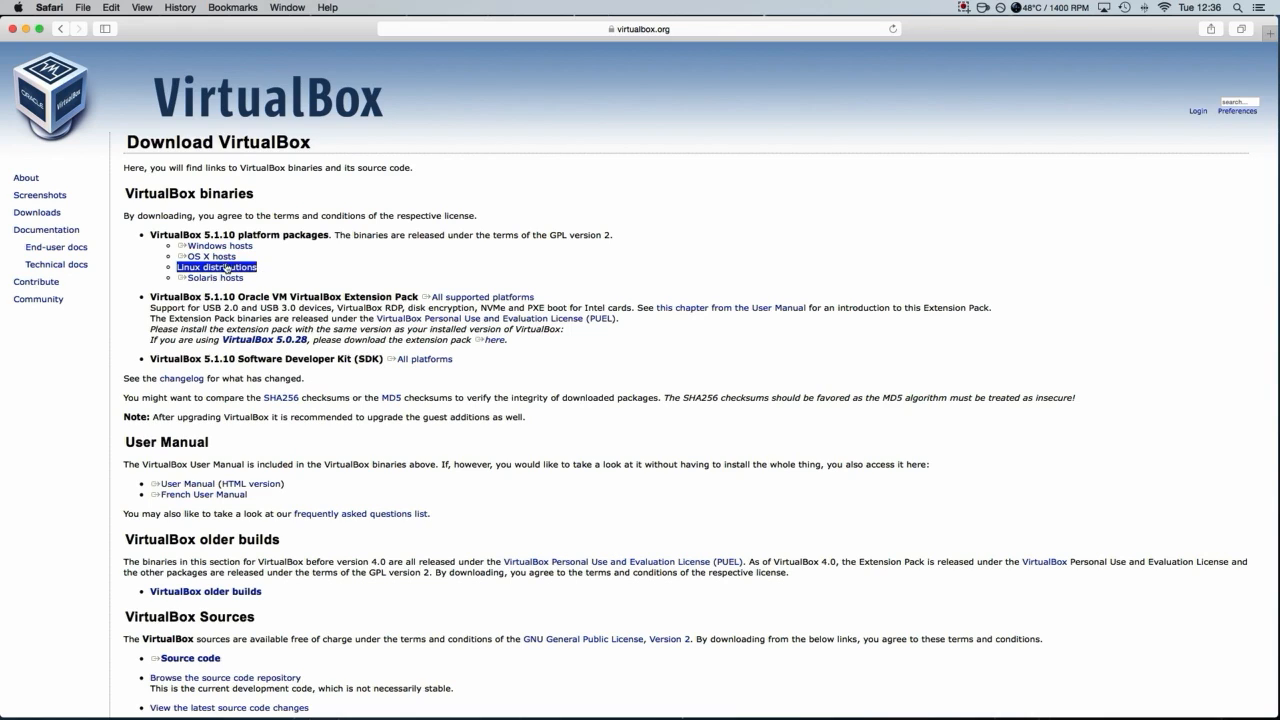
left_click(212, 256)
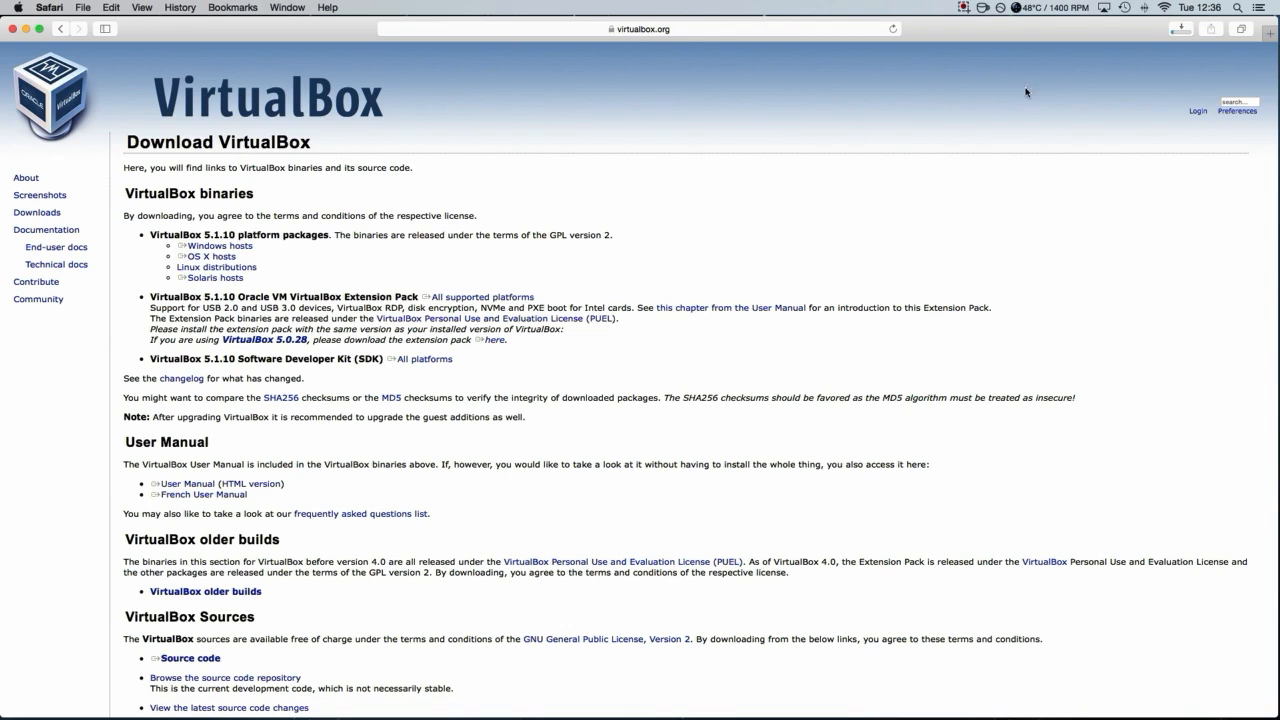
left_click(1272, 28)
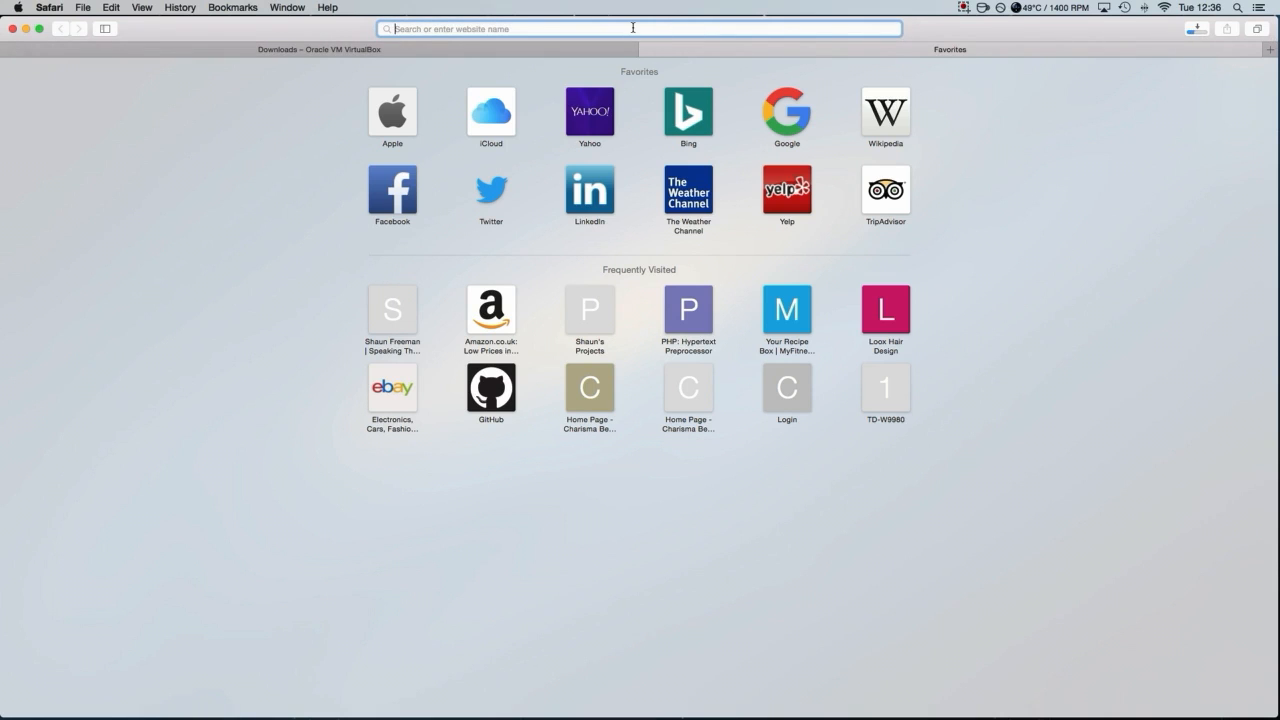
From ubuntu.com's Server overview, start the Ubuntu Server 16.04.1 LTS download
type("ubuntu.com")
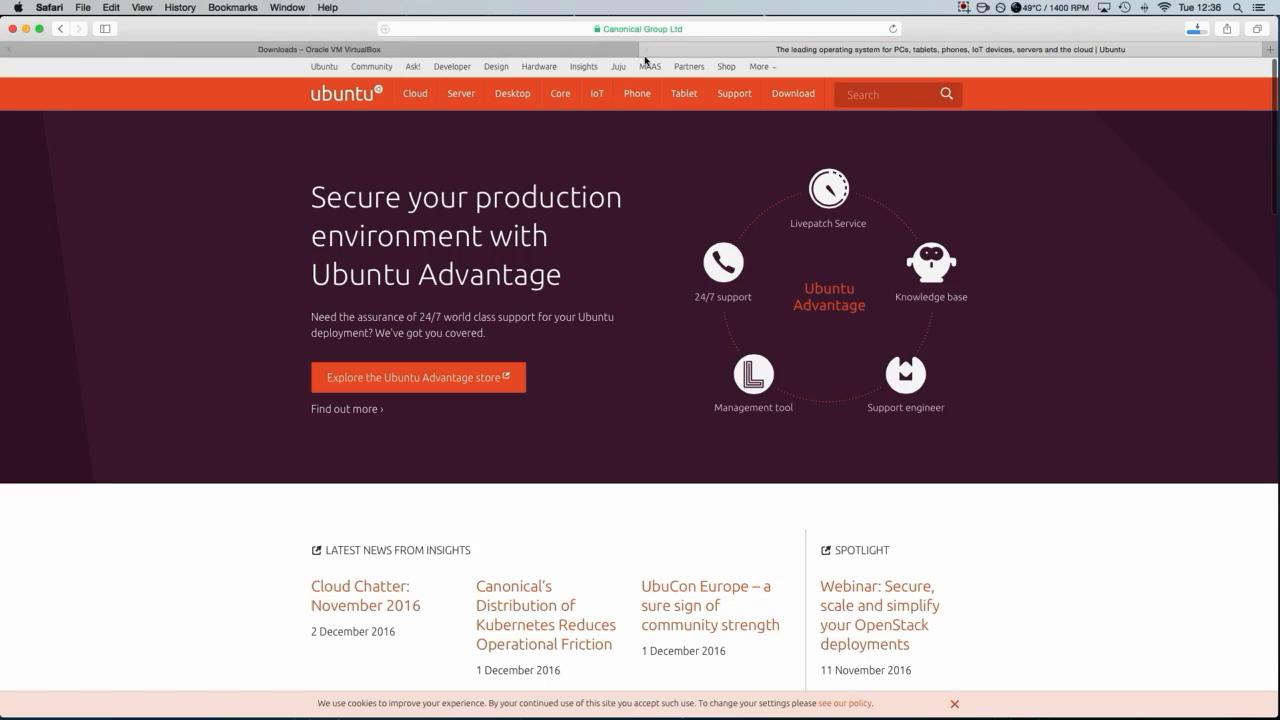
mouse_move(332, 104)
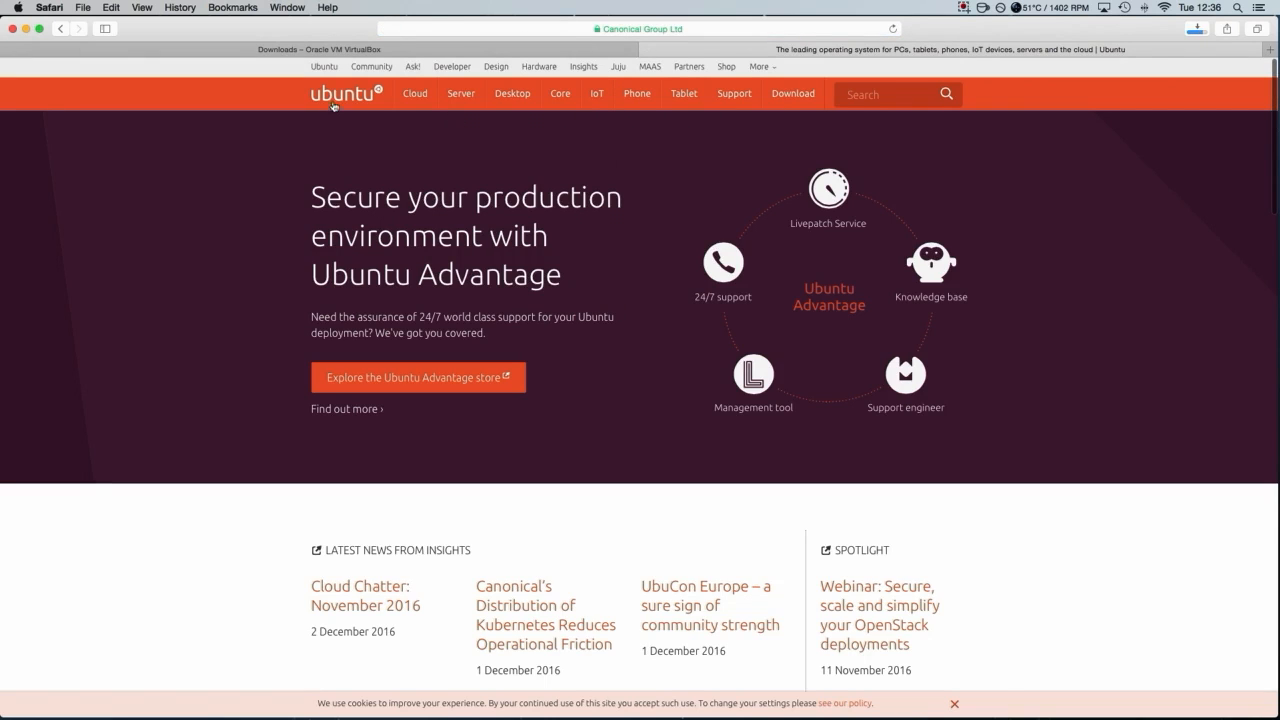
left_click(460, 94)
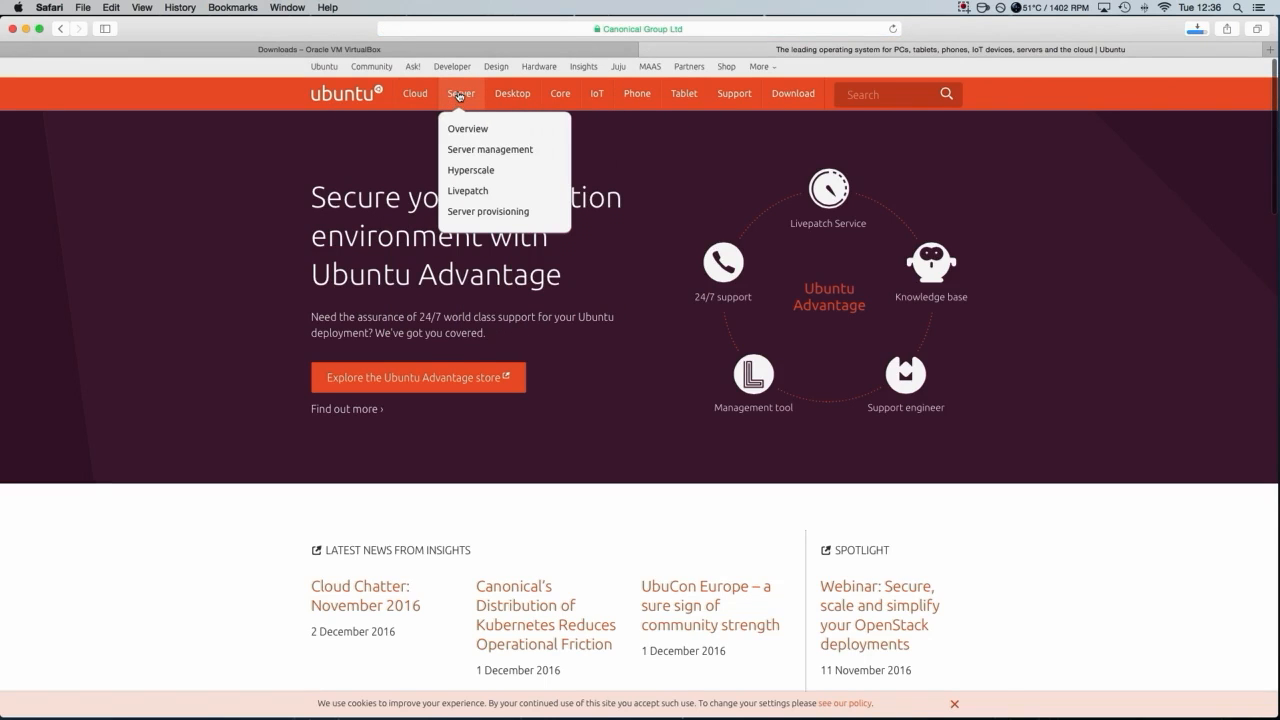
left_click(468, 128)
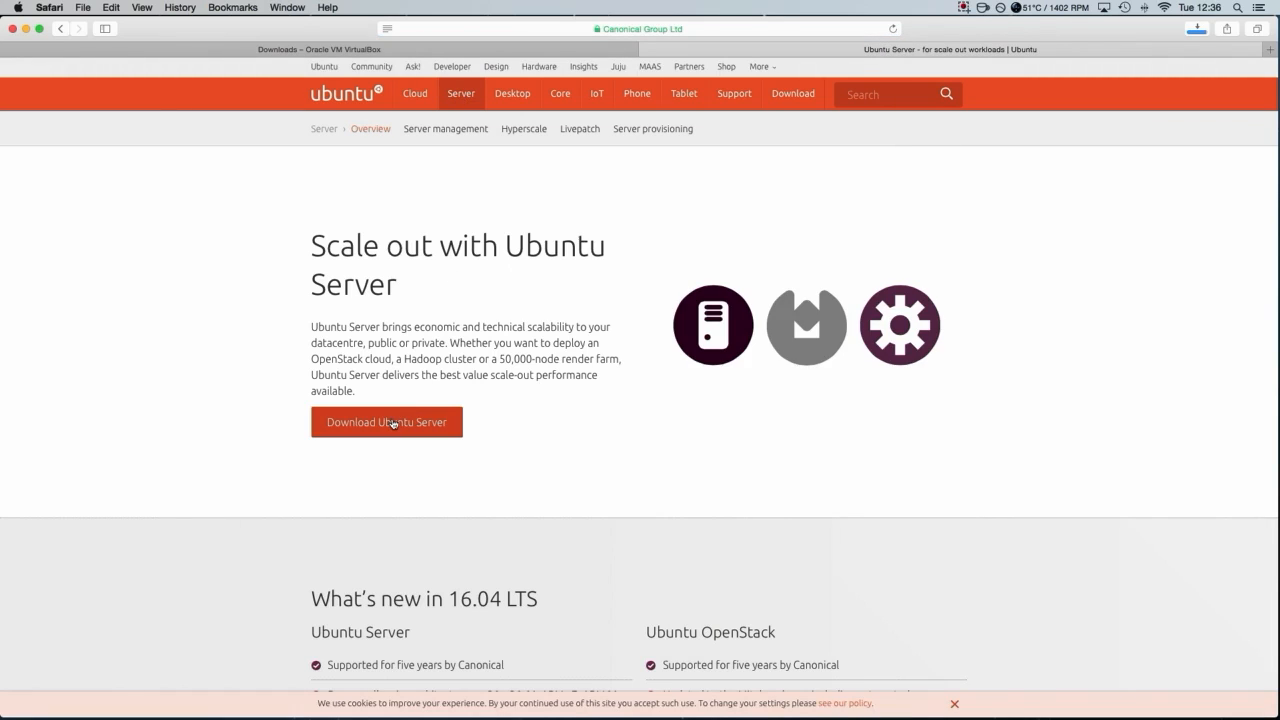
left_click(386, 420)
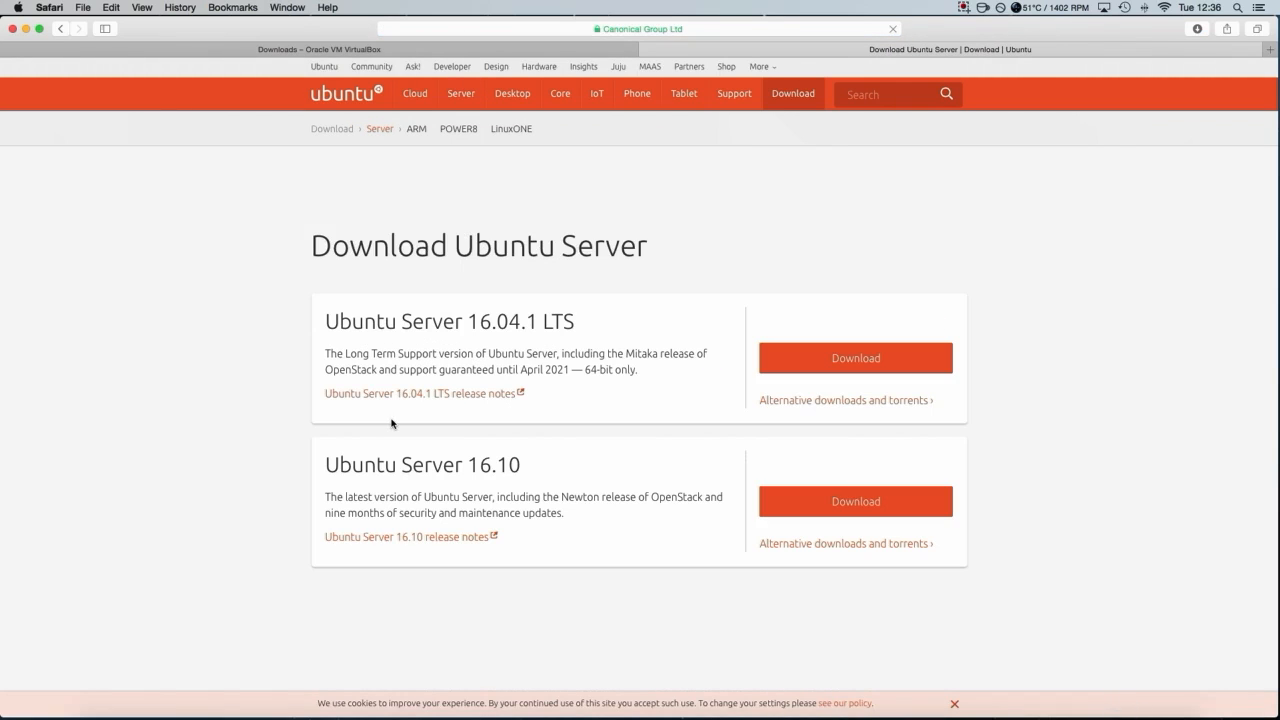
mouse_move(592, 388)
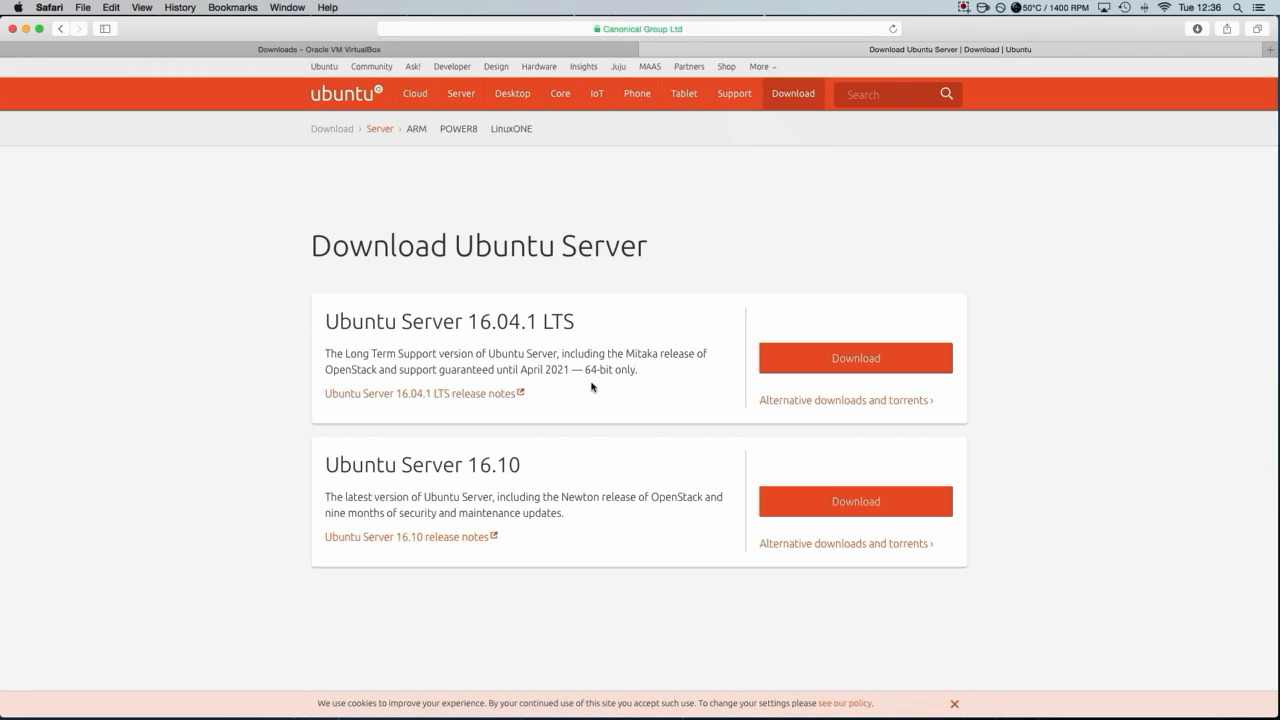
mouse_move(592, 378)
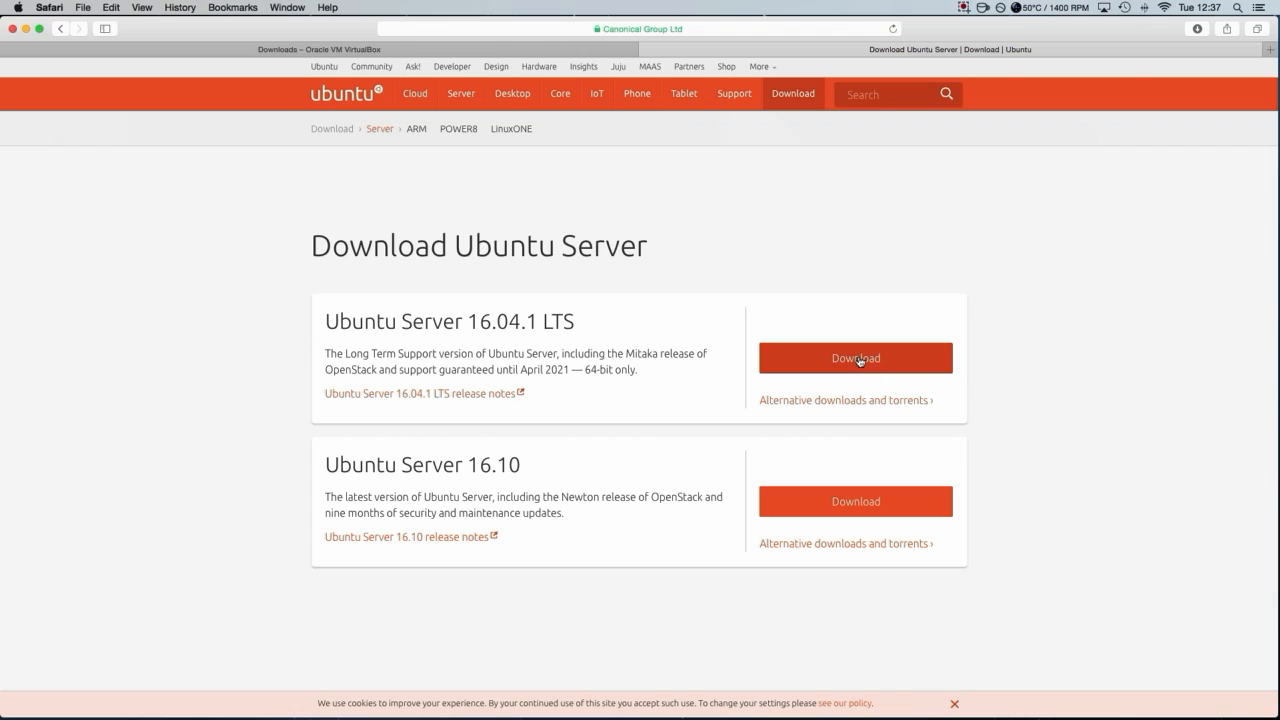
left_click(856, 358)
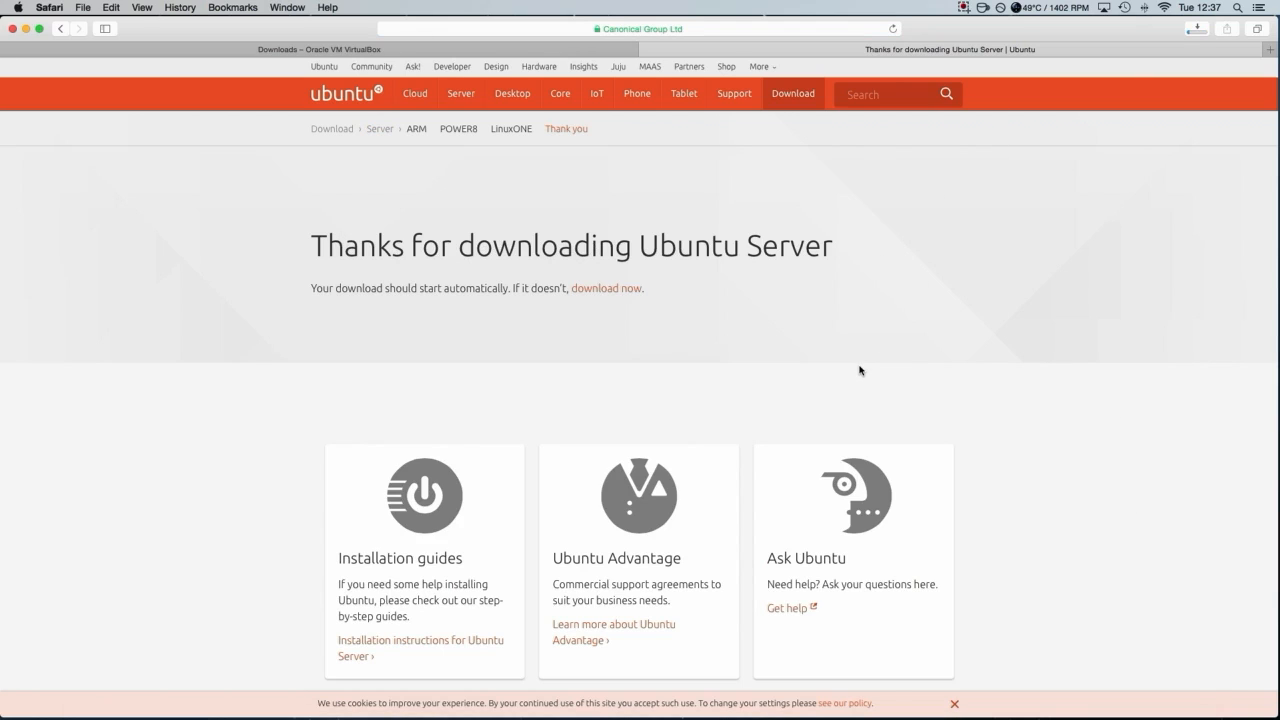
Close Safari to return to the Finder desktop
left_click(1196, 28)
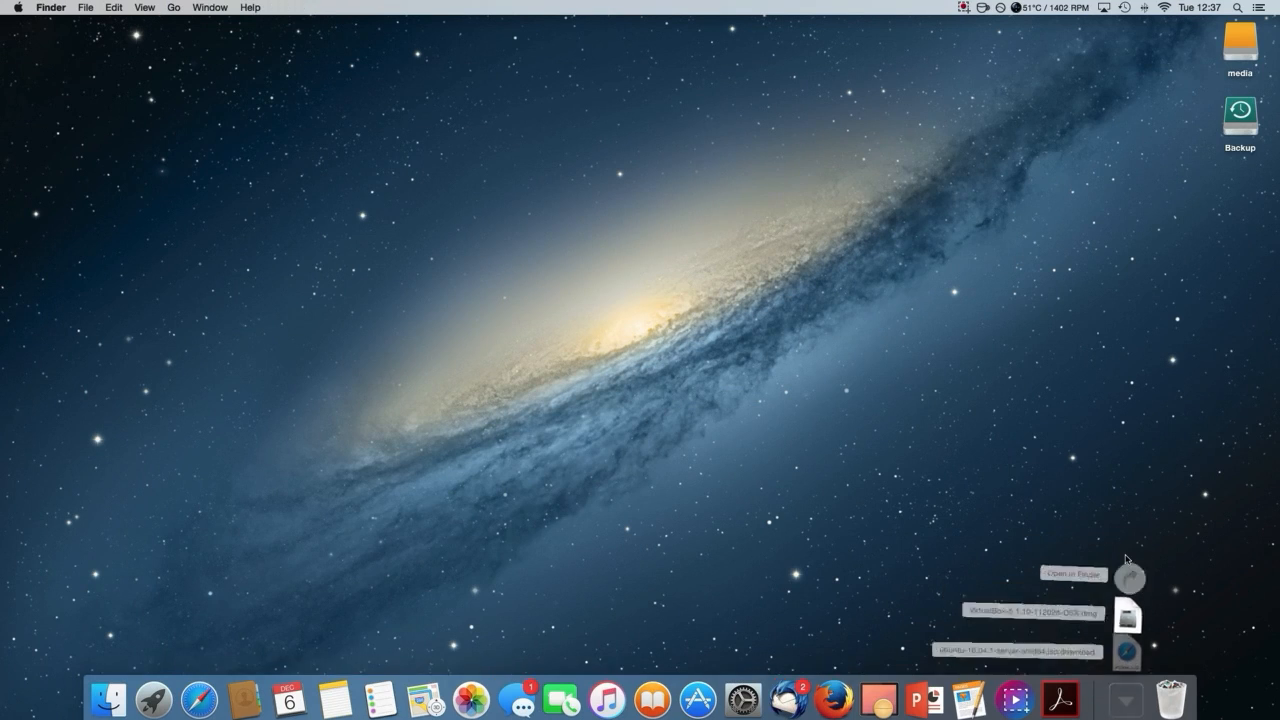
Show Downloads in a Finder window and mount the VirtualBox disk image
left_click(1072, 576)
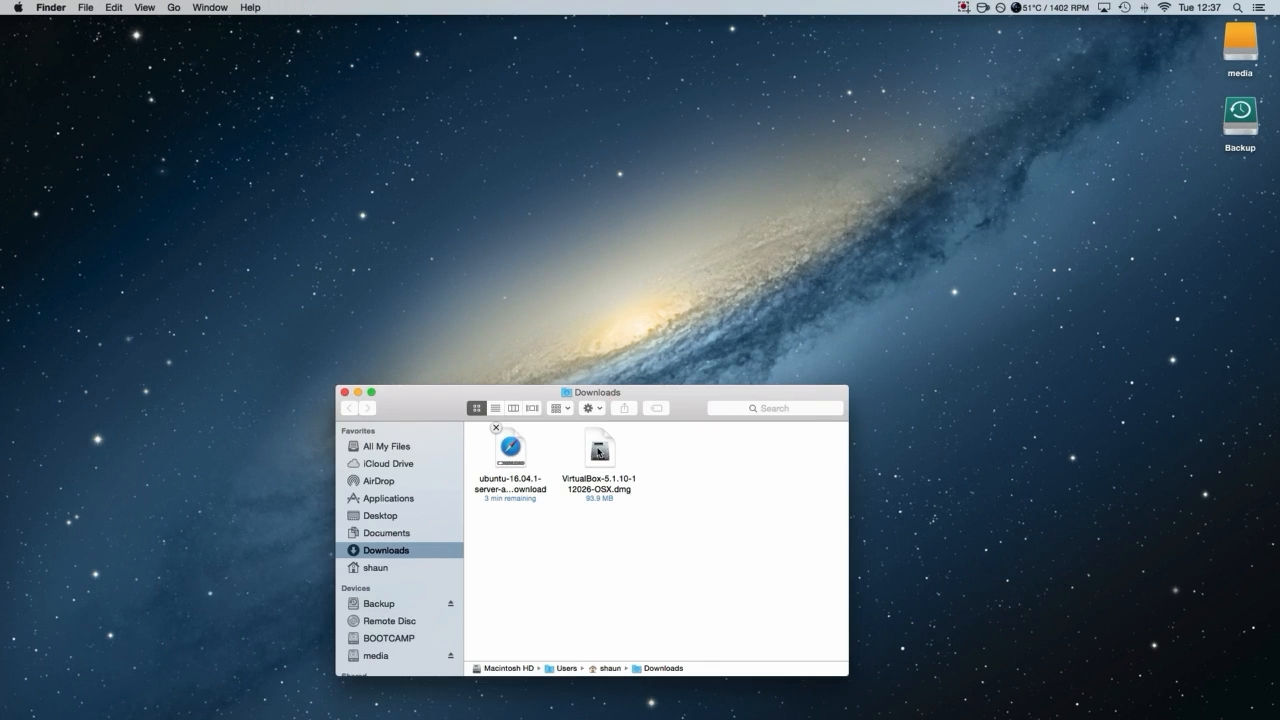
left_click_drag(592, 390, 512, 314)
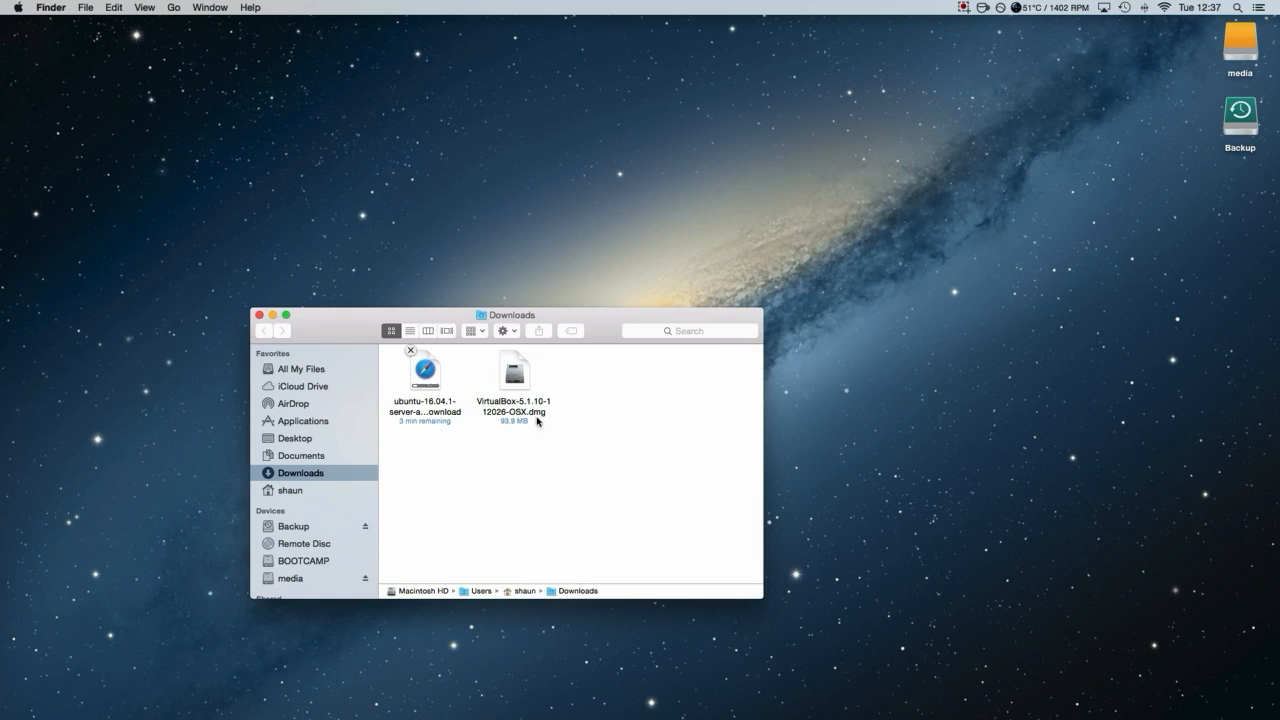
mouse_move(516, 376)
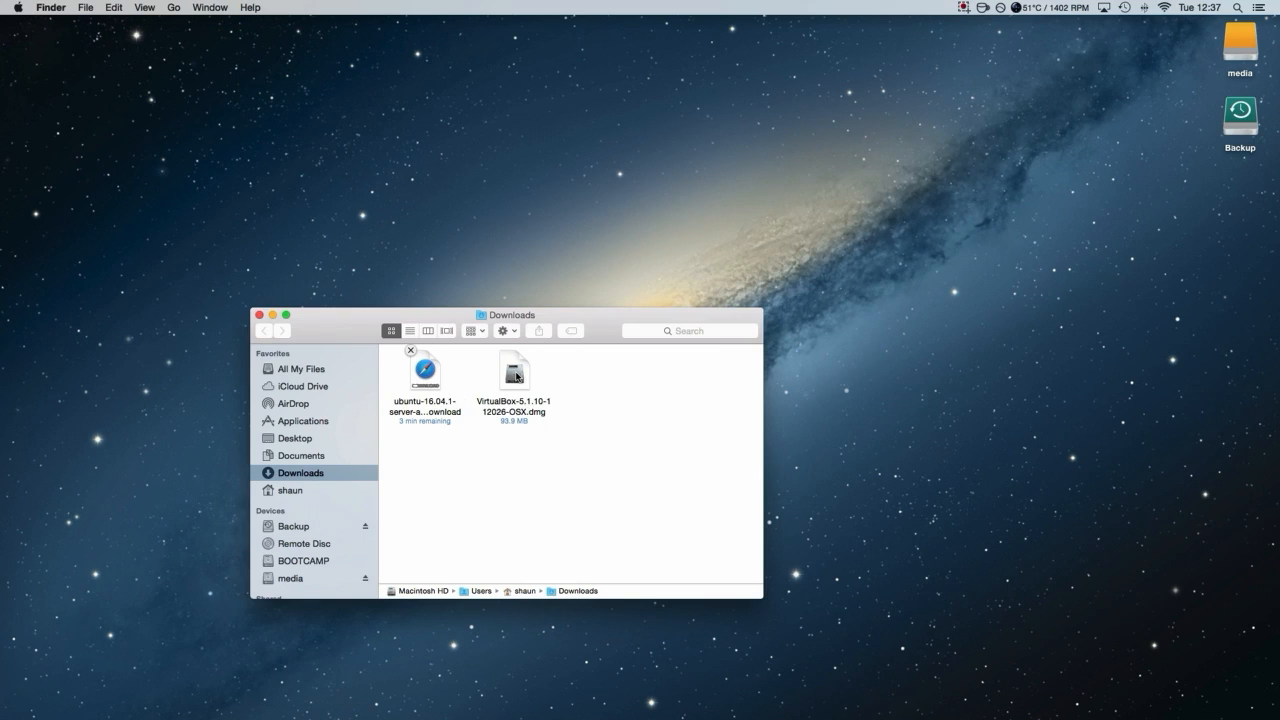
left_click(514, 376)
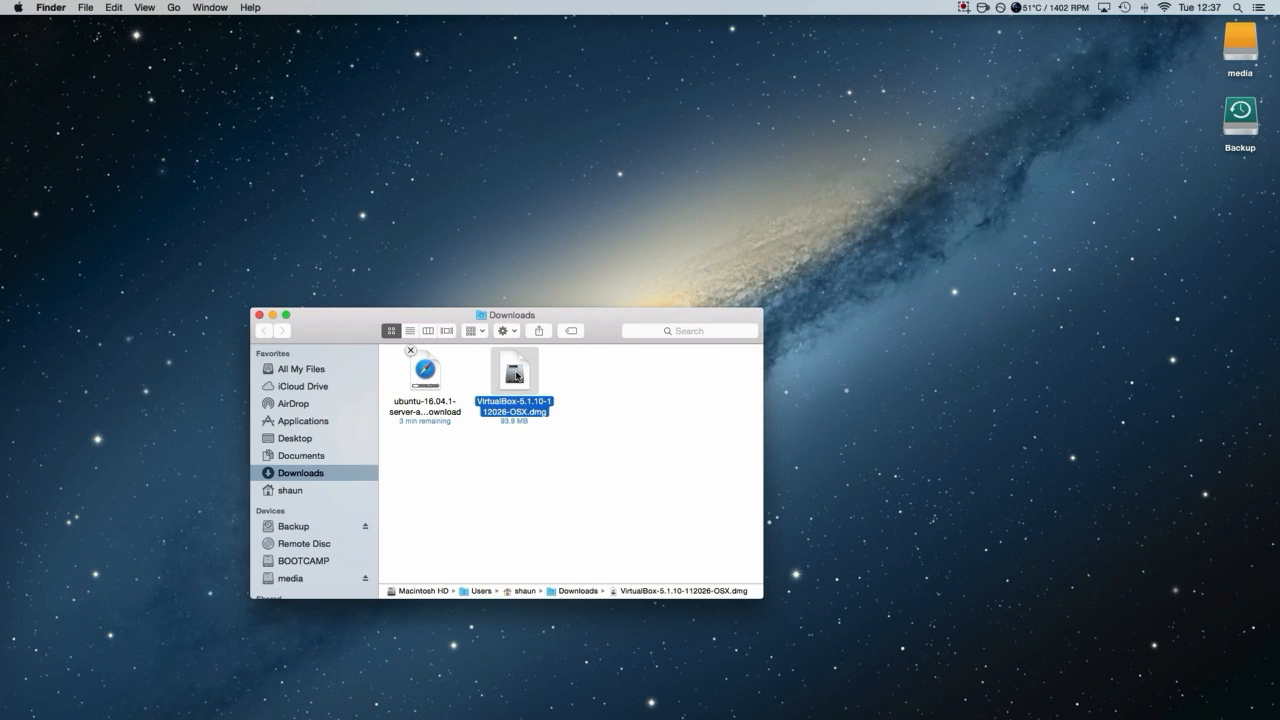
left_click_drag(508, 314, 444, 332)
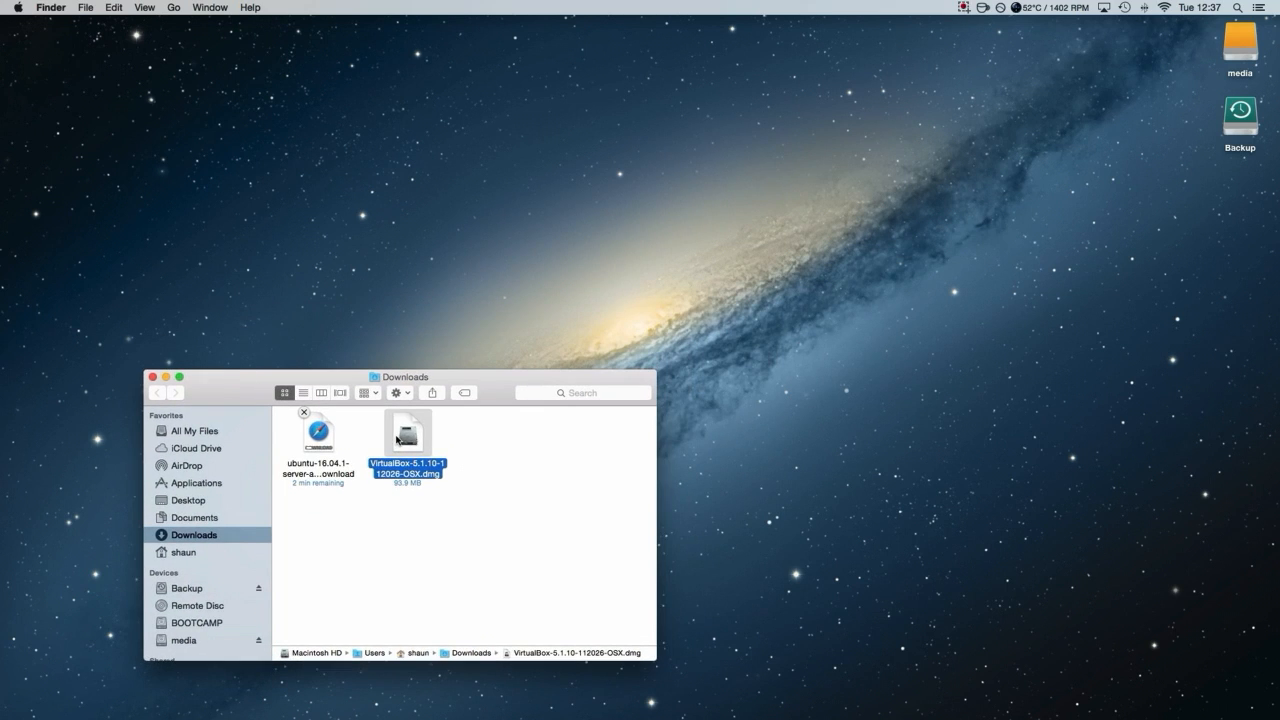
double_click(408, 432)
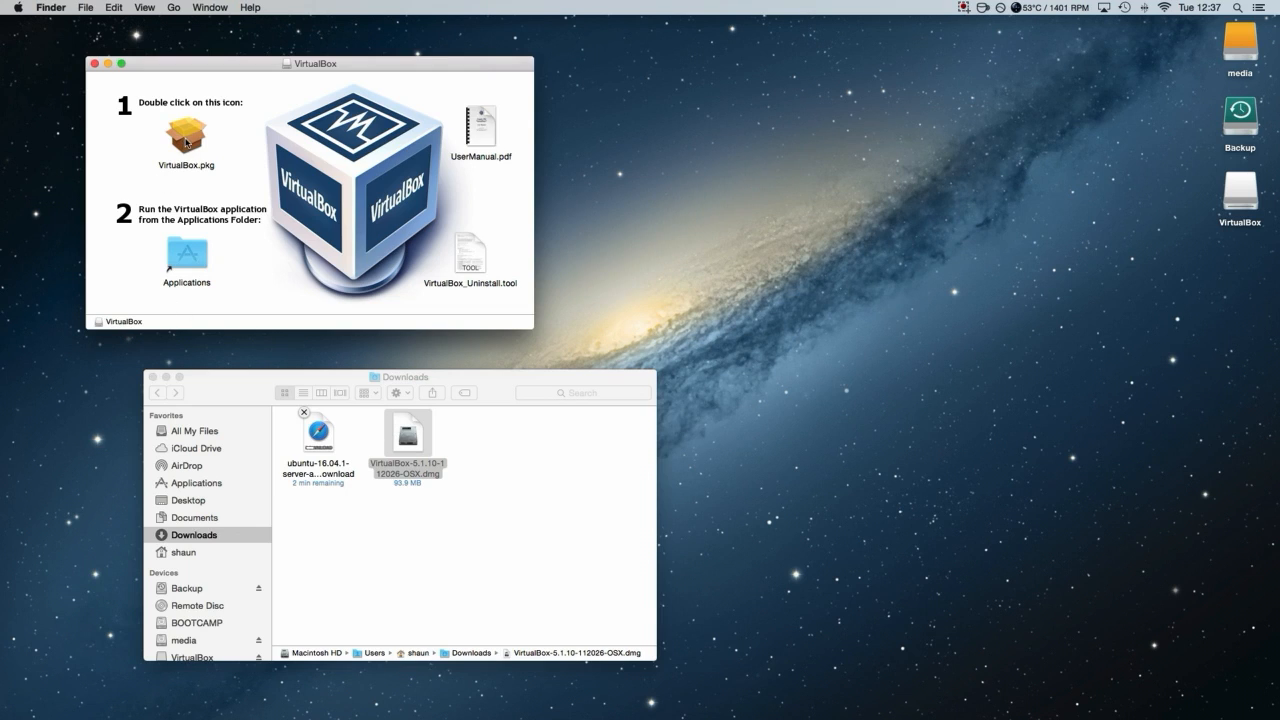
Launch VirtualBox.pkg from the mounted disk image
left_click(186, 136)
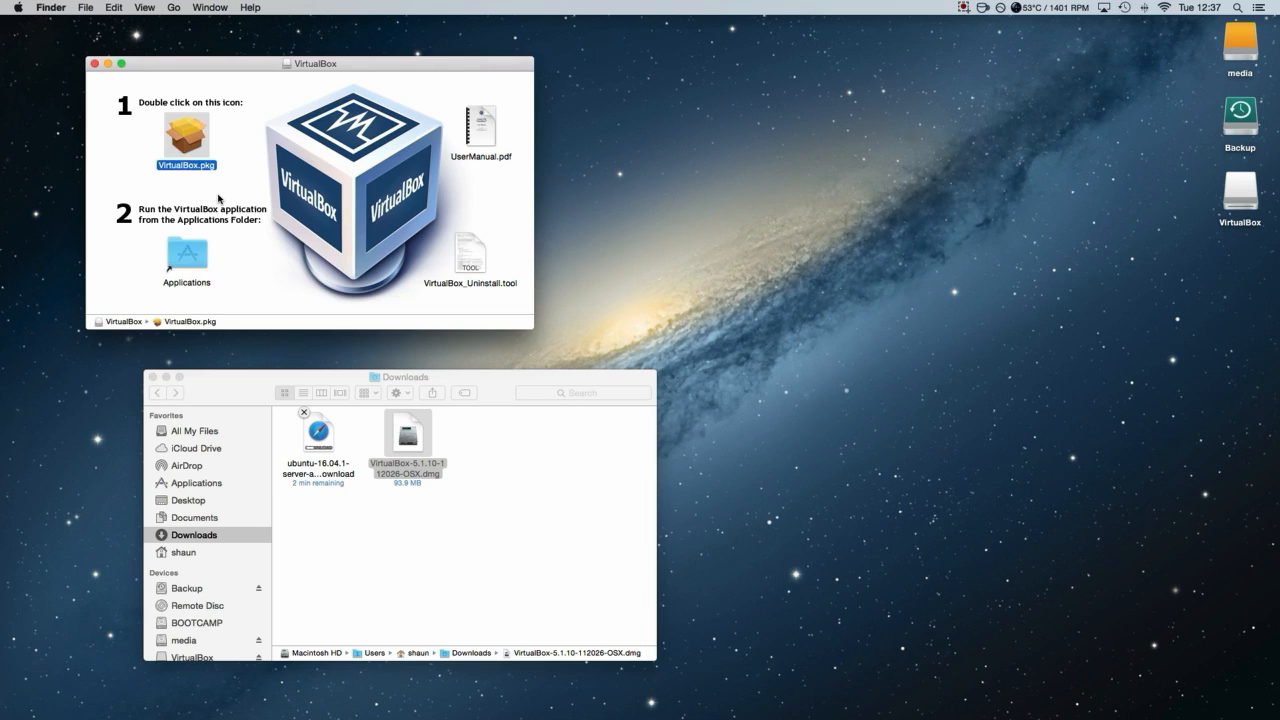
double_click(186, 136)
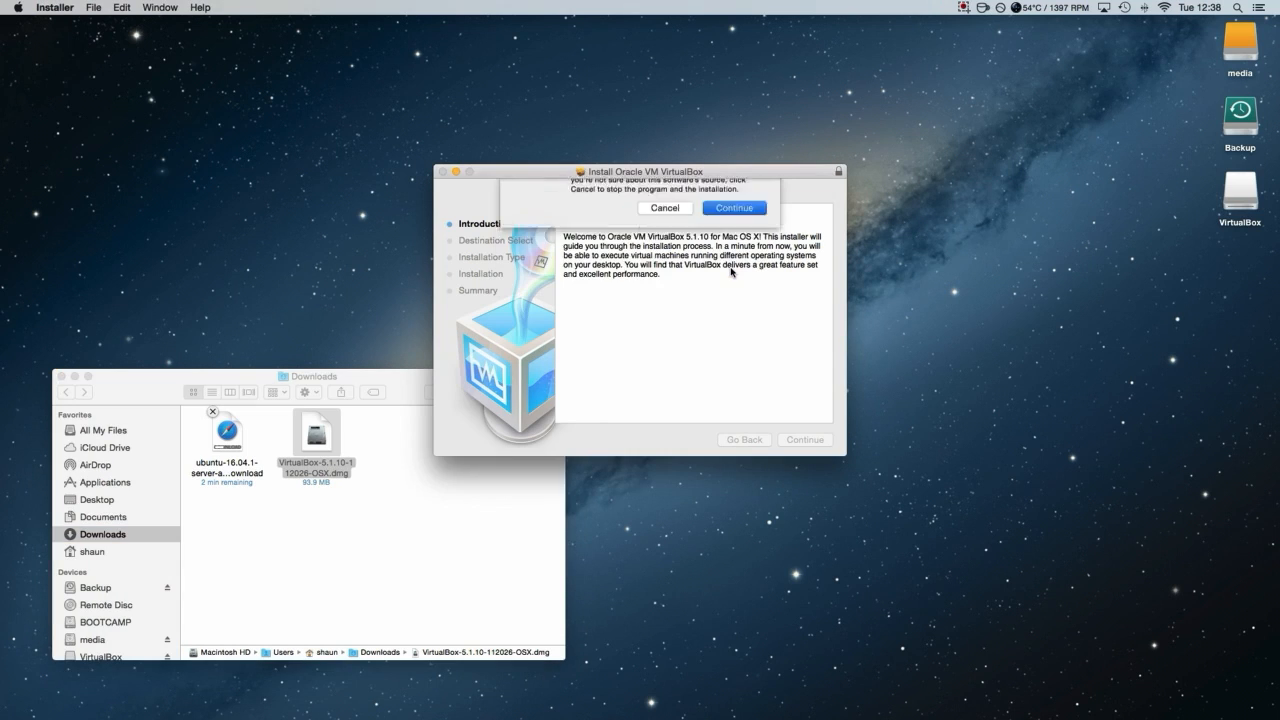
Allow the installer to run and begin the standard VirtualBox installation
left_click(734, 206)
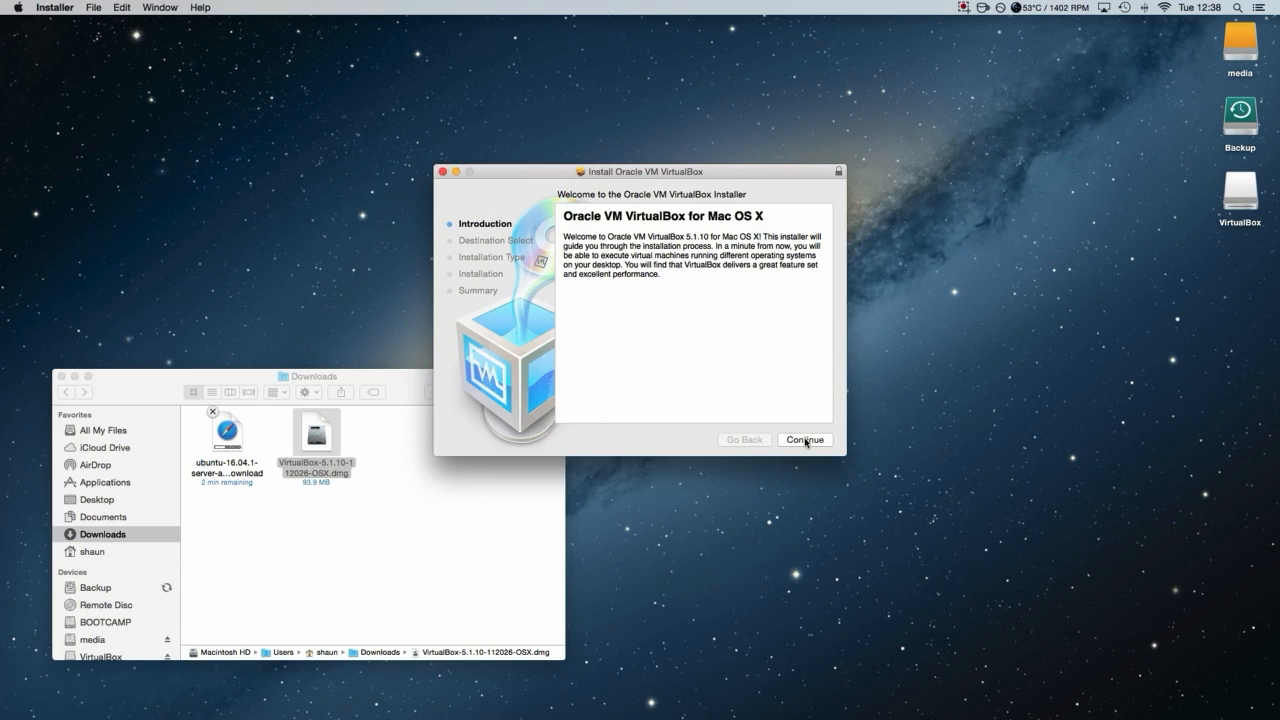
left_click(804, 440)
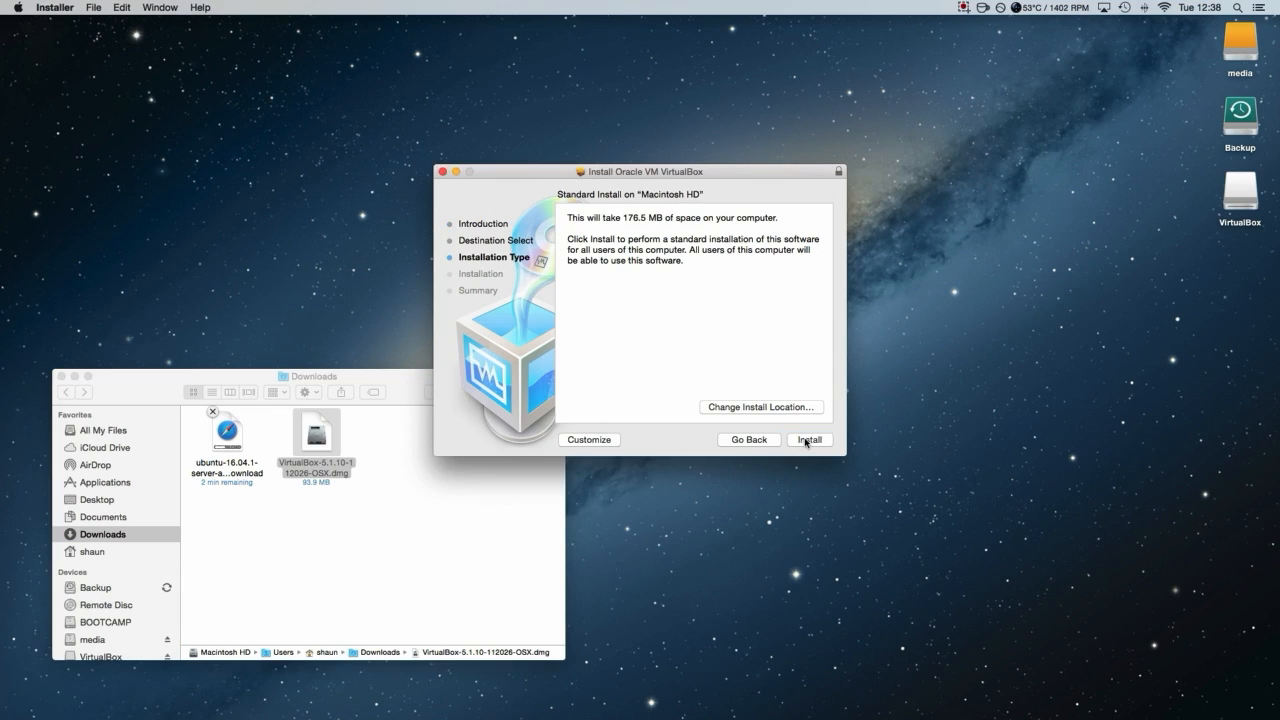
left_click(808, 440)
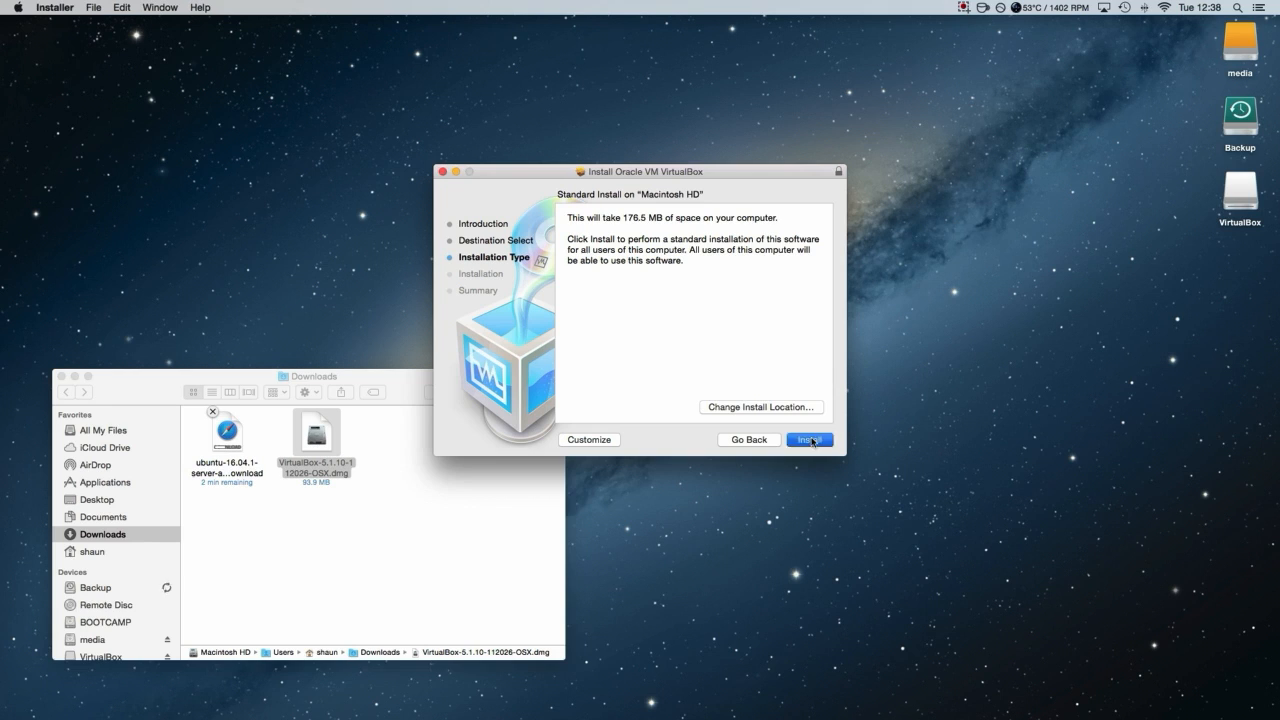
left_click(808, 440)
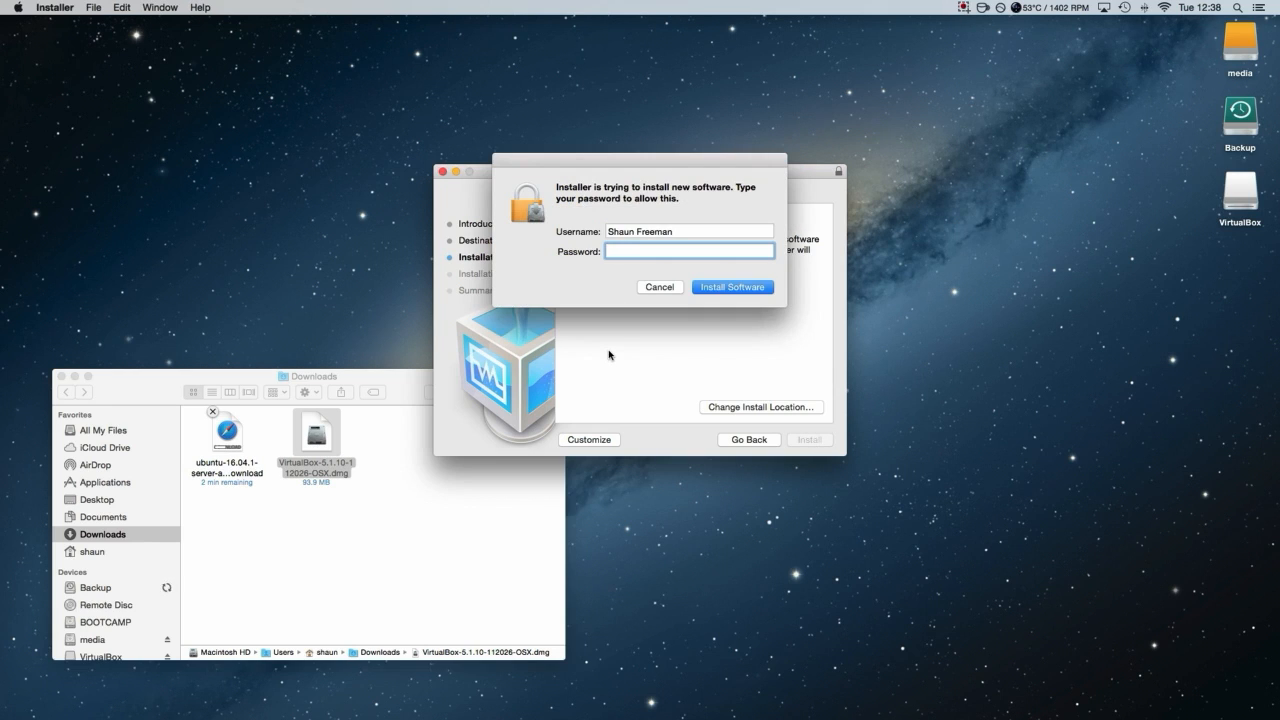
Authorize the installation with the admin password and close the installer on success
type("••")
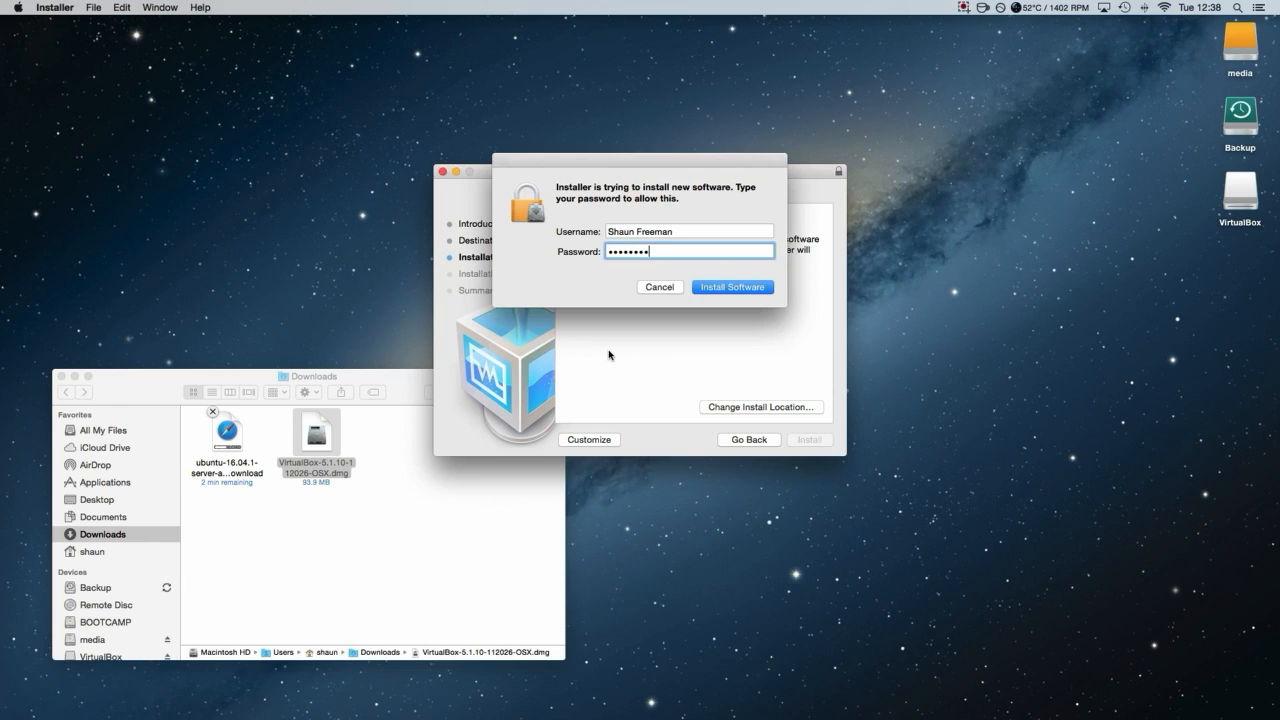
type("••••")
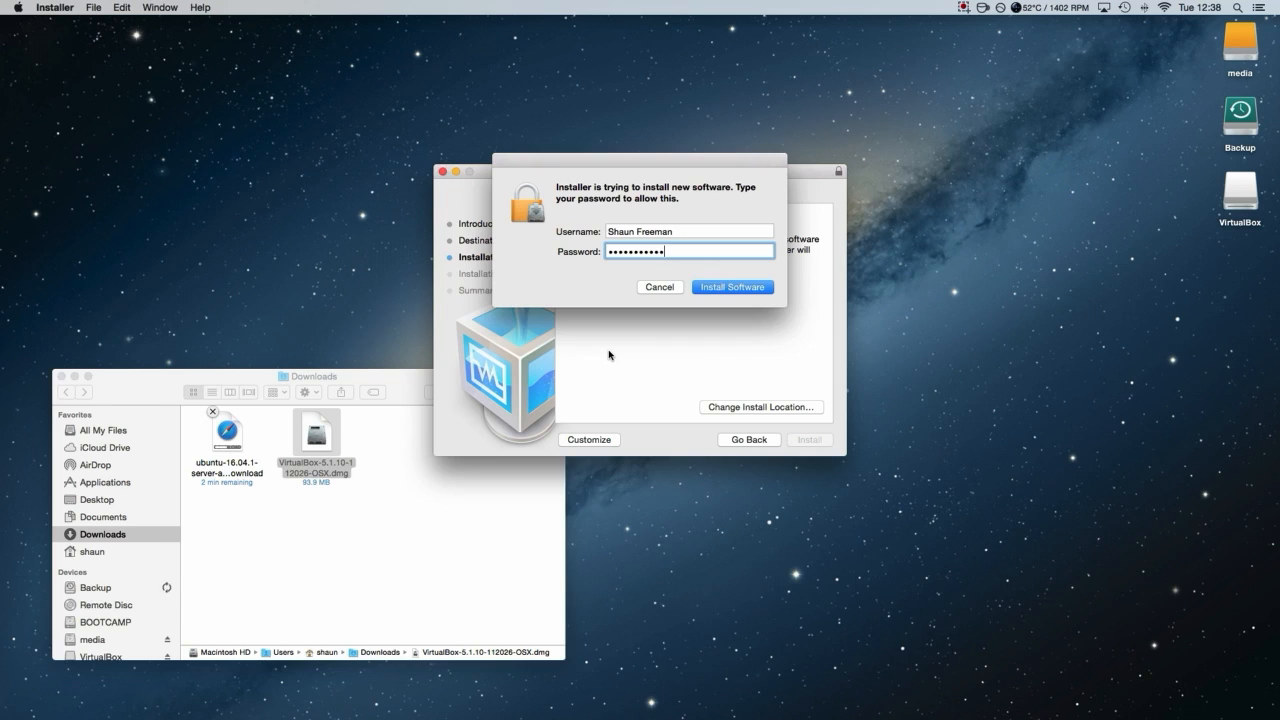
left_click(732, 288)
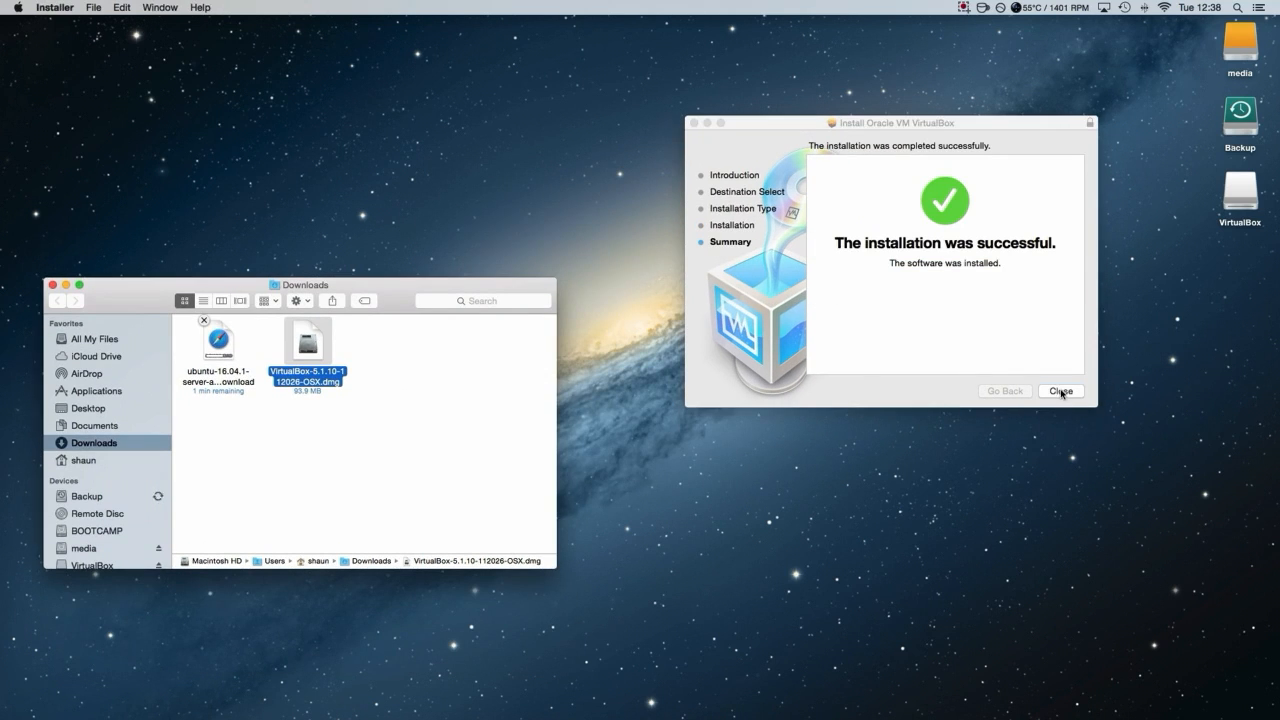
left_click(1060, 390)
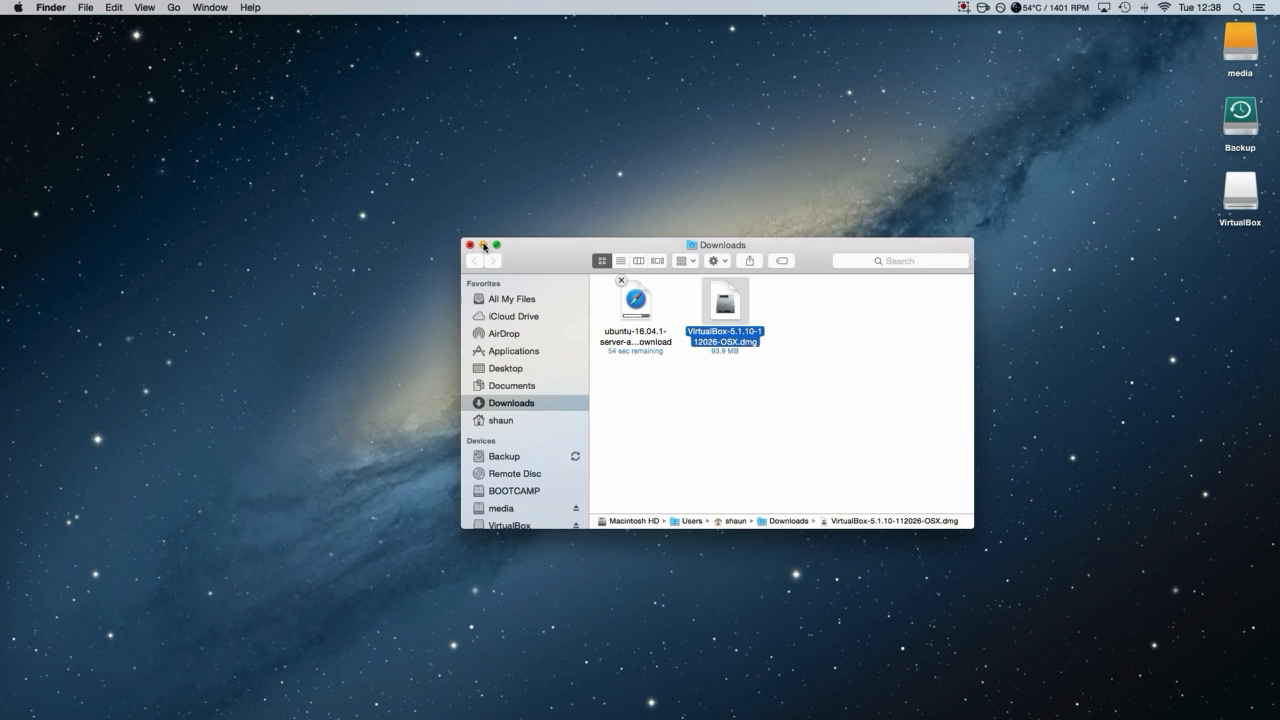
Close the Downloads Finder window
left_click(484, 244)
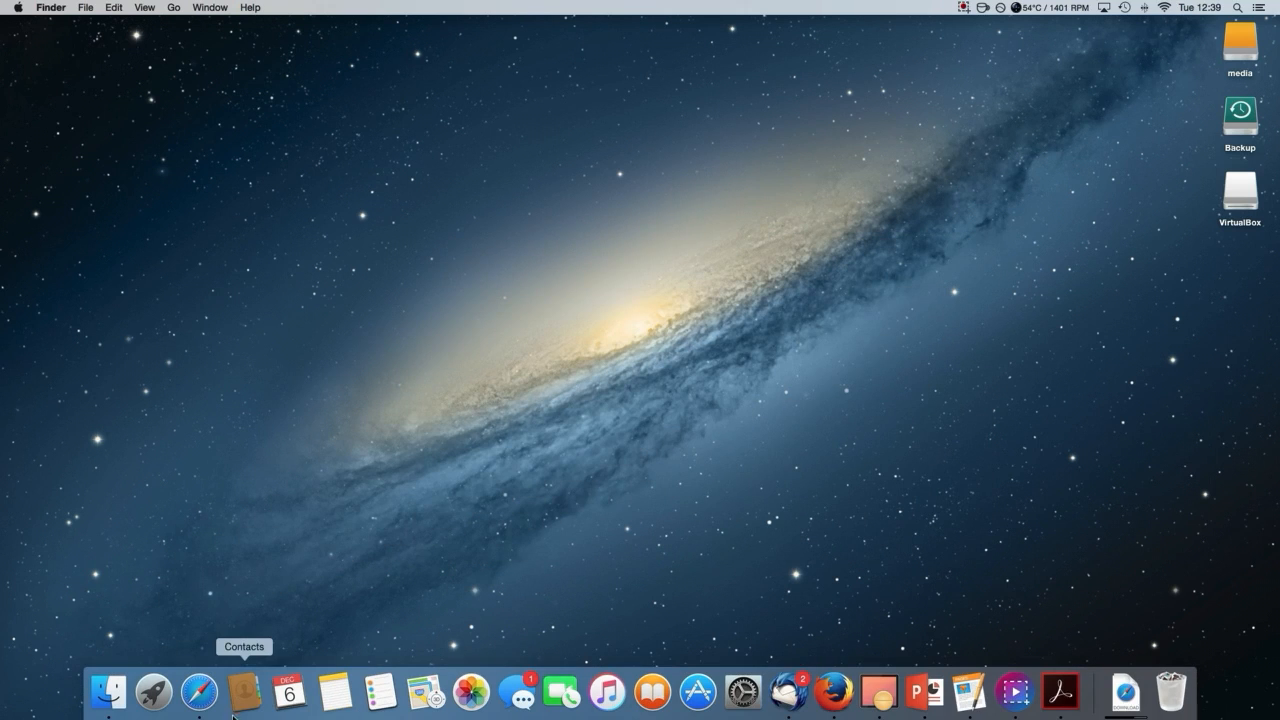
mouse_move(200, 692)
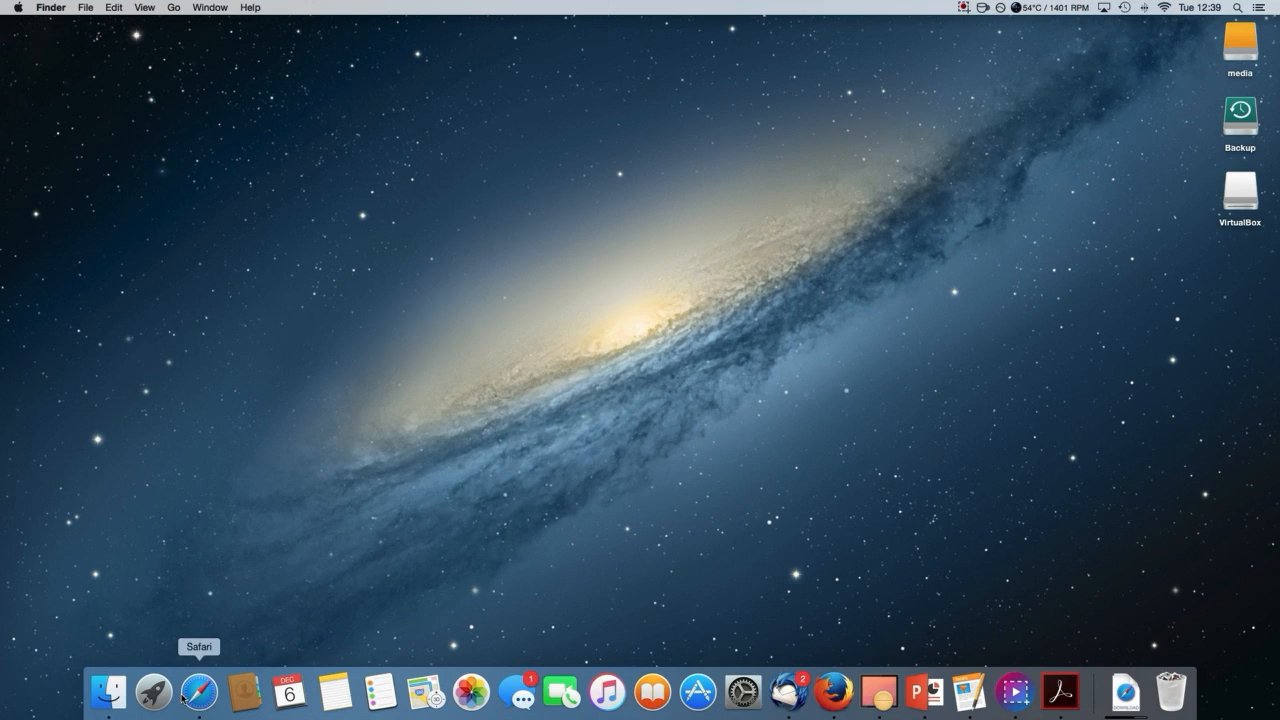
Bring up Launchpad's grid of installed applications
left_click(152, 692)
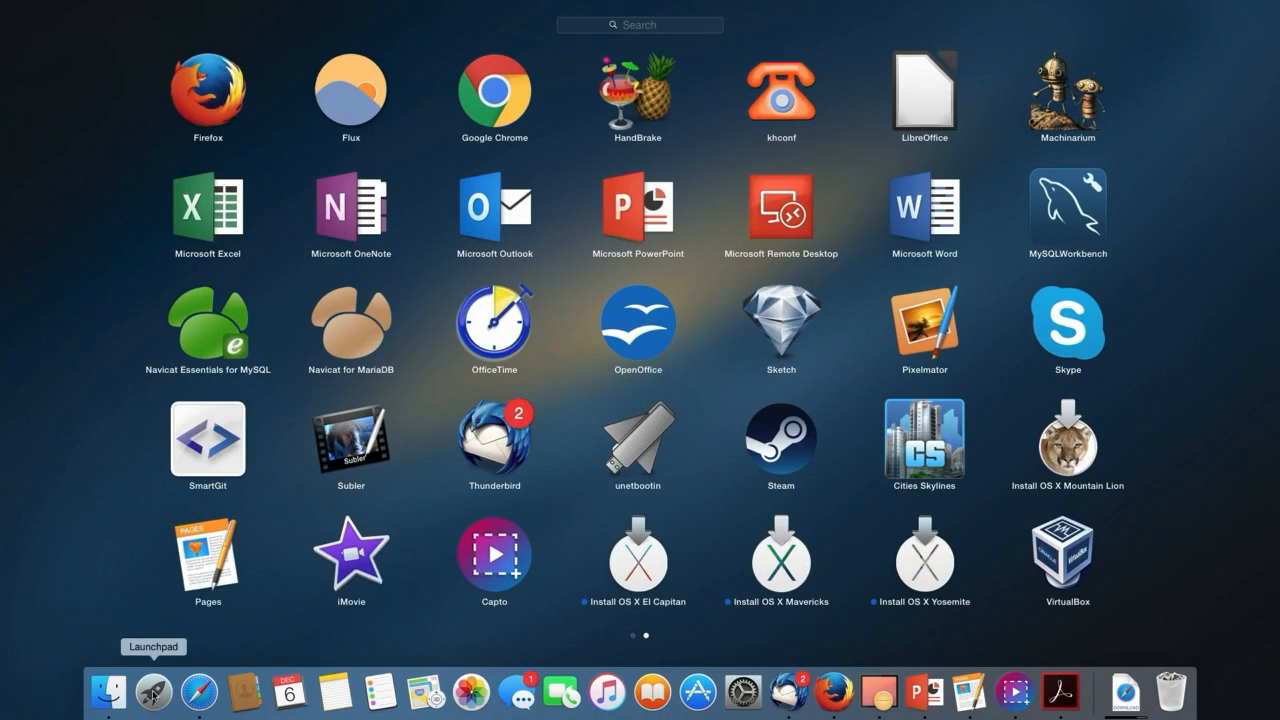
mouse_move(1064, 524)
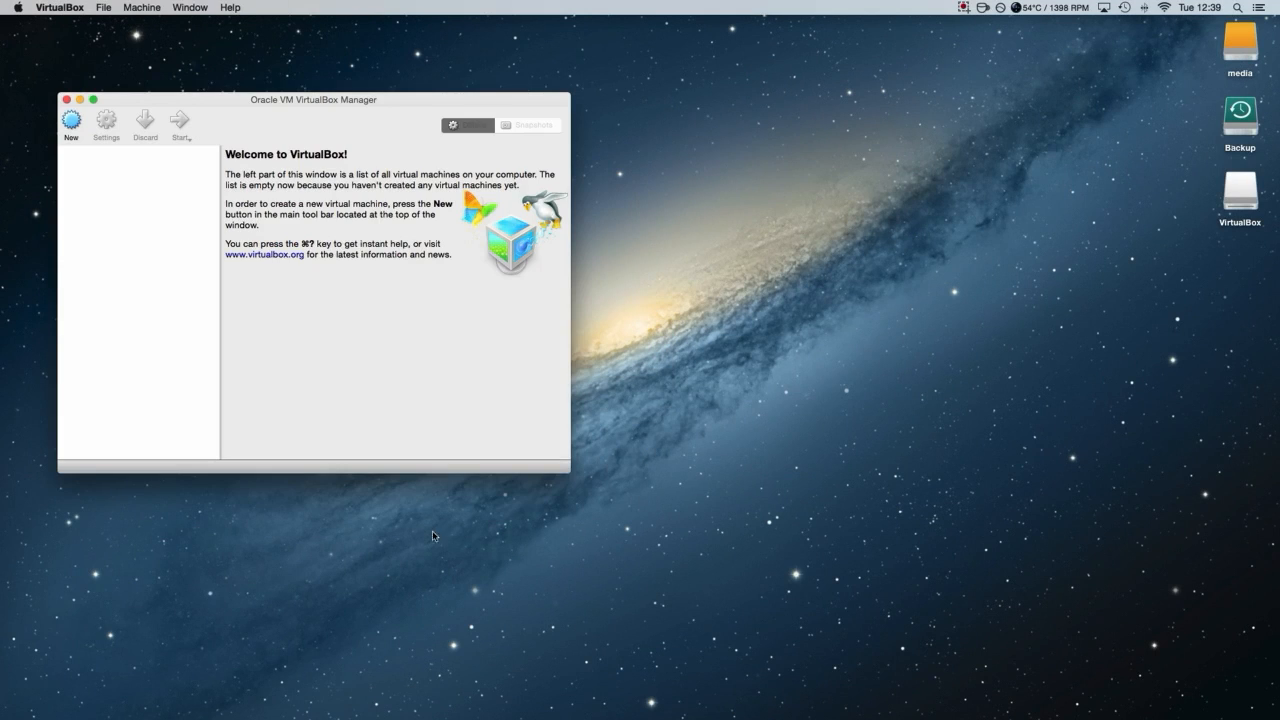
Drag the VirtualBox Manager window toward the screen centre
left_click_drag(314, 100, 540, 98)
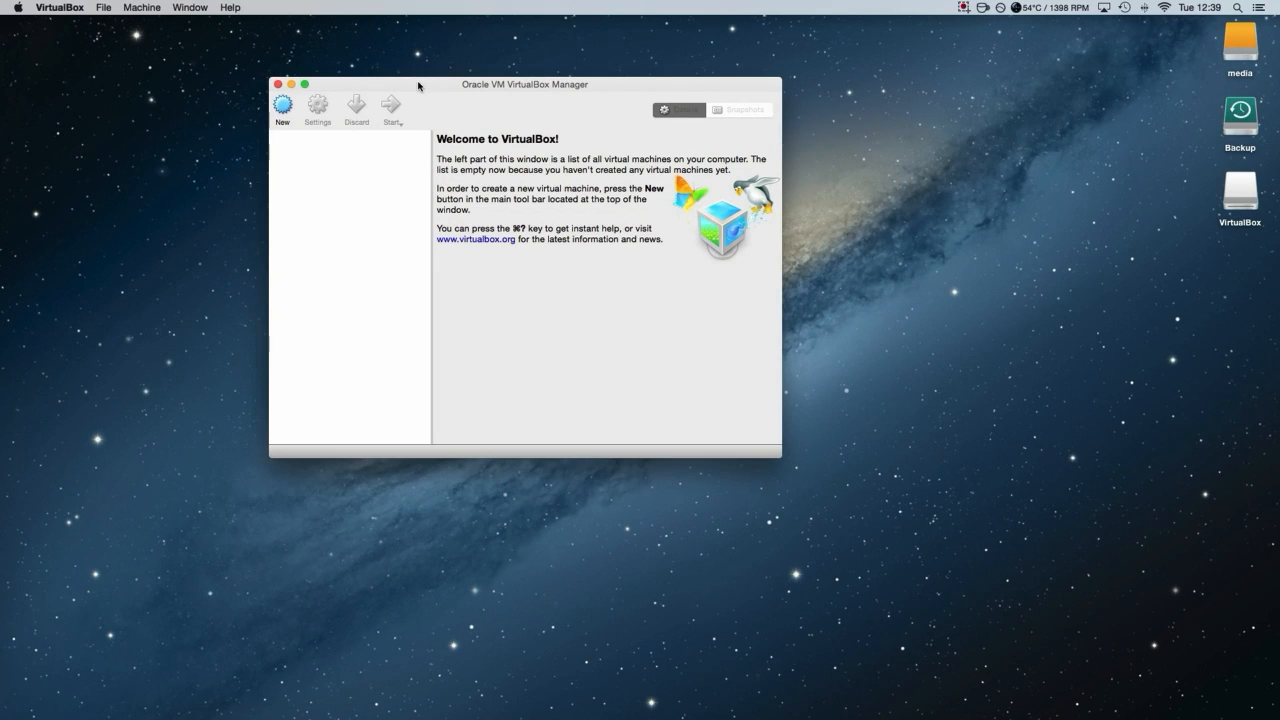
mouse_move(344, 88)
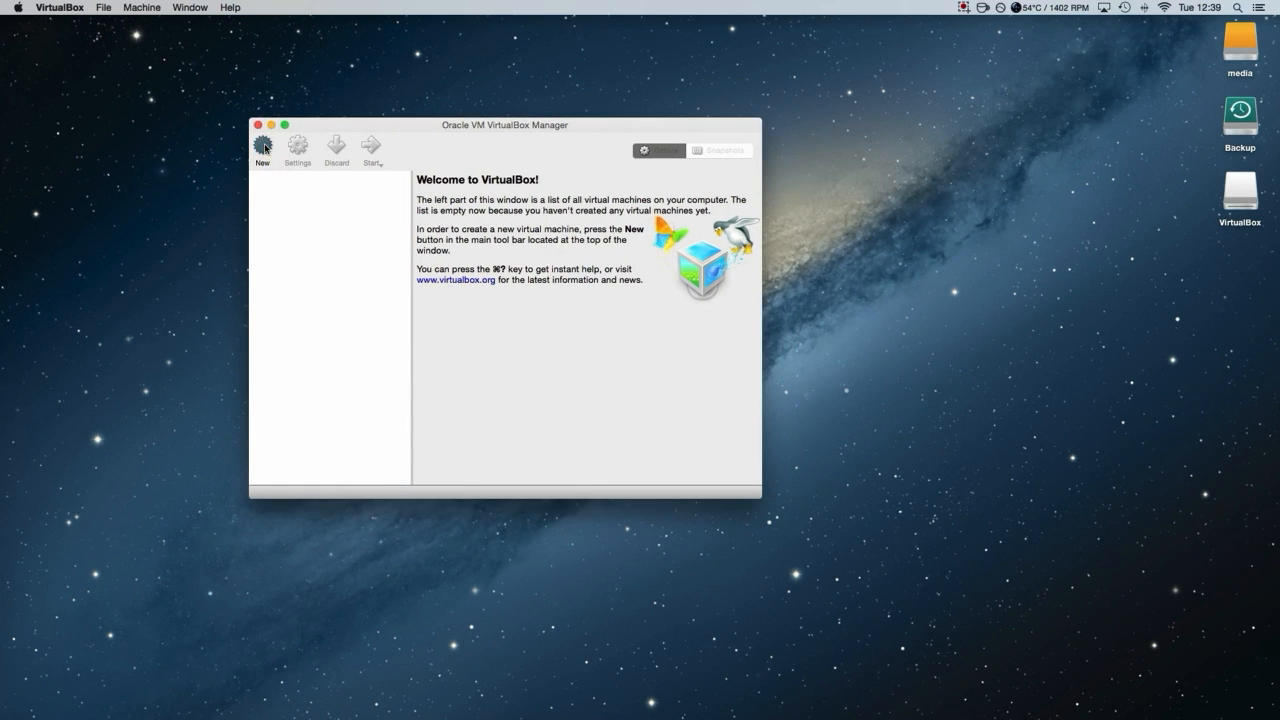
Create a new VM named 'Ubuntu Server' as Linux / Ubuntu (64-bit) and continue
left_click(262, 150)
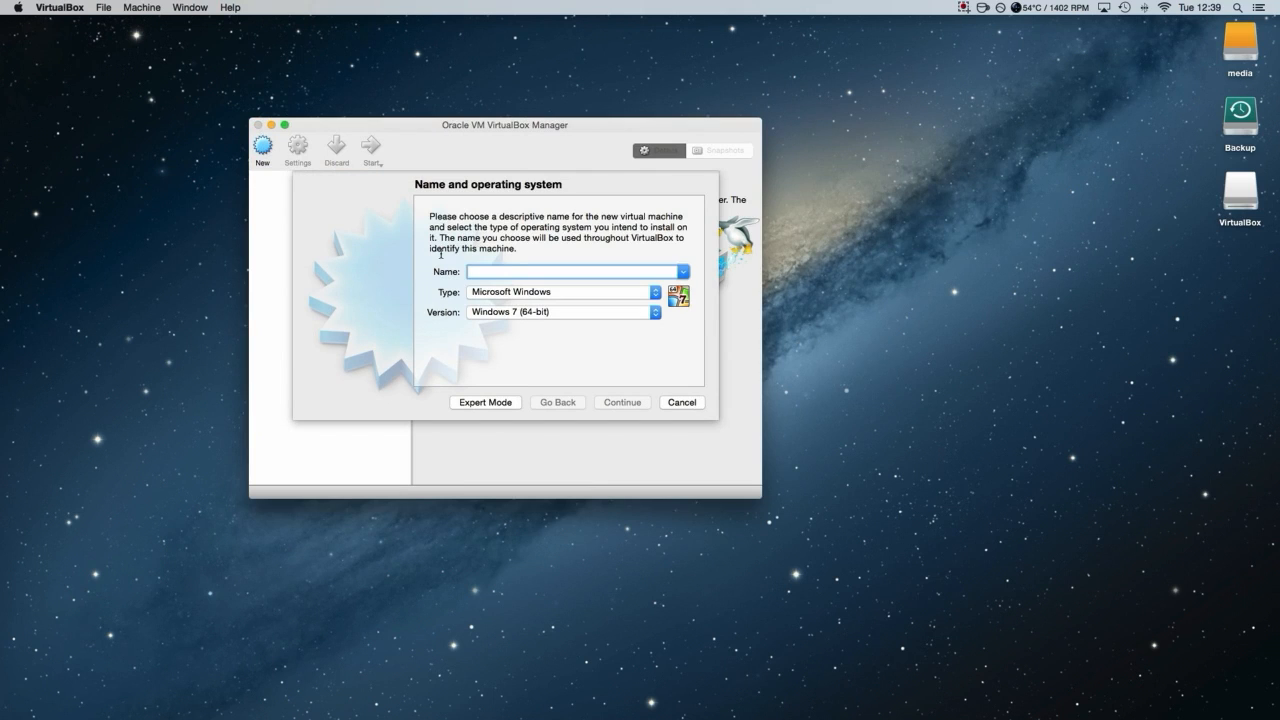
type("Ubun")
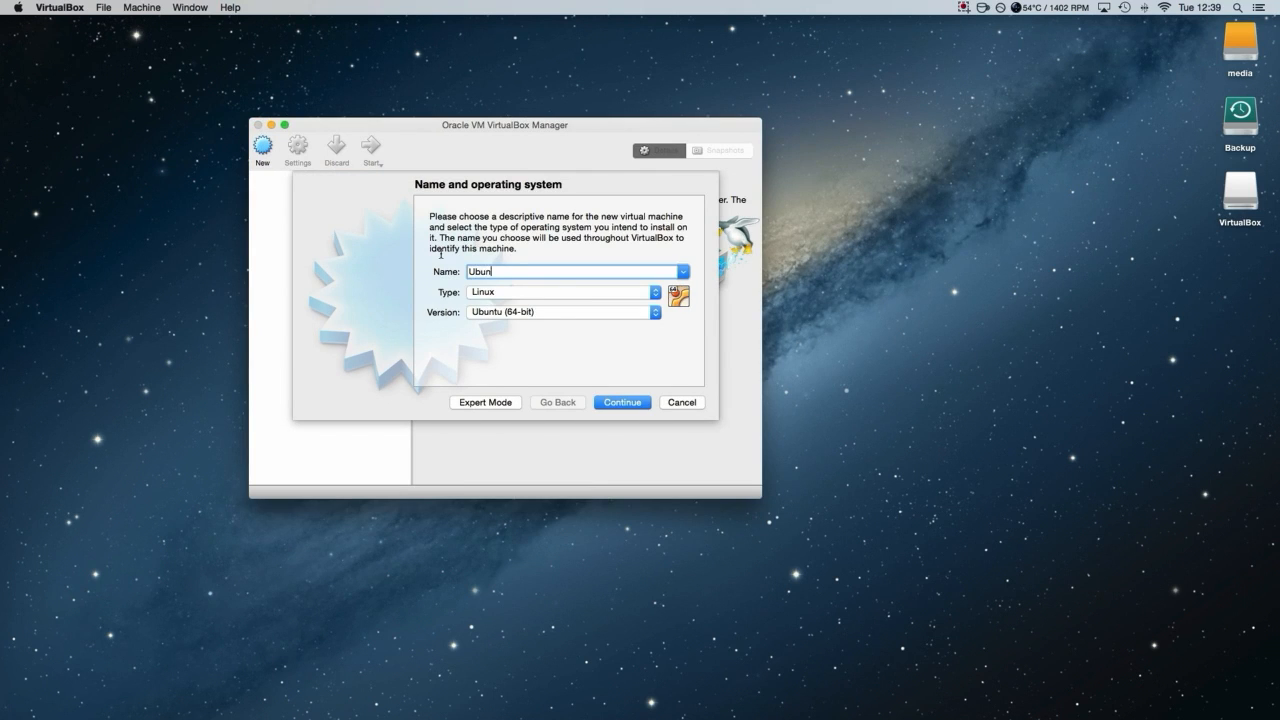
type("tu")
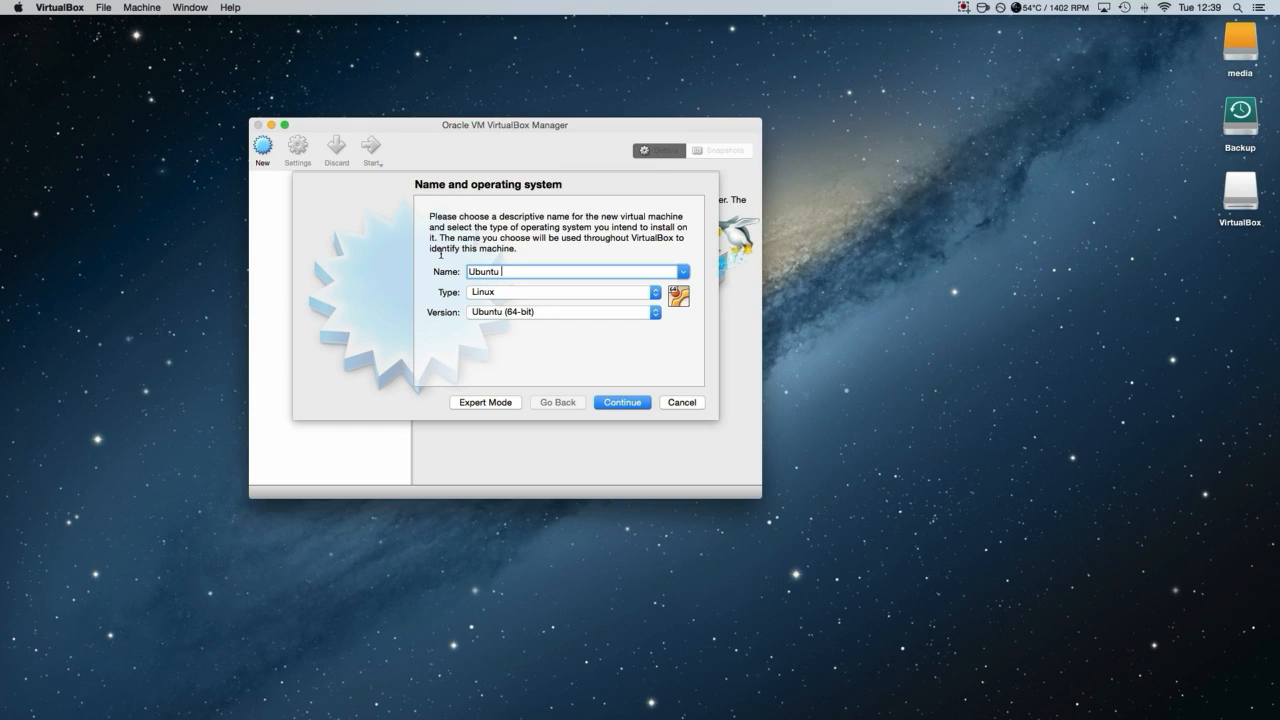
type("Server")
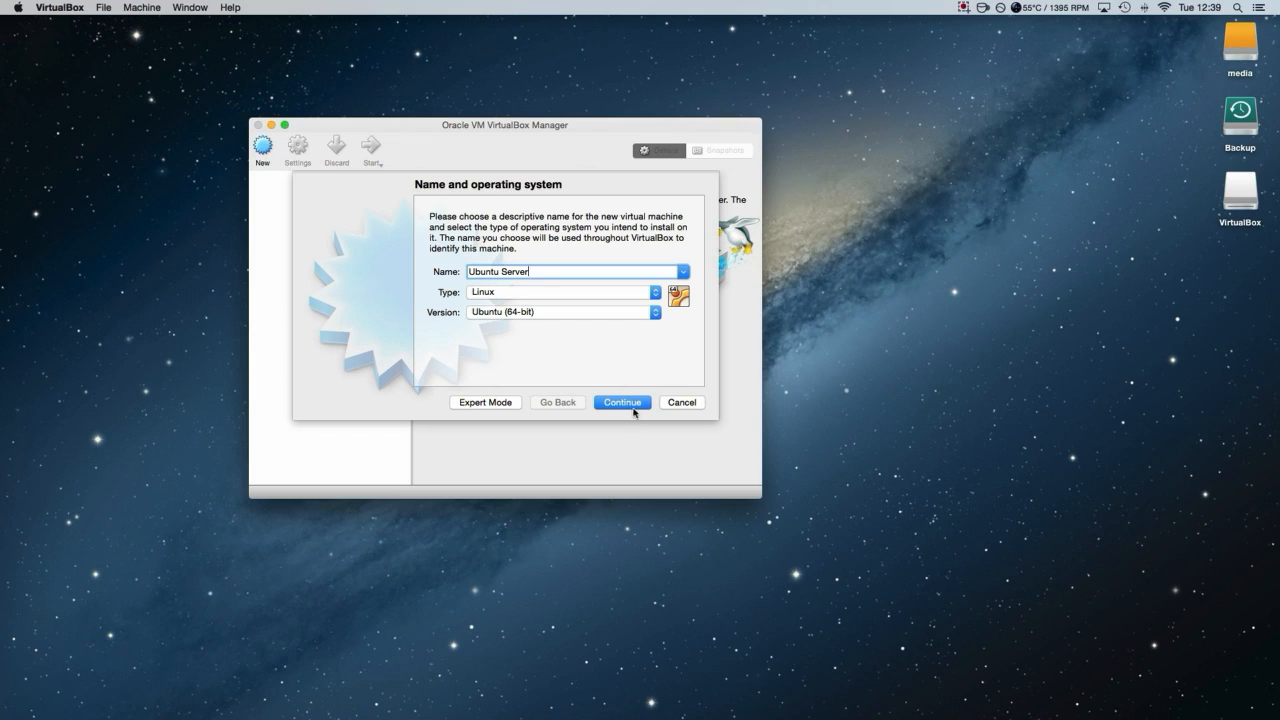
left_click(620, 400)
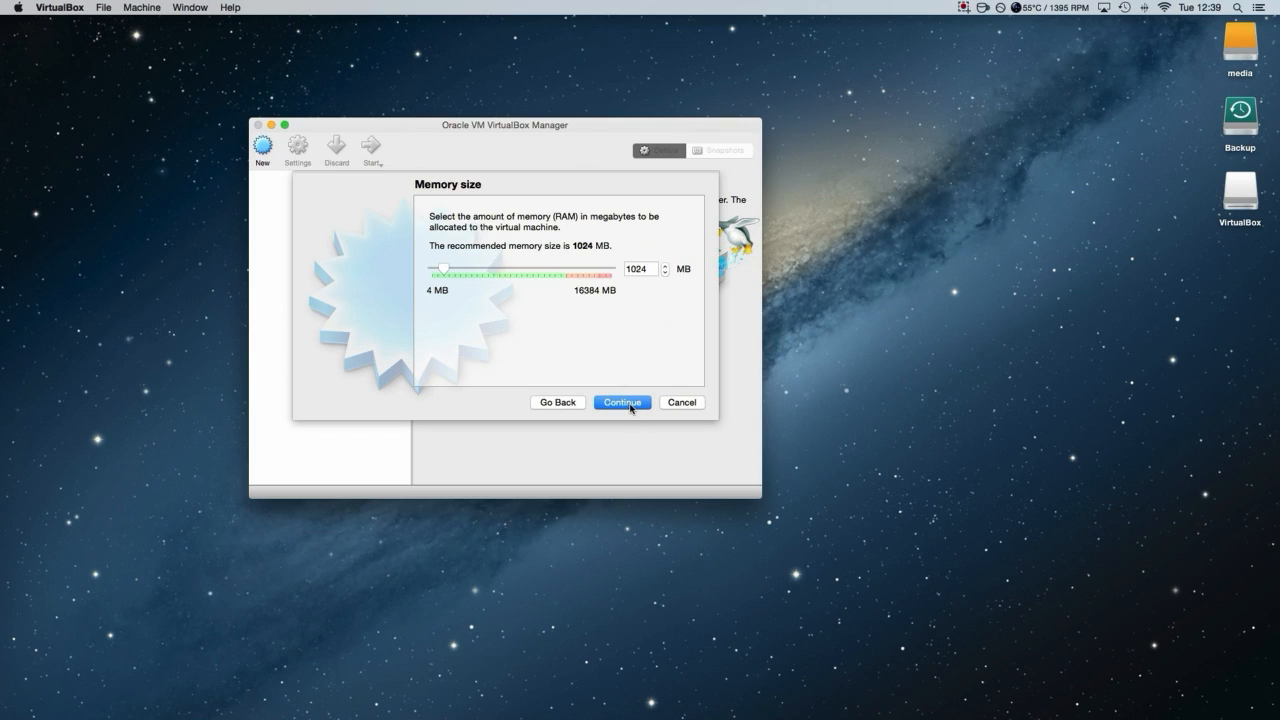
mouse_move(590, 312)
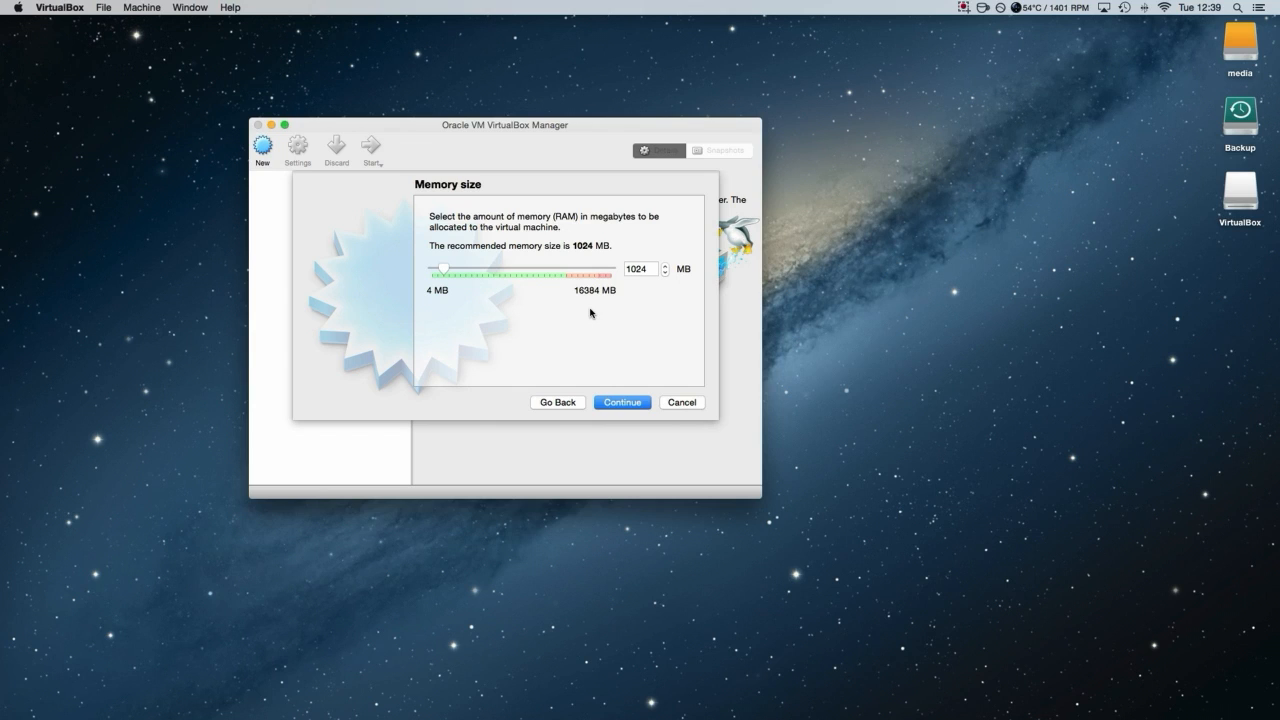
mouse_move(662, 268)
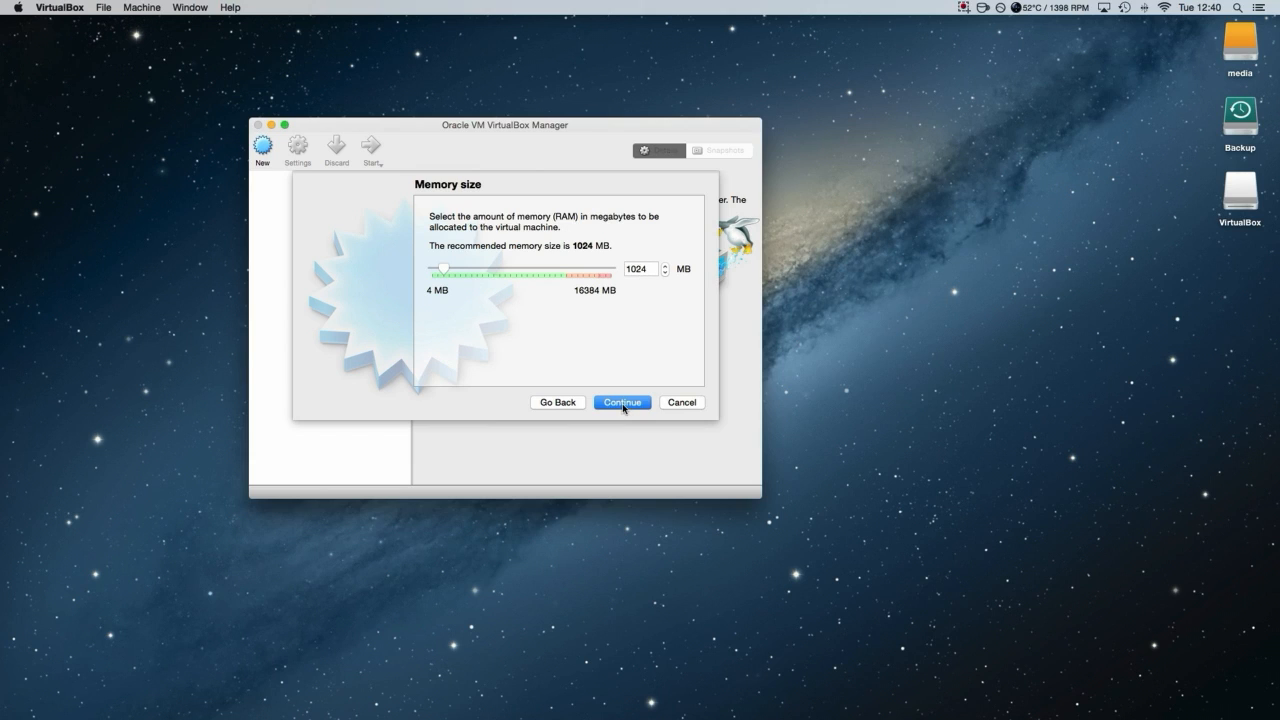
Keep the recommended 1024 MB of memory and continue to the hard disk step
left_click(620, 402)
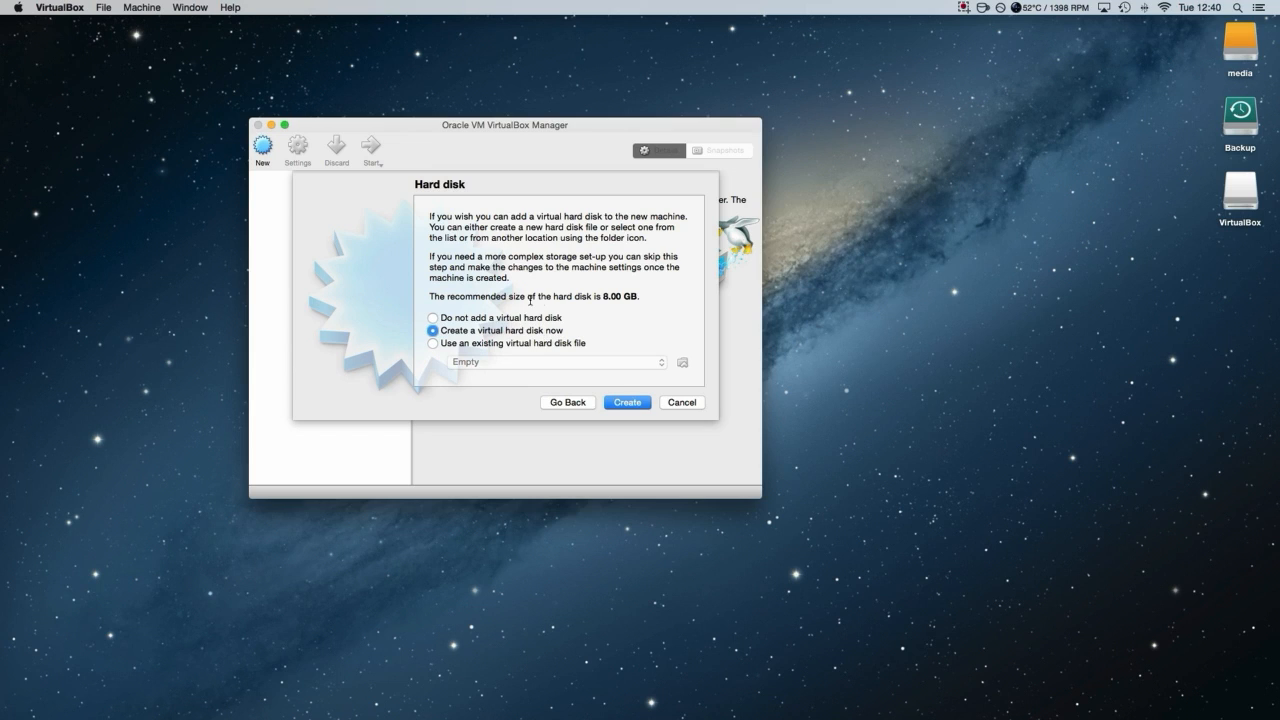
mouse_move(612, 302)
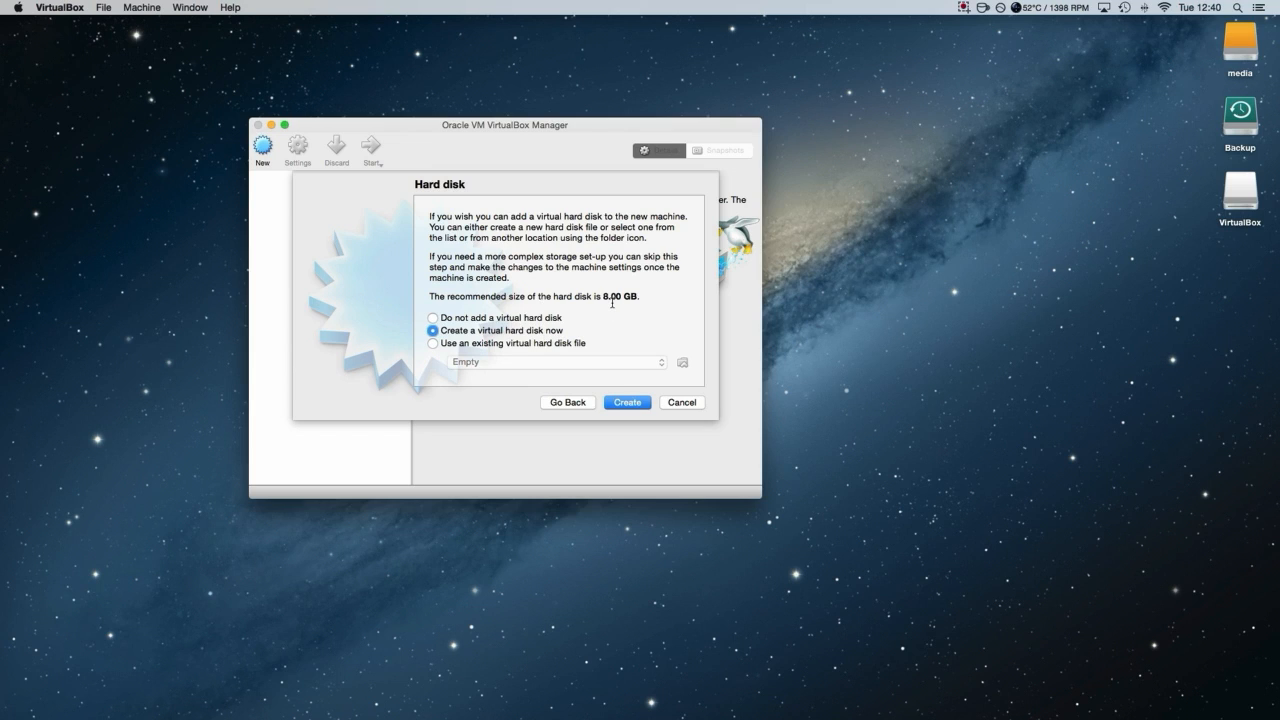
mouse_move(632, 398)
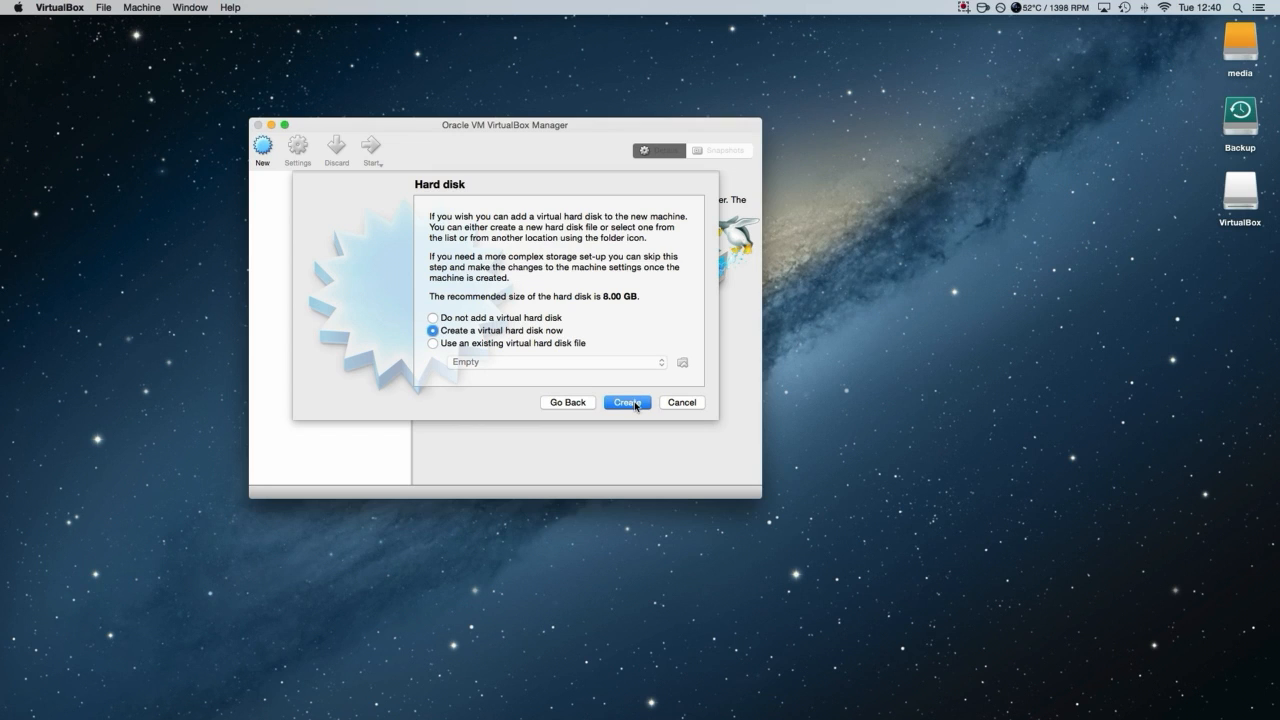
Create a new virtual hard disk now, keeping VDI as the file type
left_click(628, 402)
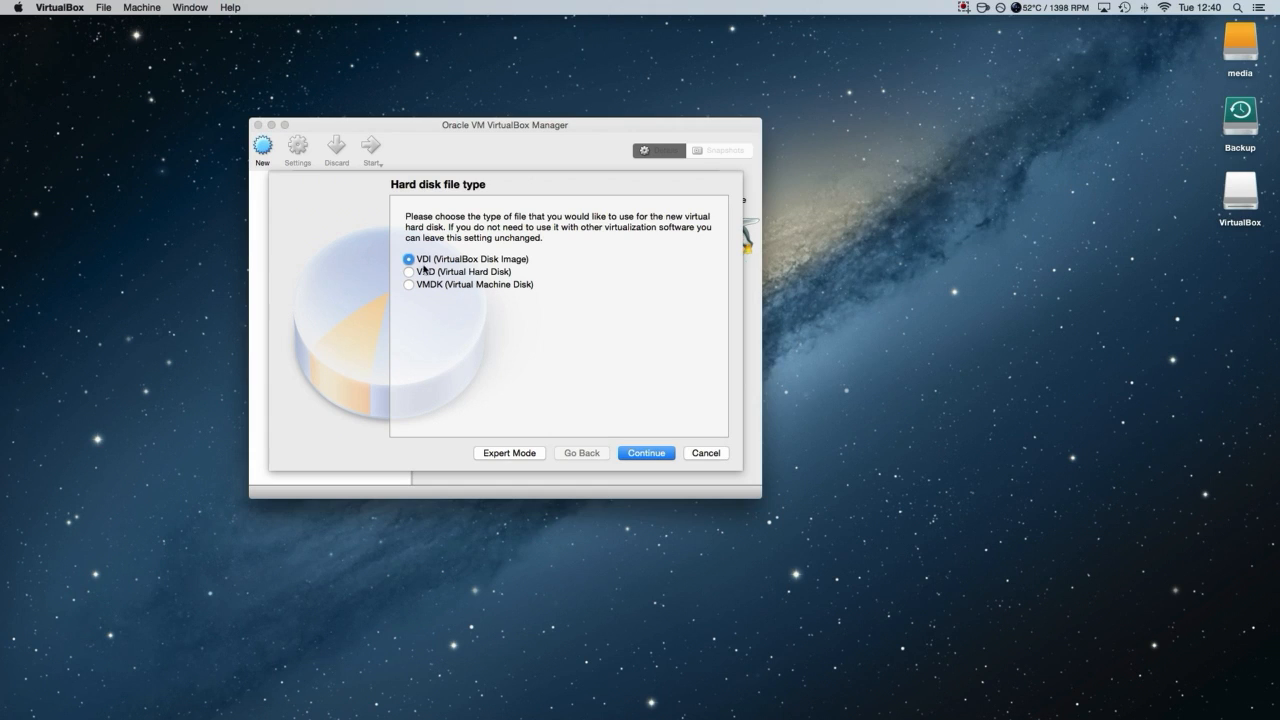
mouse_move(444, 268)
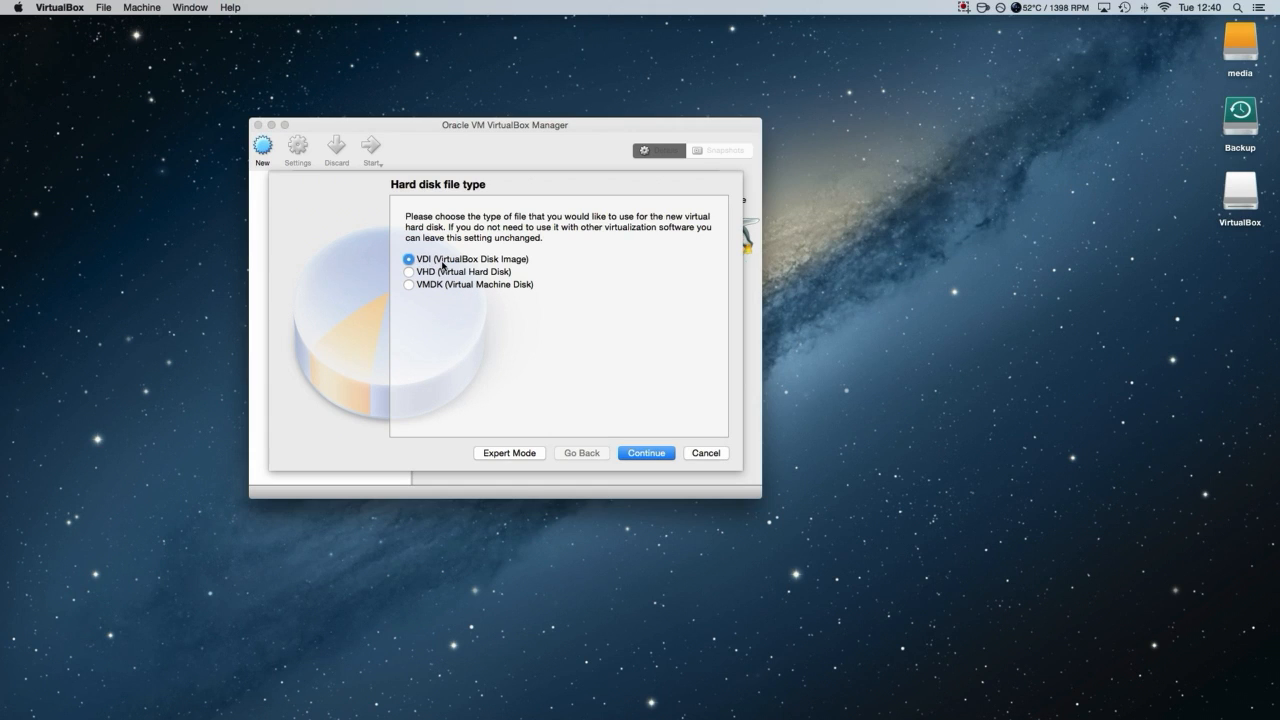
mouse_move(580, 374)
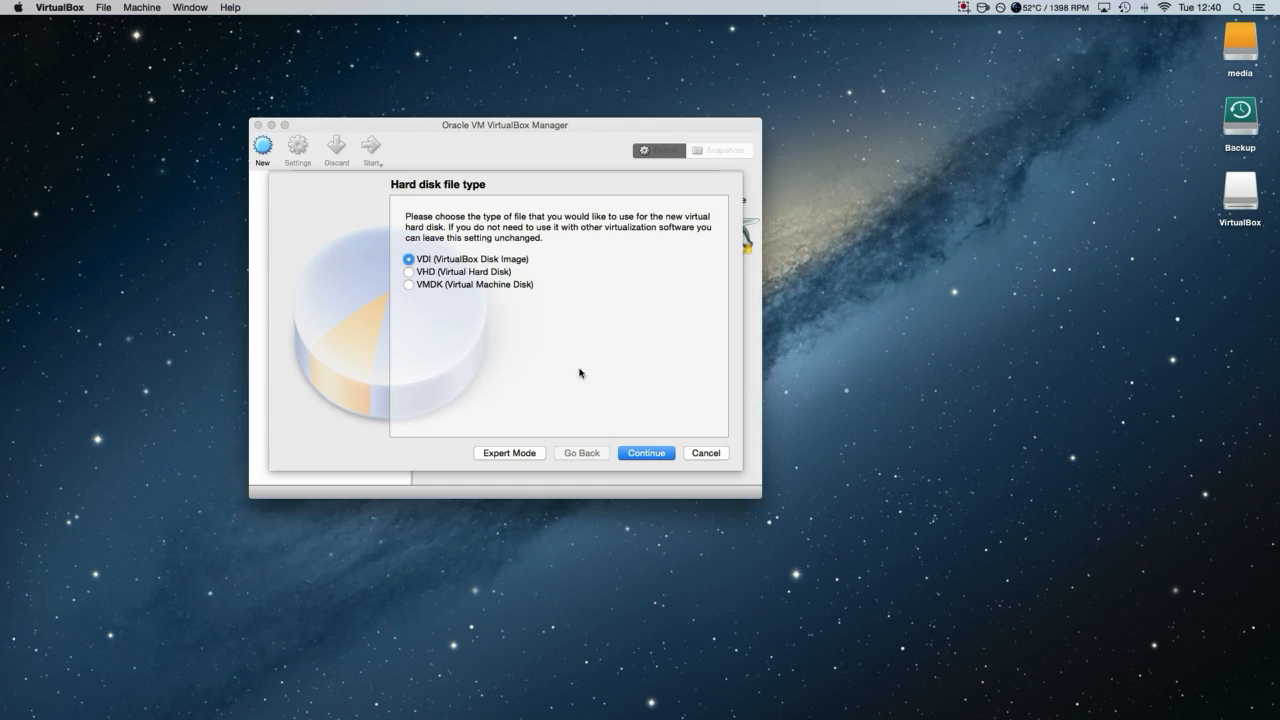
left_click(644, 452)
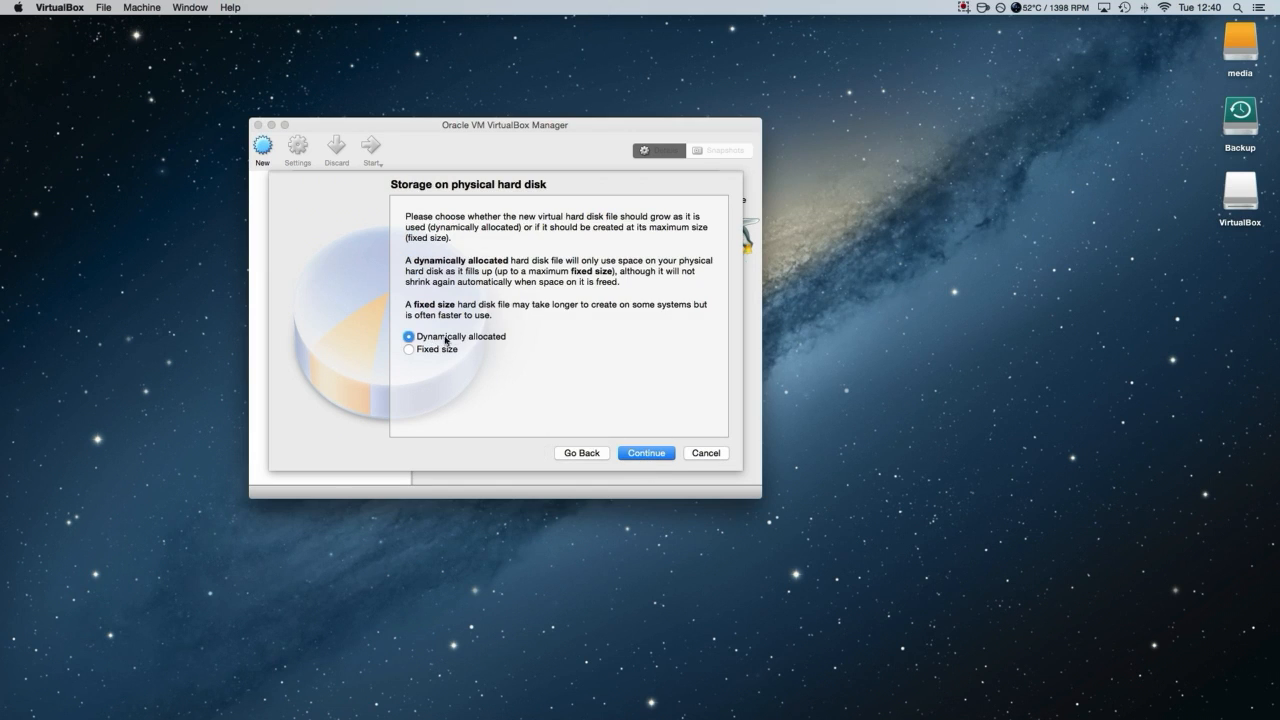
mouse_move(480, 344)
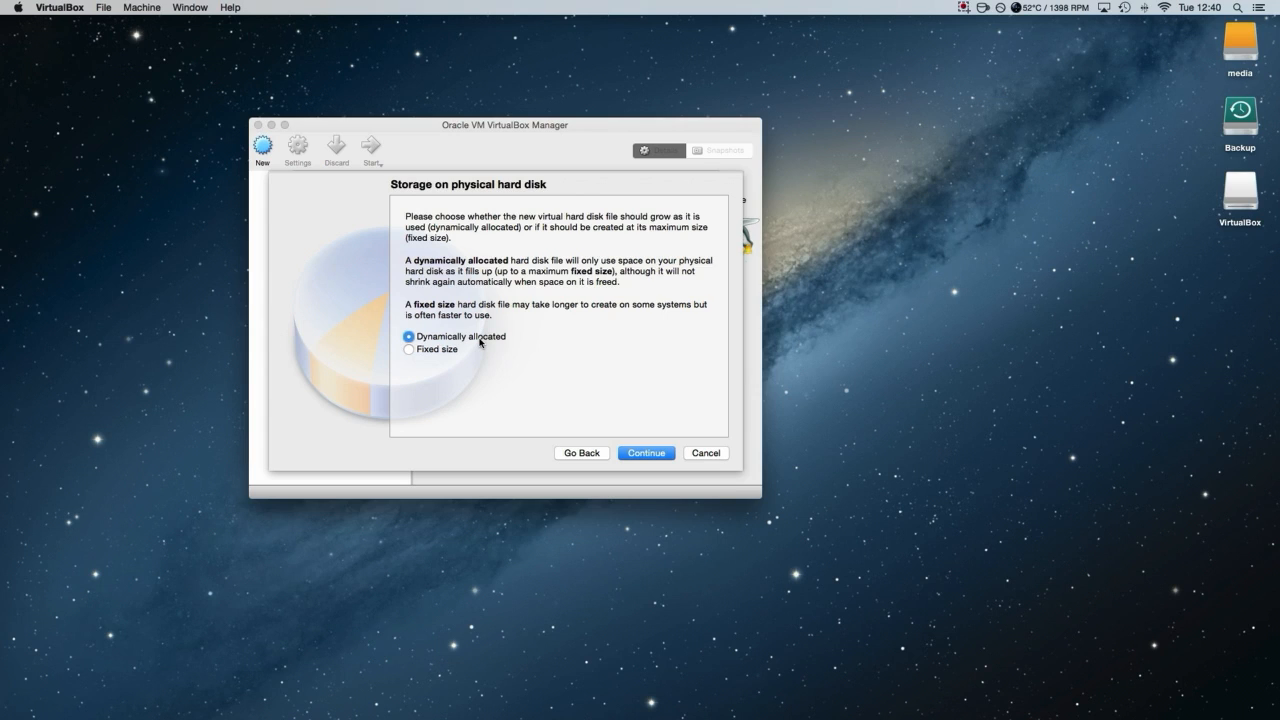
mouse_move(556, 284)
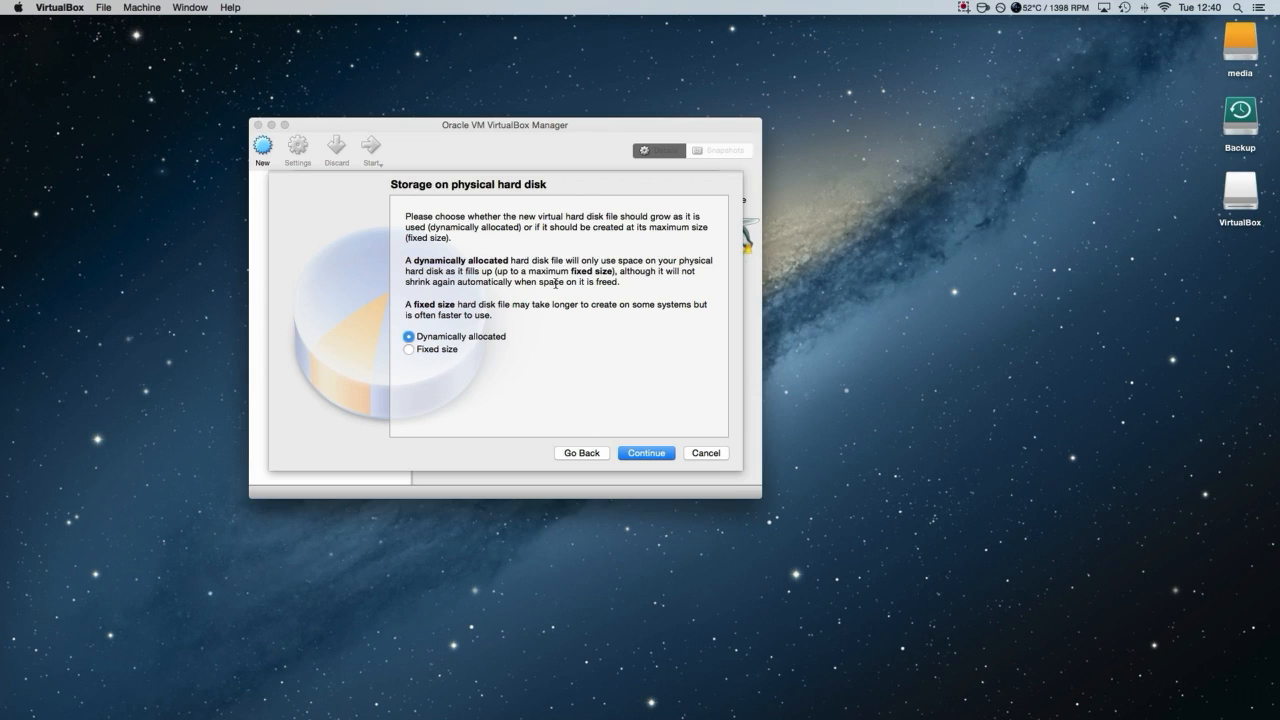
mouse_move(442, 360)
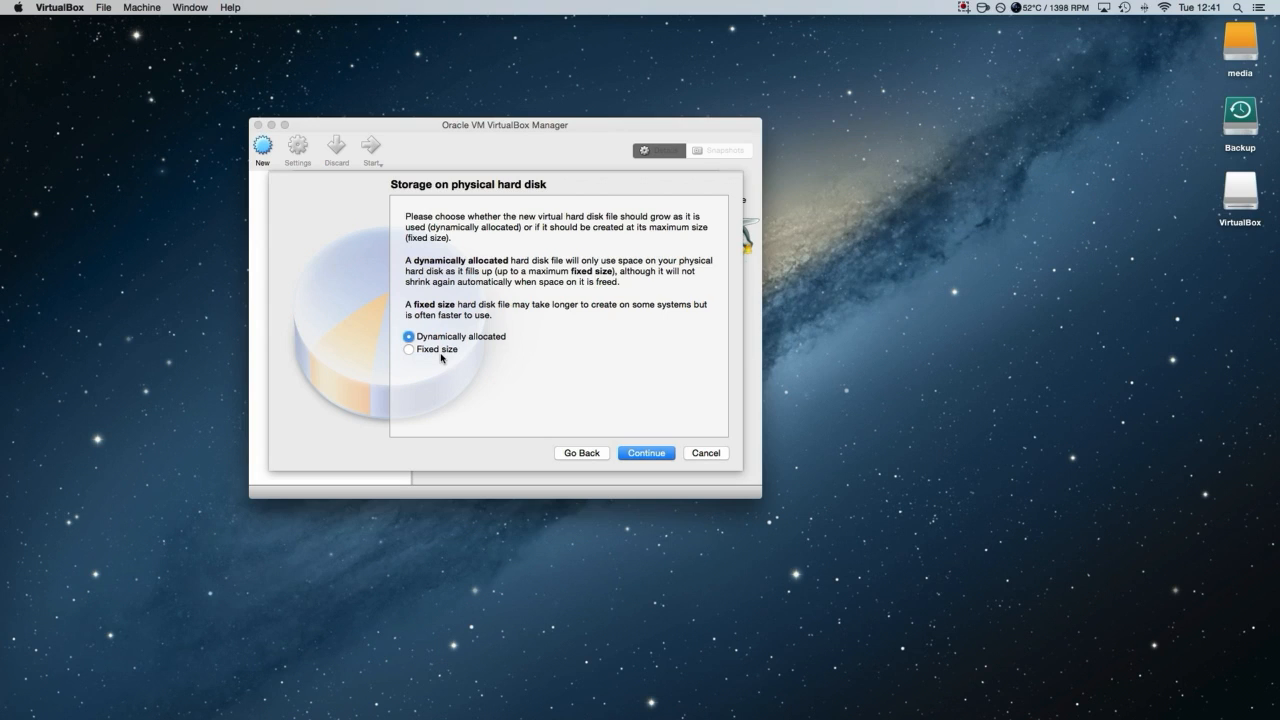
mouse_move(476, 344)
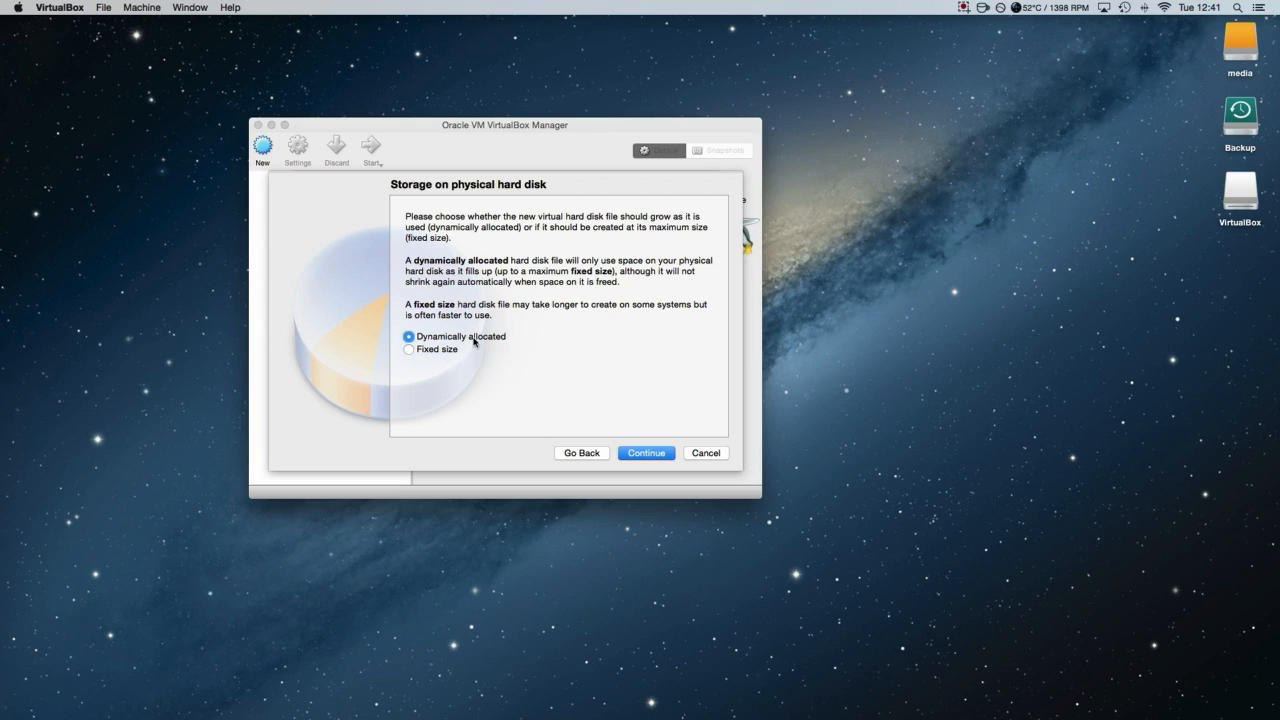
mouse_move(480, 348)
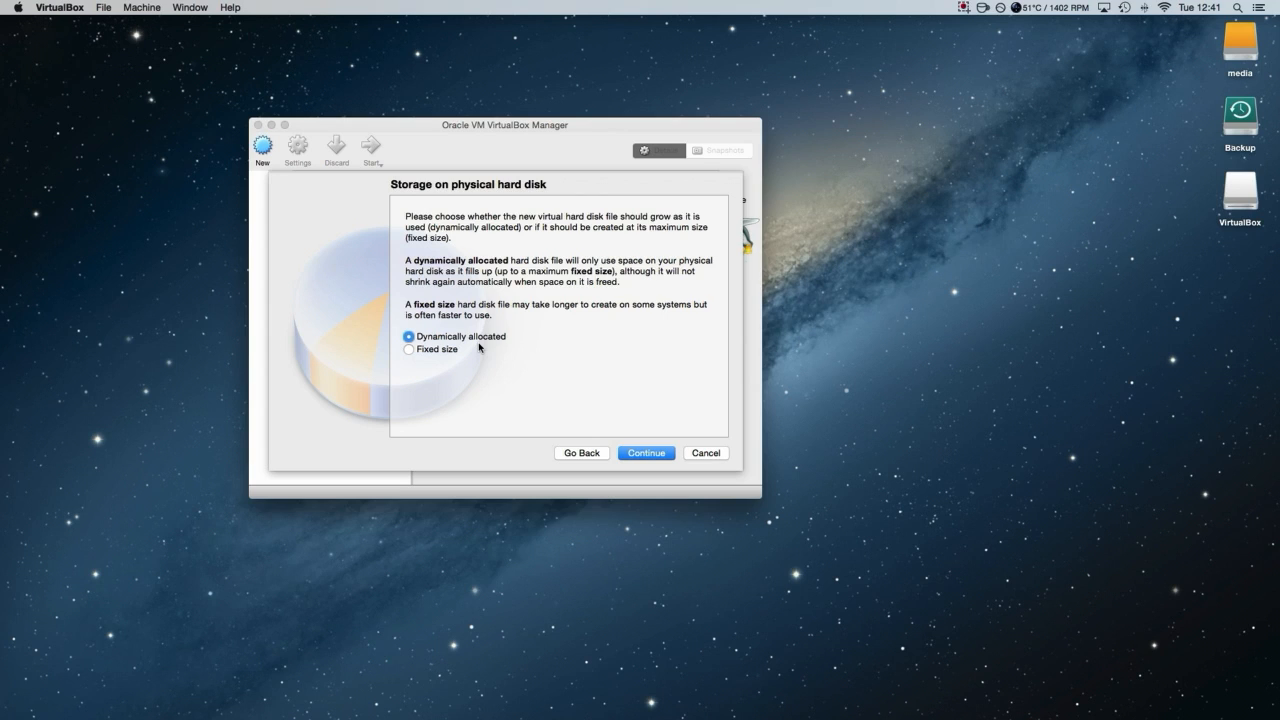
Keep dynamic allocation and create the 8.00 GB Ubuntu Server disk
left_click(646, 452)
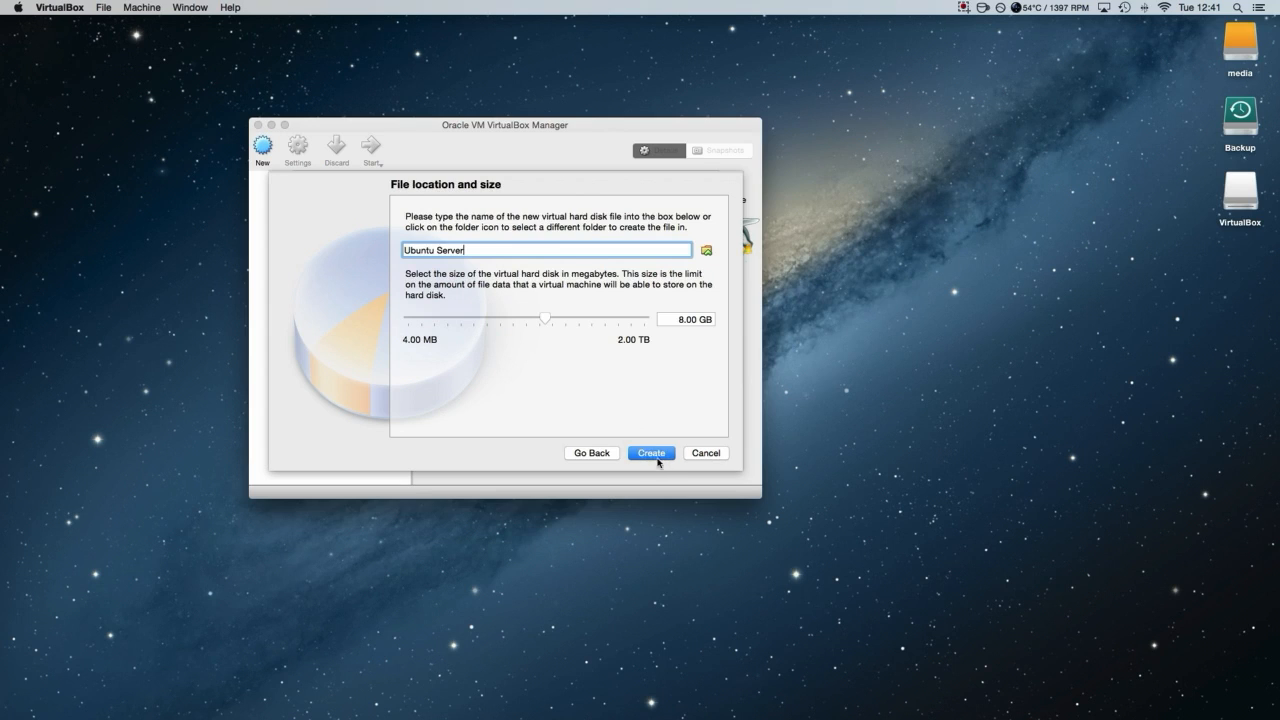
mouse_move(428, 262)
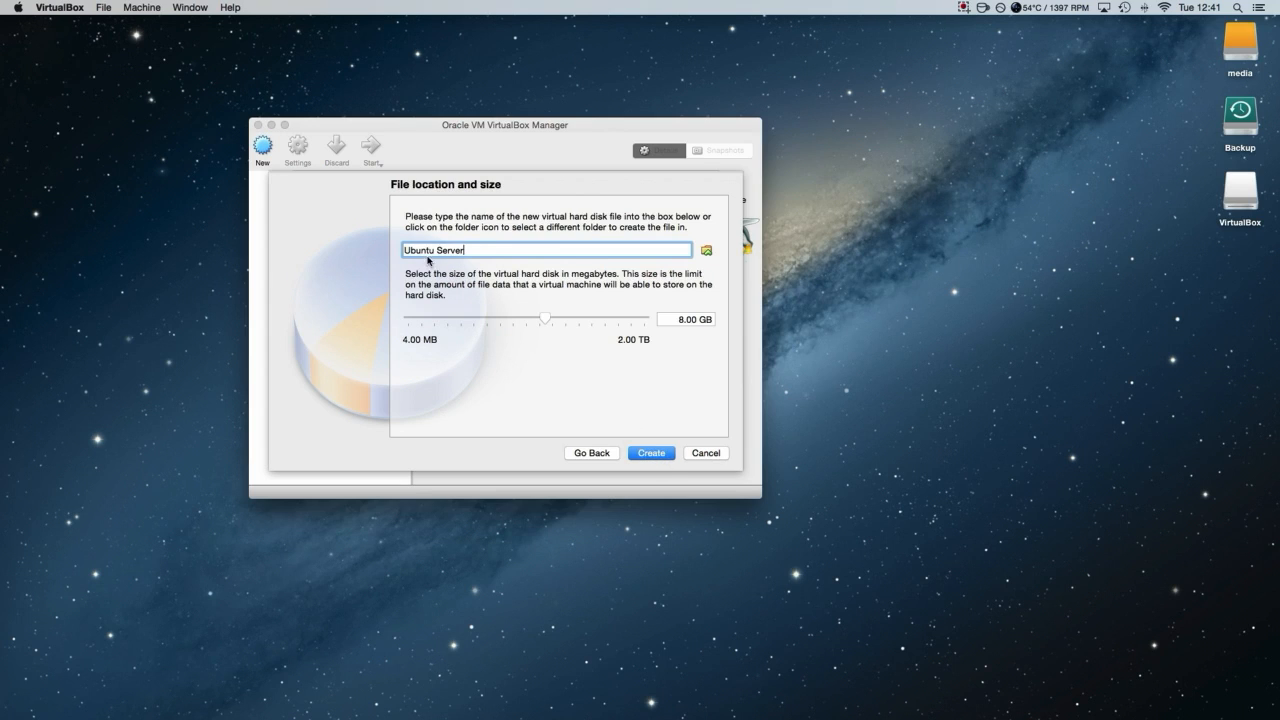
mouse_move(484, 306)
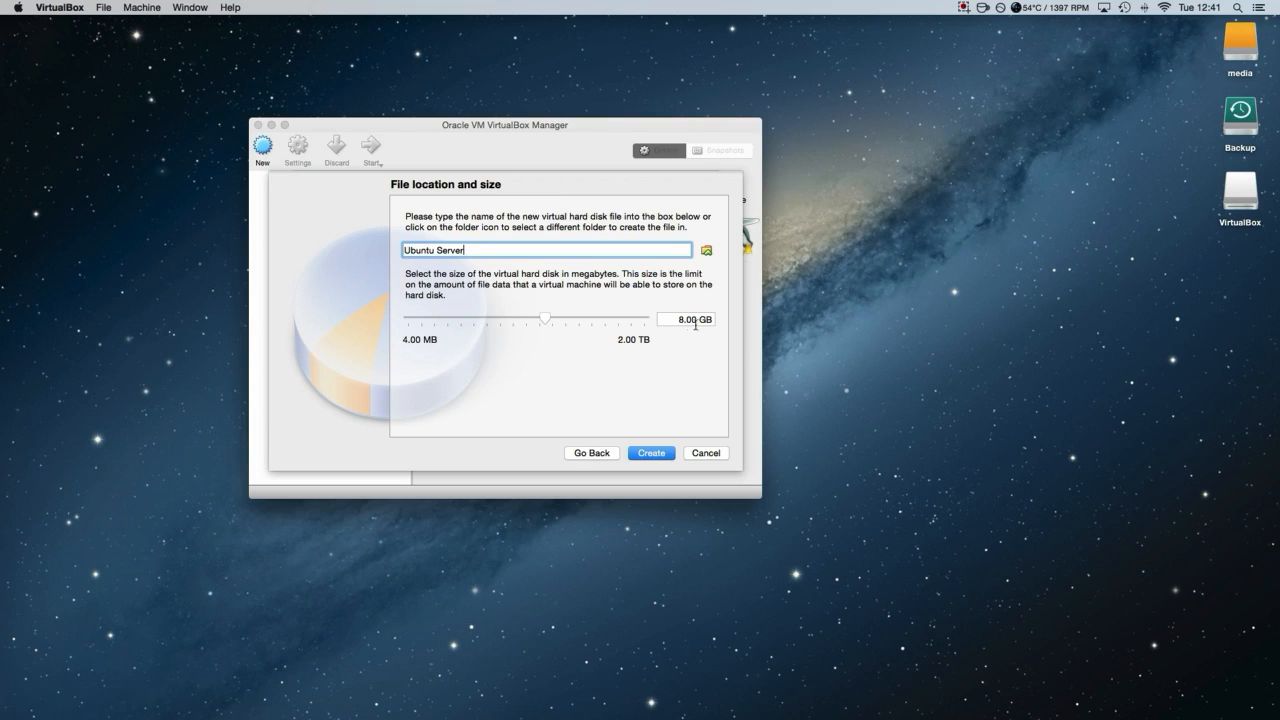
mouse_move(556, 348)
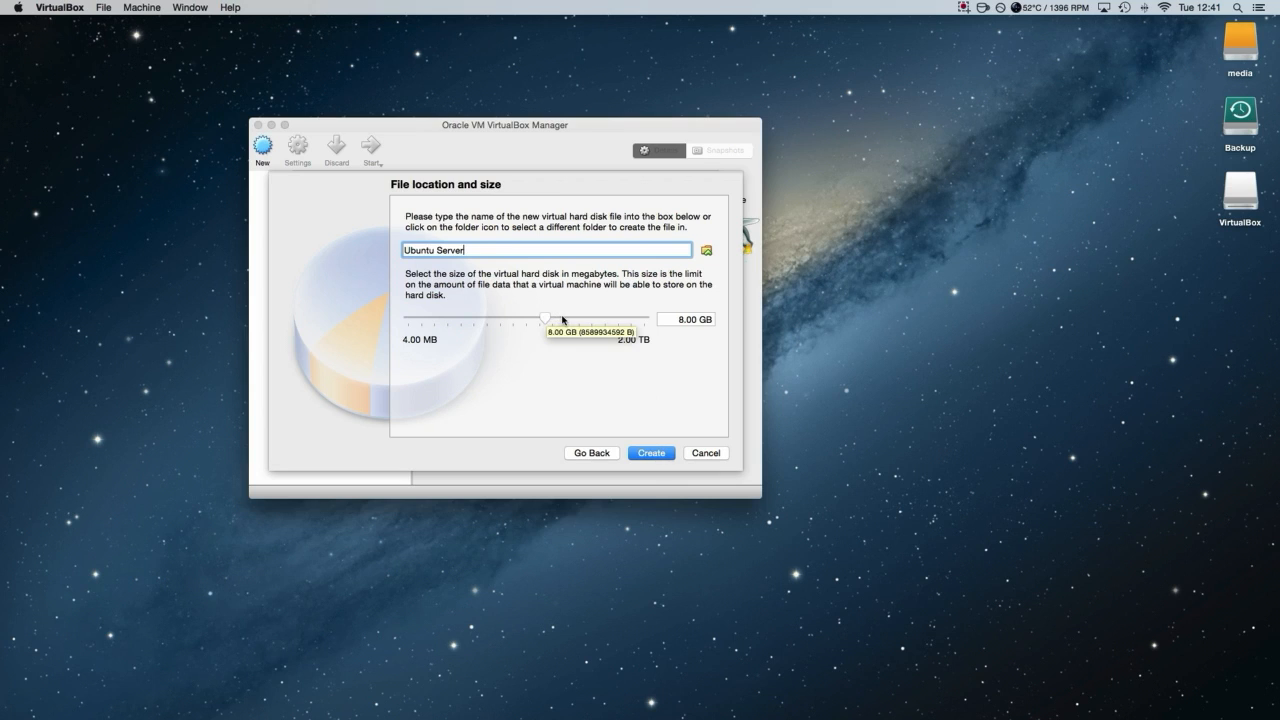
mouse_move(456, 360)
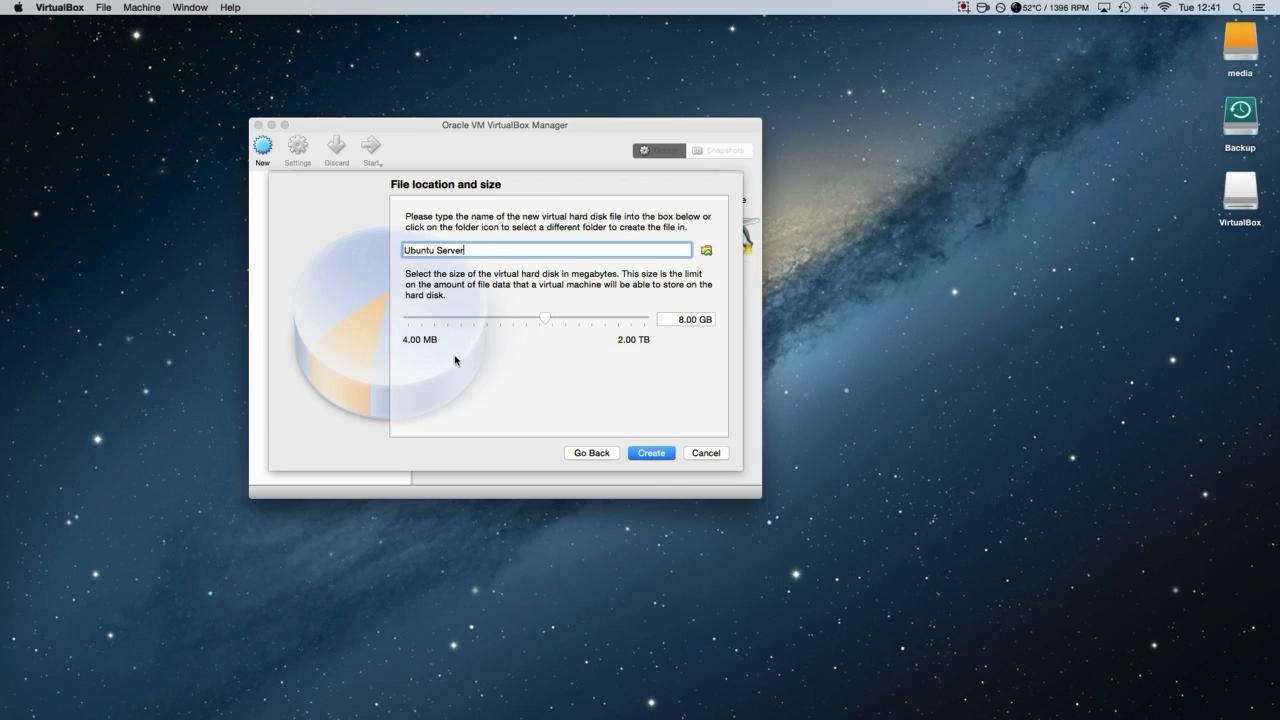
mouse_move(488, 322)
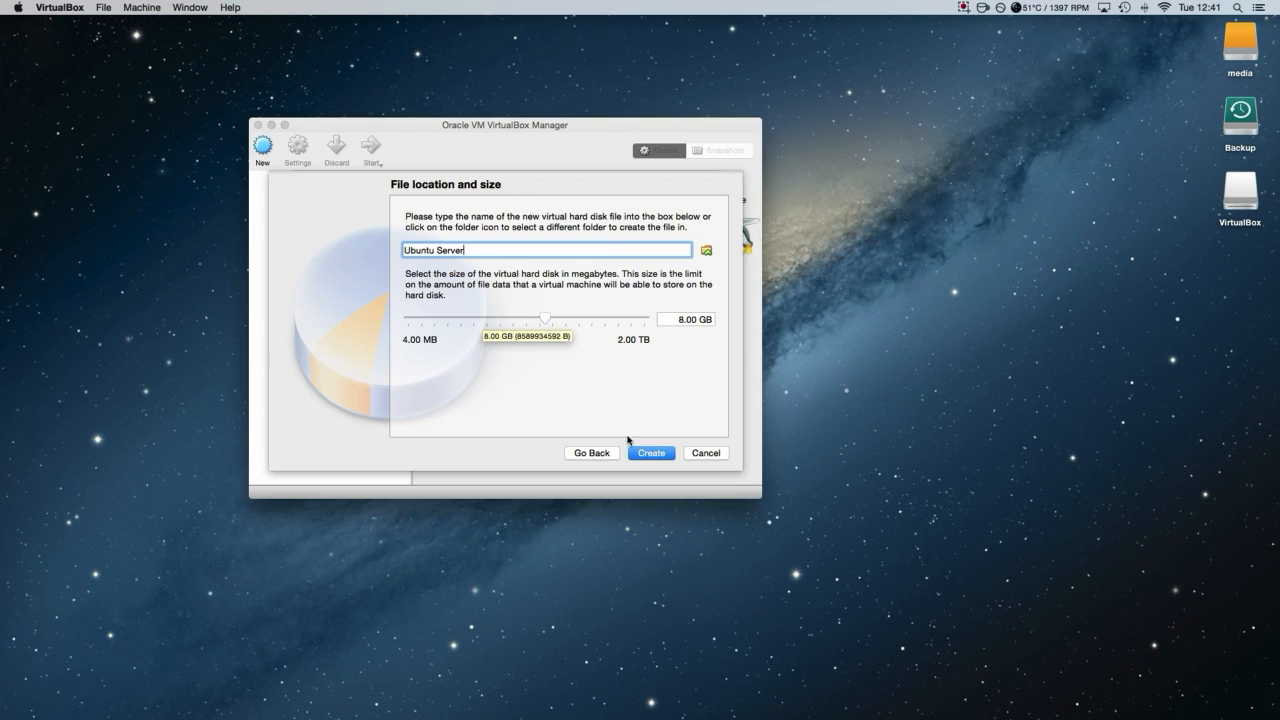
left_click(650, 452)
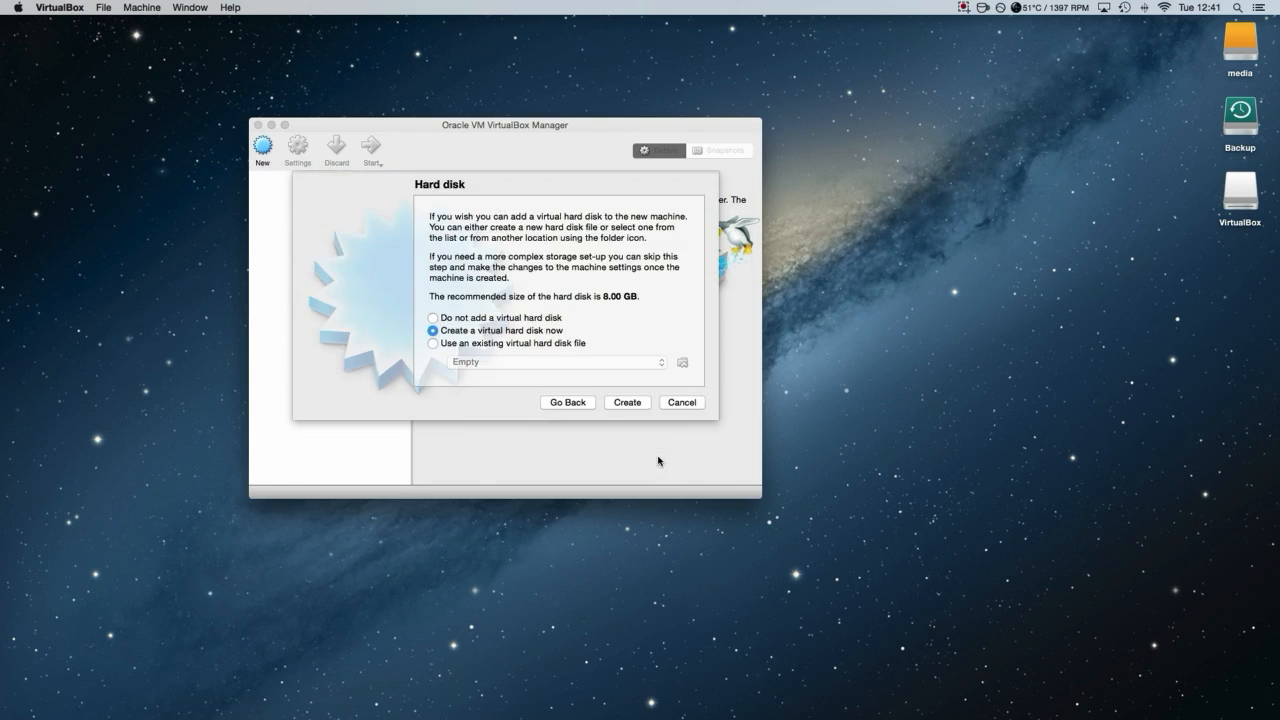
Open the Ubuntu Server machine's settings at the System section
left_click(628, 402)
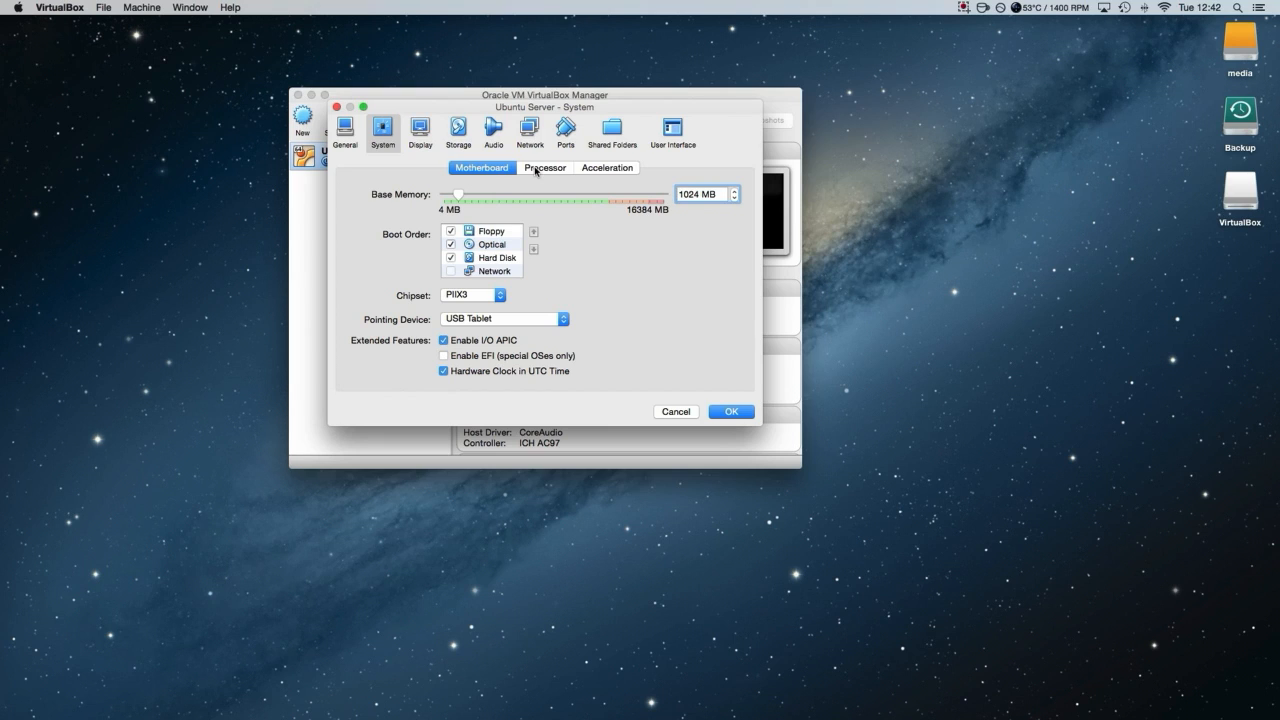
Raise the Ubuntu Server machine's processor count to 4
left_click(544, 168)
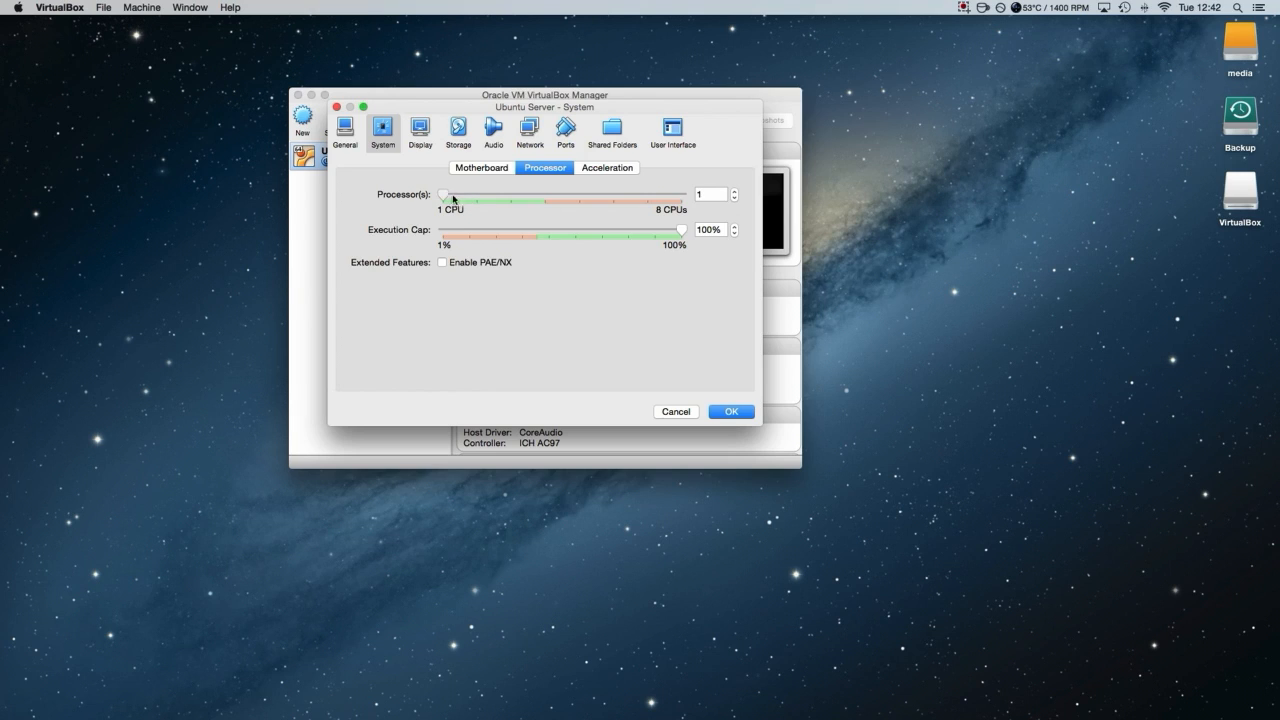
left_click_drag(442, 196, 476, 196)
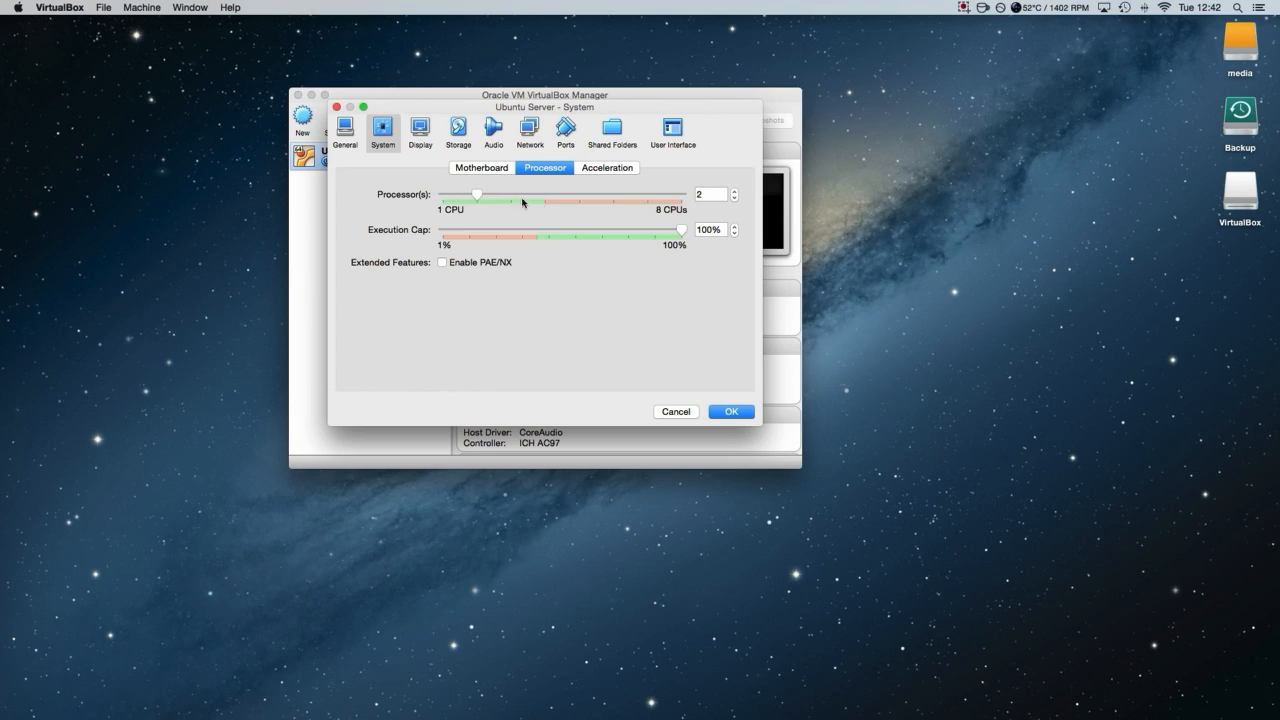
left_click_drag(452, 196, 540, 196)
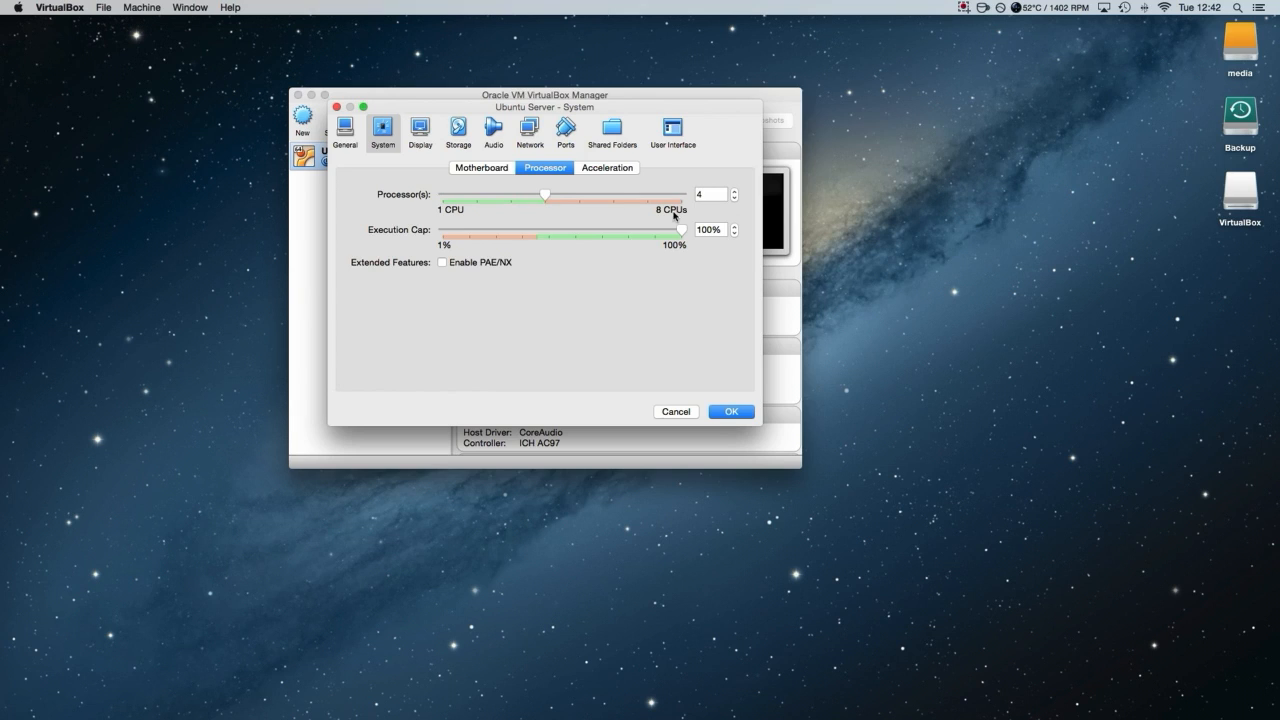
mouse_move(672, 216)
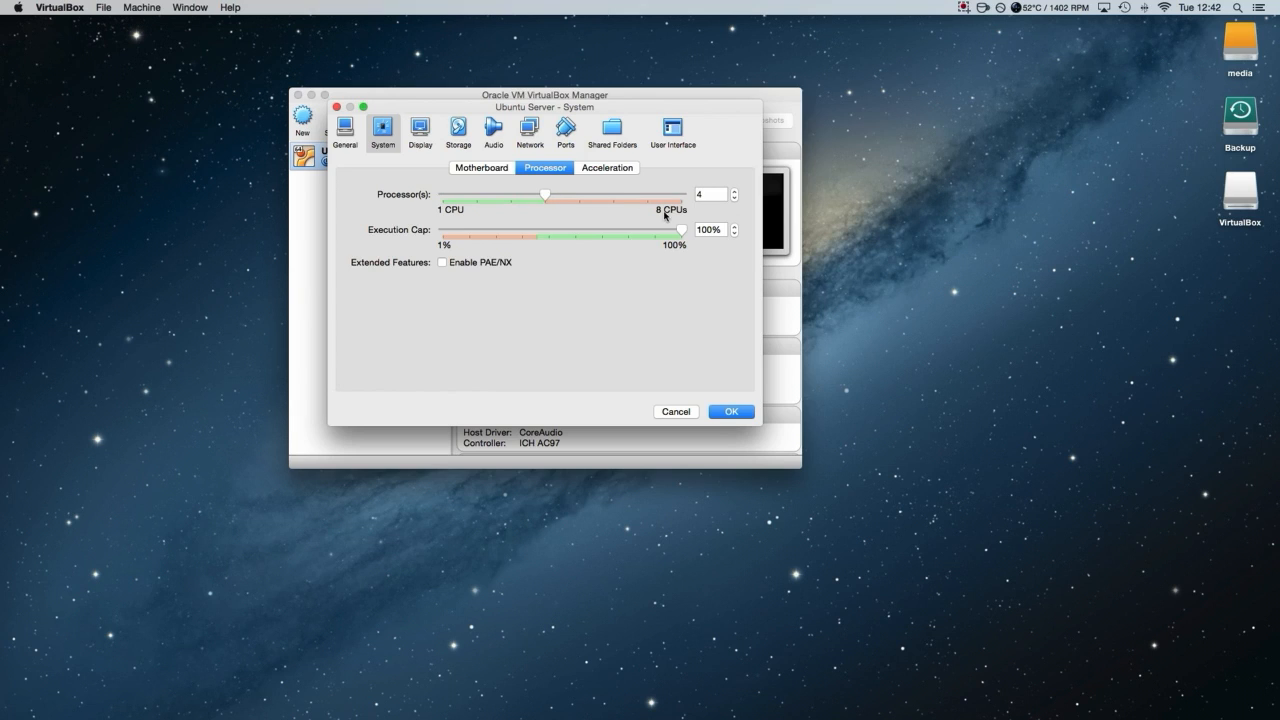
mouse_move(528, 206)
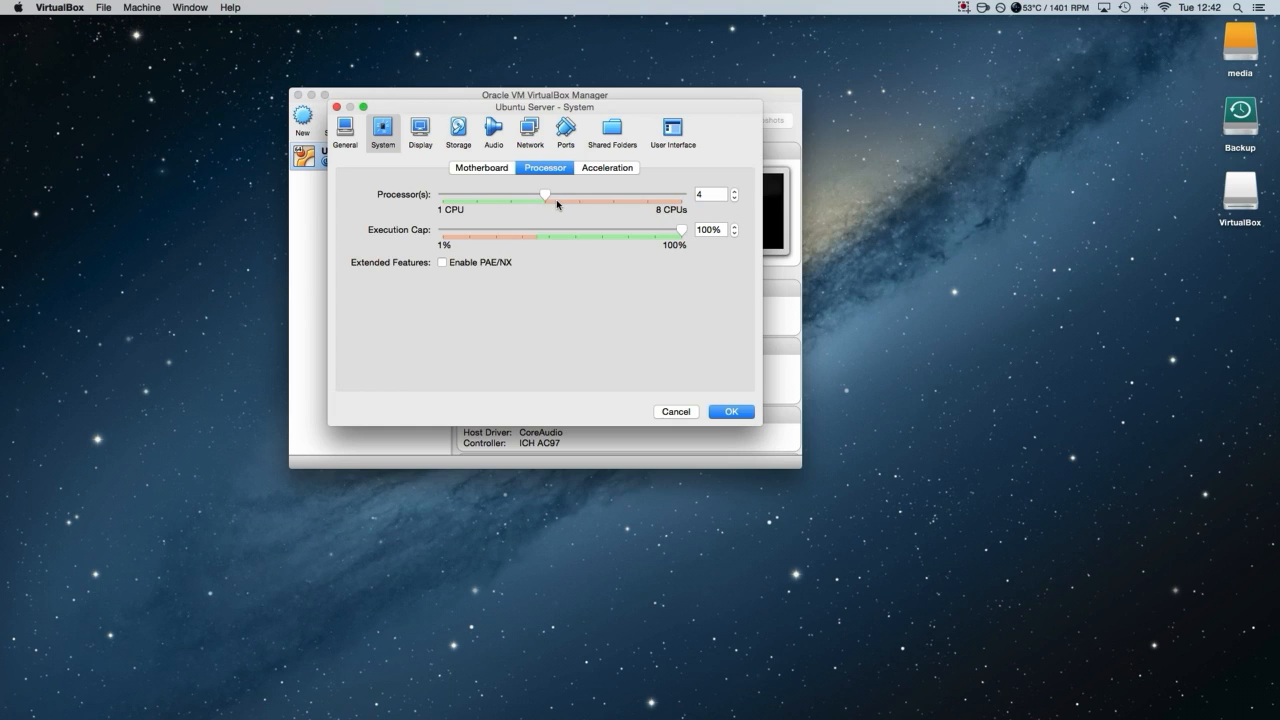
mouse_move(548, 196)
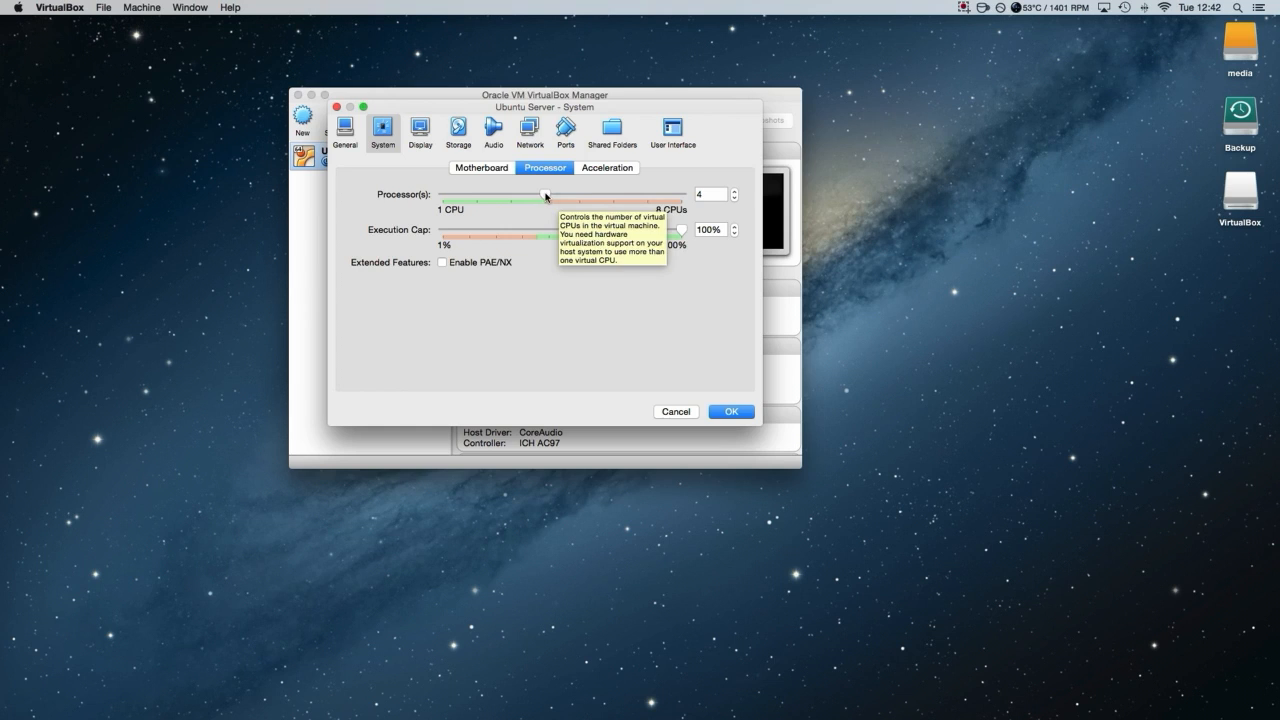
Show the machine's Display settings with 16 MB video memory
left_click(420, 130)
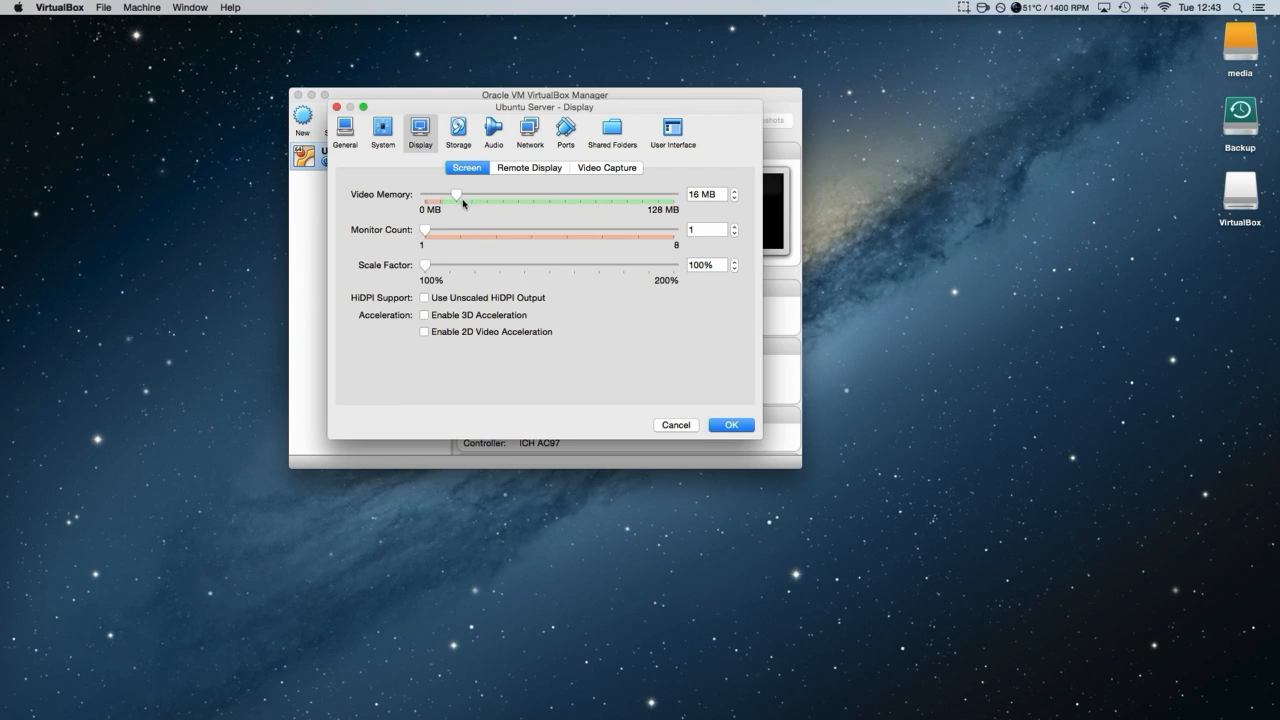
mouse_move(464, 198)
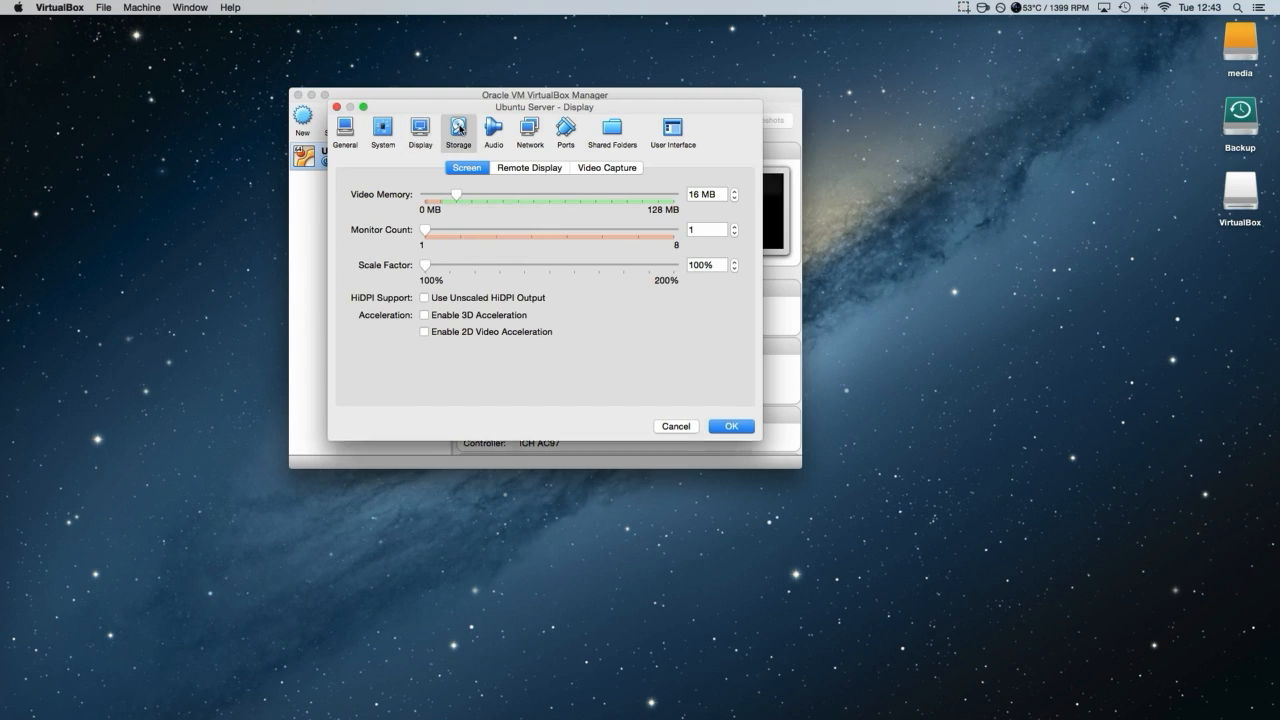
Select the empty IDE optical drive in Storage and list disc image choices
left_click(456, 130)
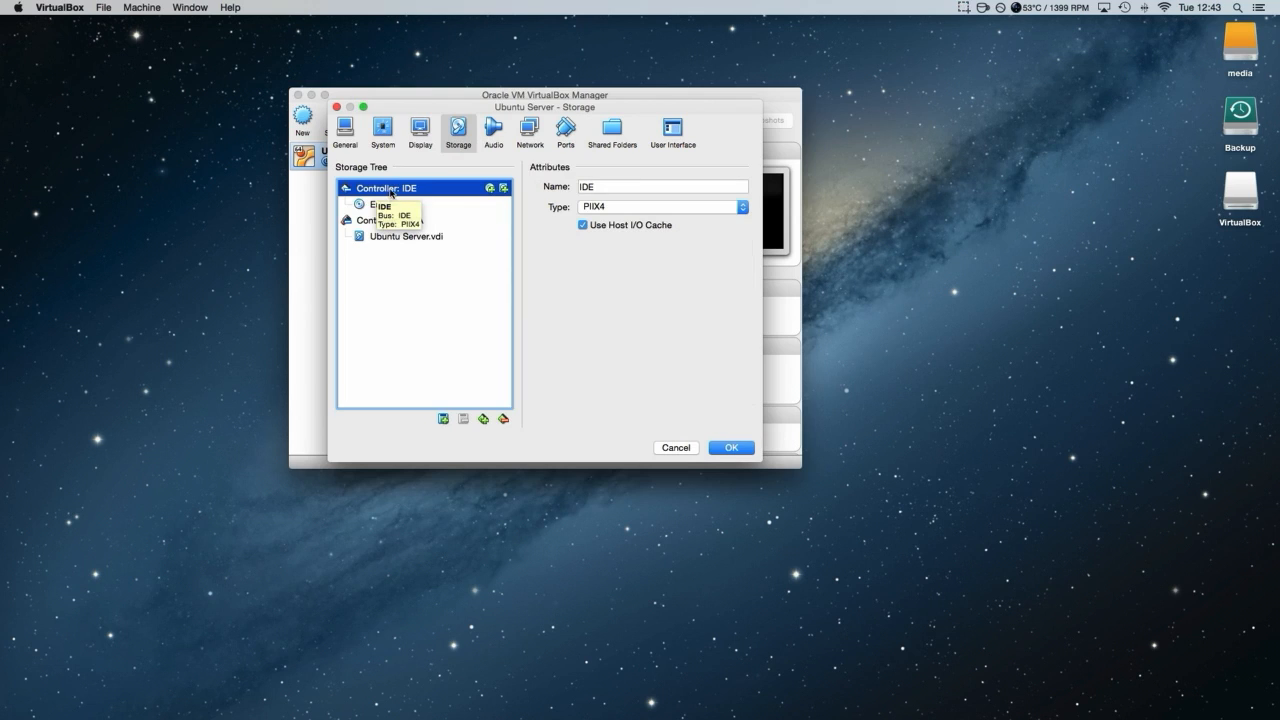
left_click(384, 204)
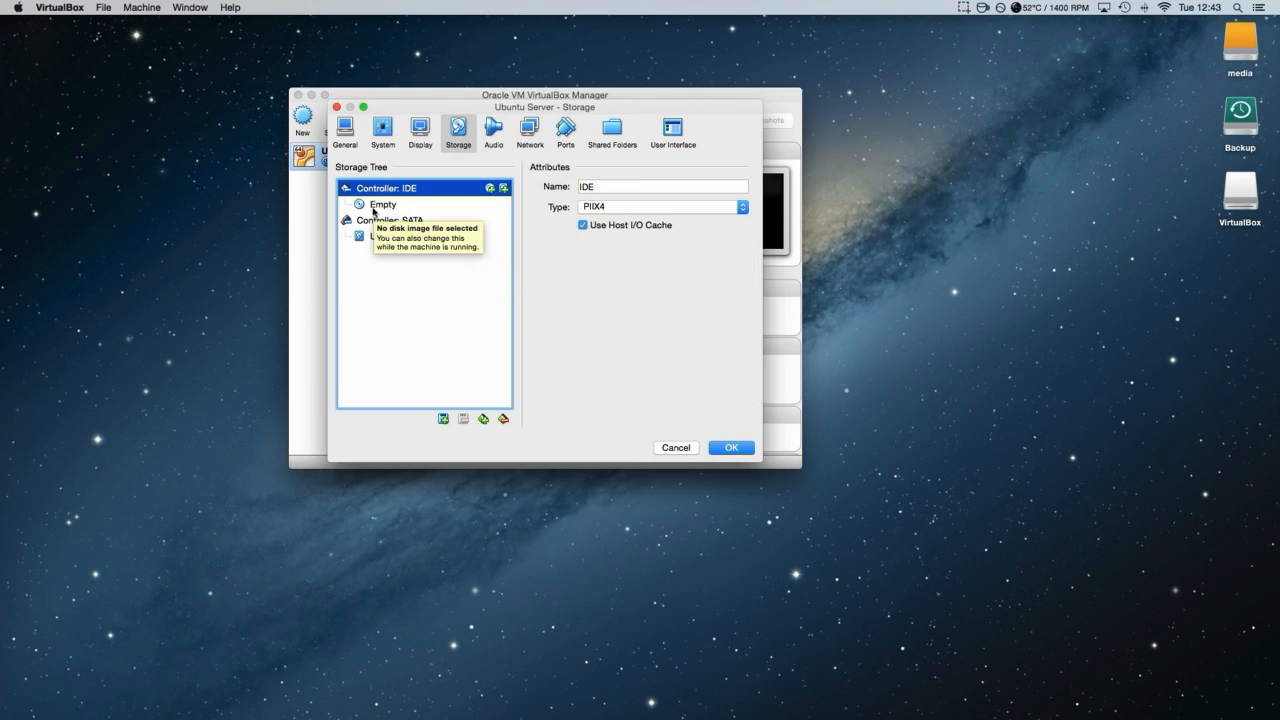
left_click(384, 204)
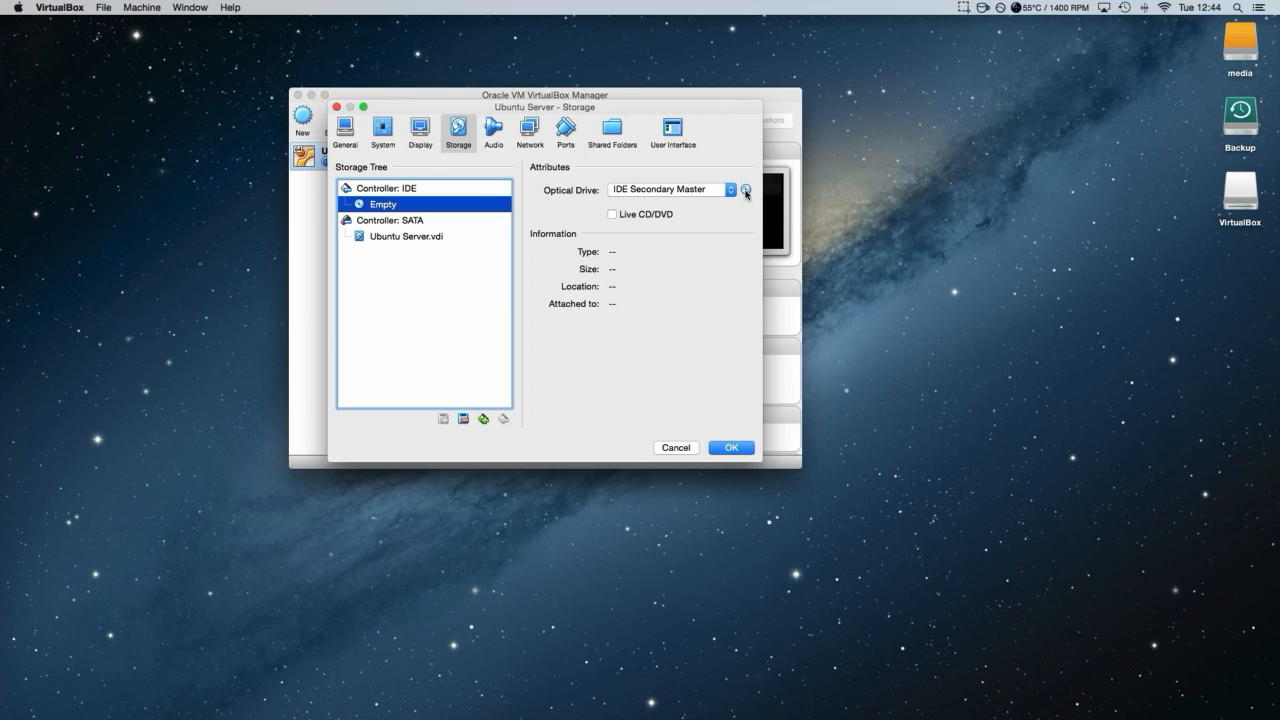
left_click(744, 190)
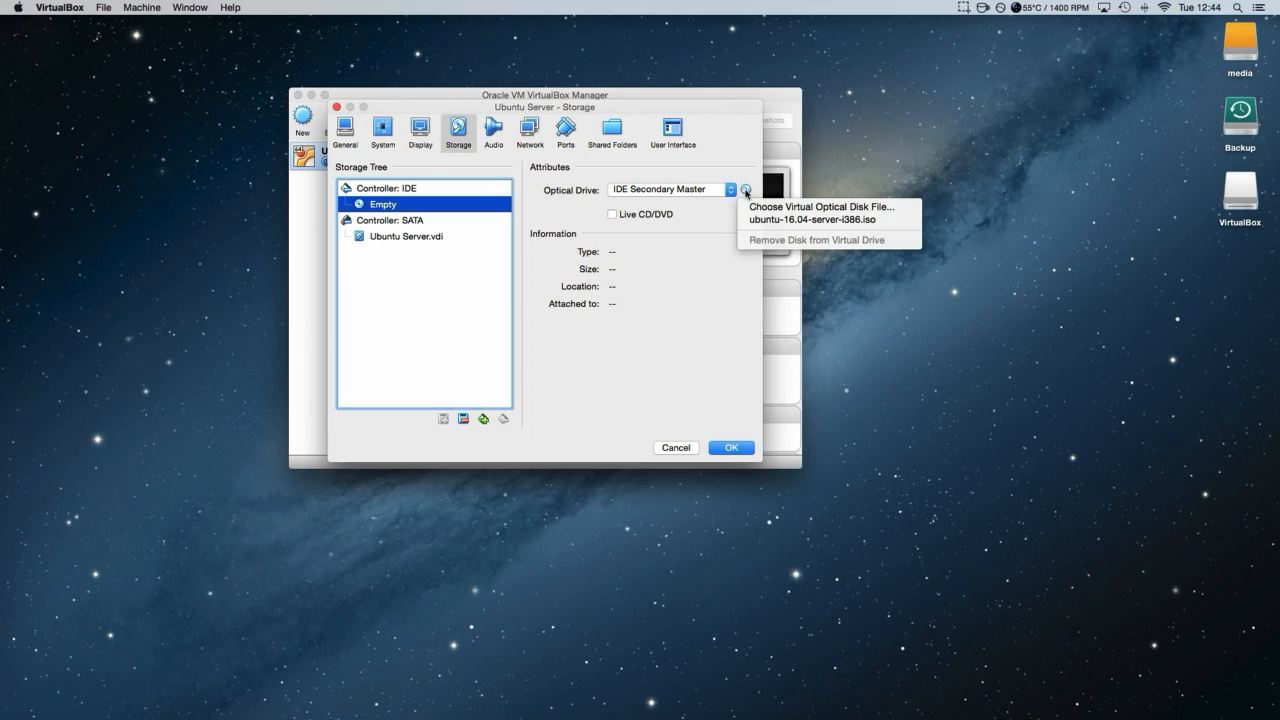
mouse_move(828, 206)
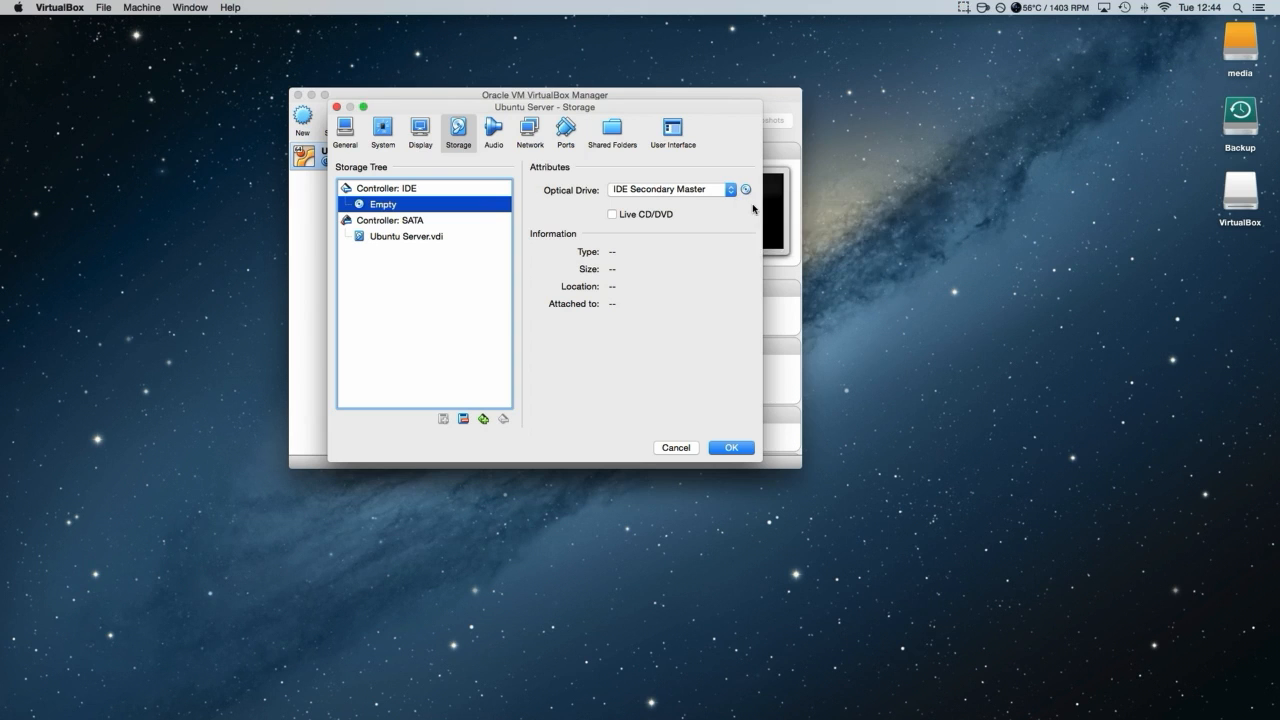
Browse to media > ubuntu and attach ubuntu-16.04-server-i386.iso to the optical drive
left_click(746, 188)
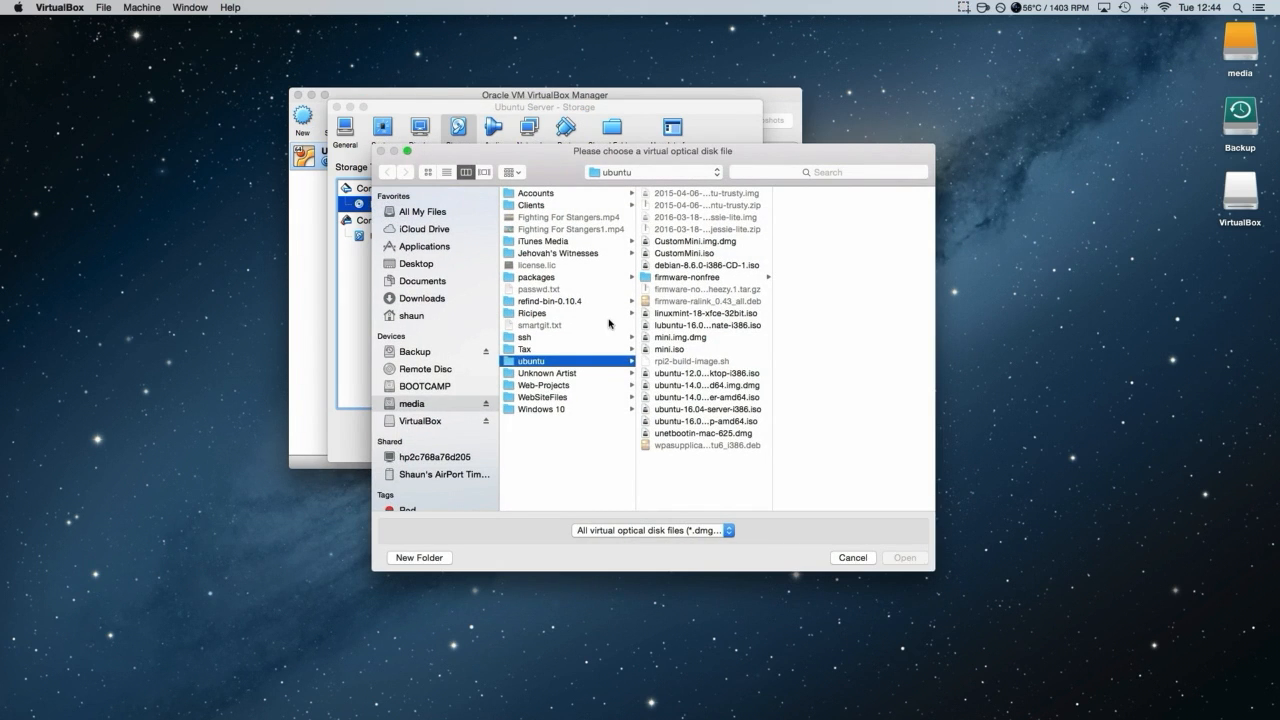
mouse_move(680, 432)
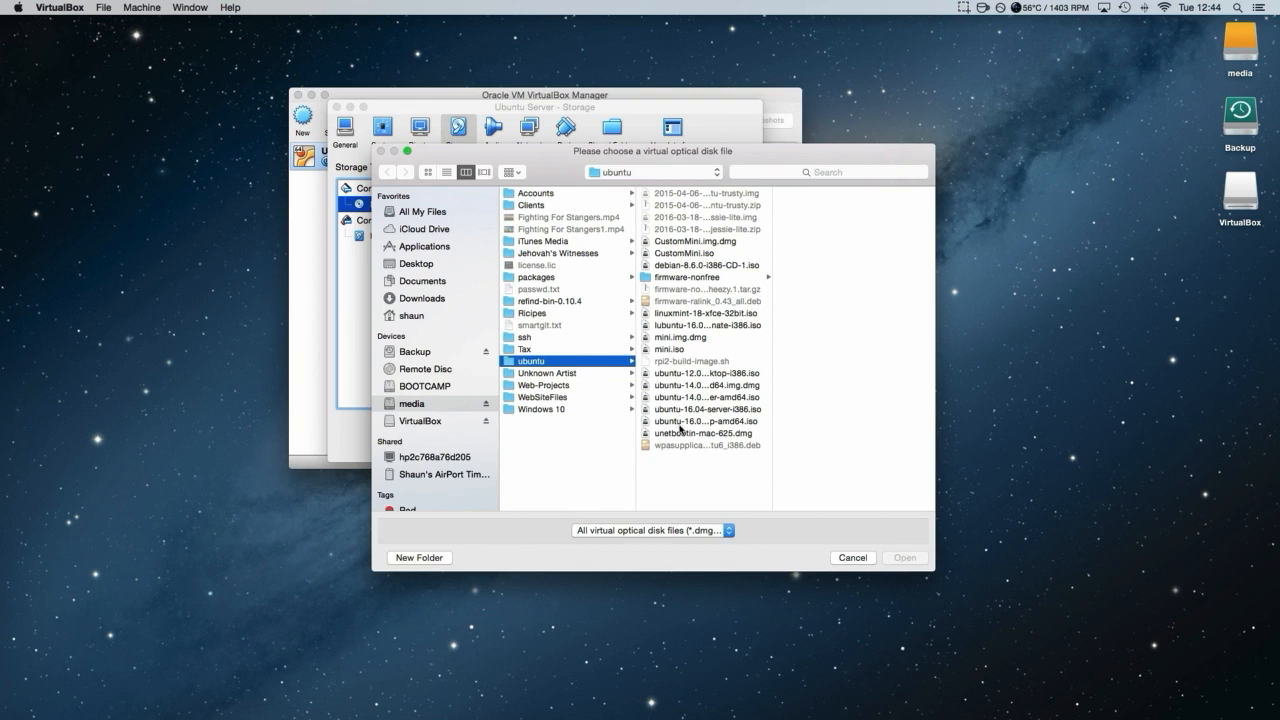
mouse_move(692, 412)
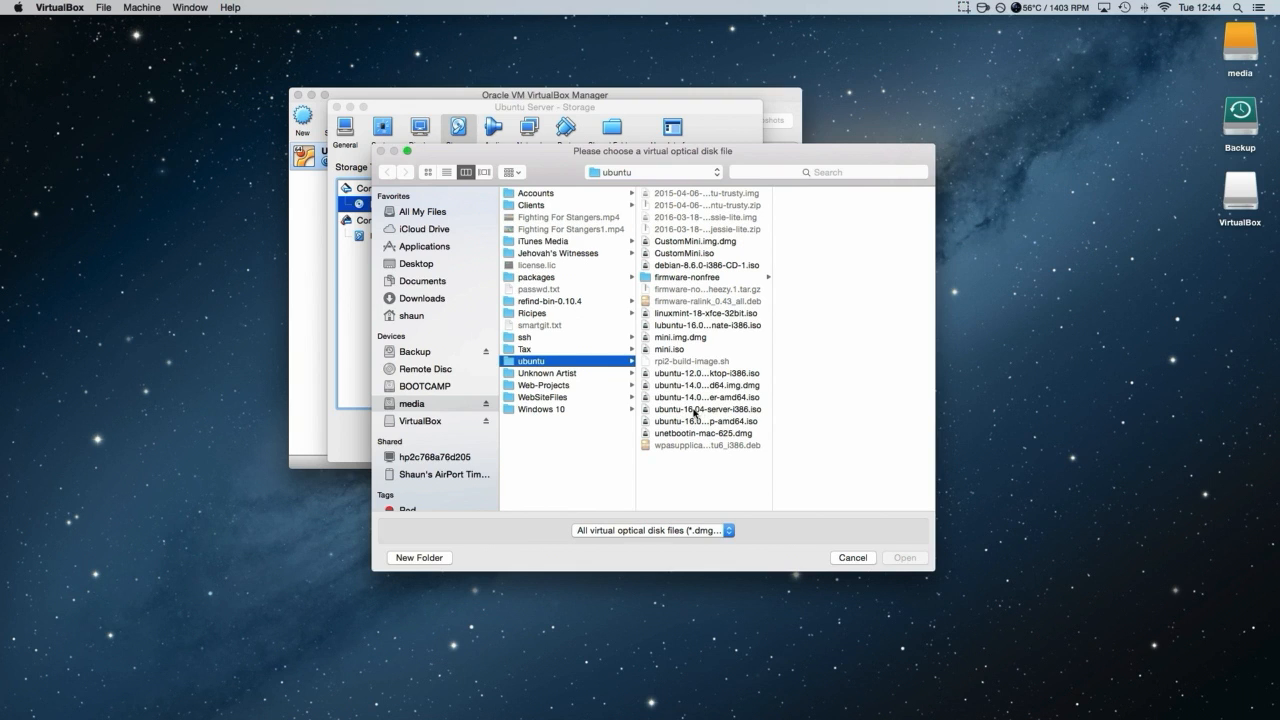
left_click(704, 408)
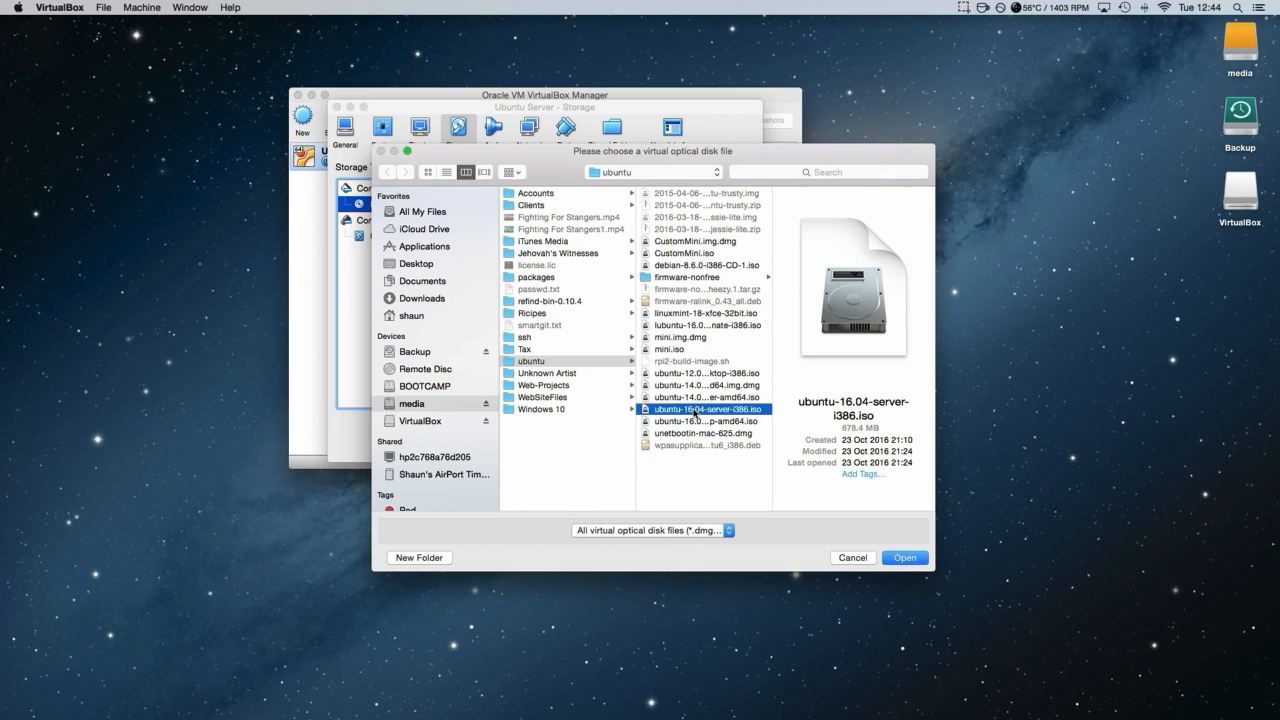
mouse_move(414, 320)
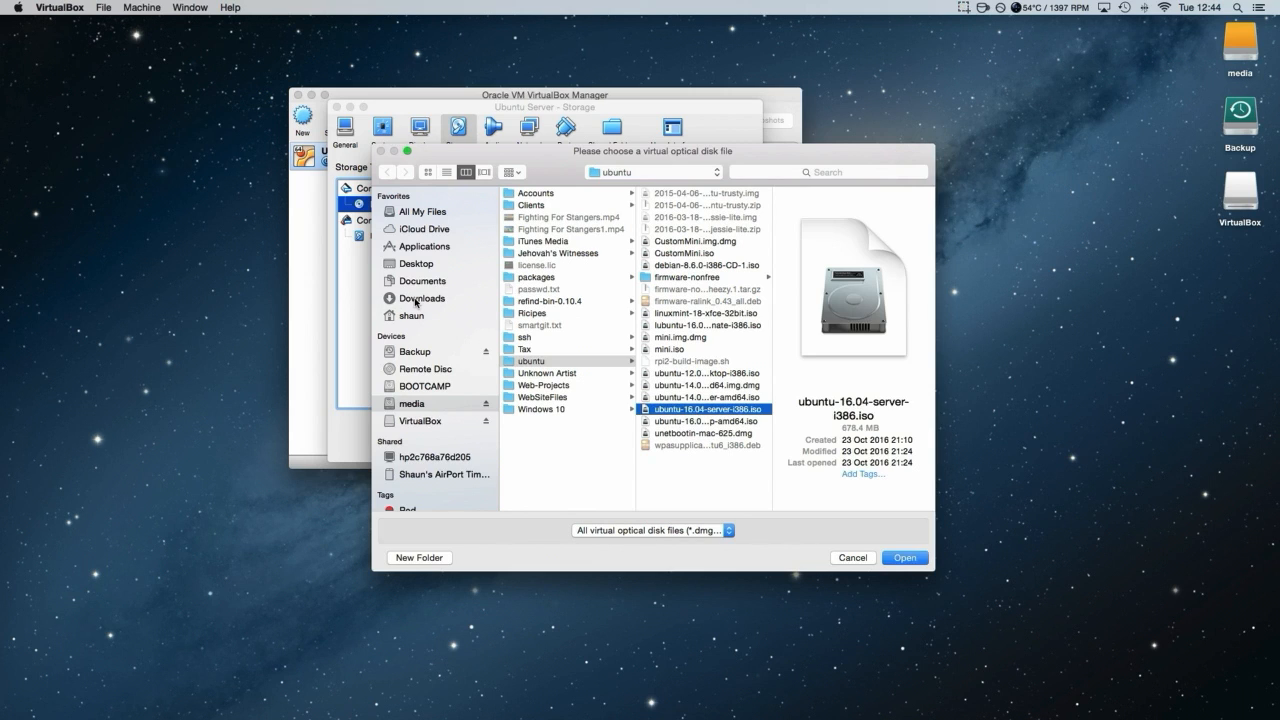
left_click(420, 296)
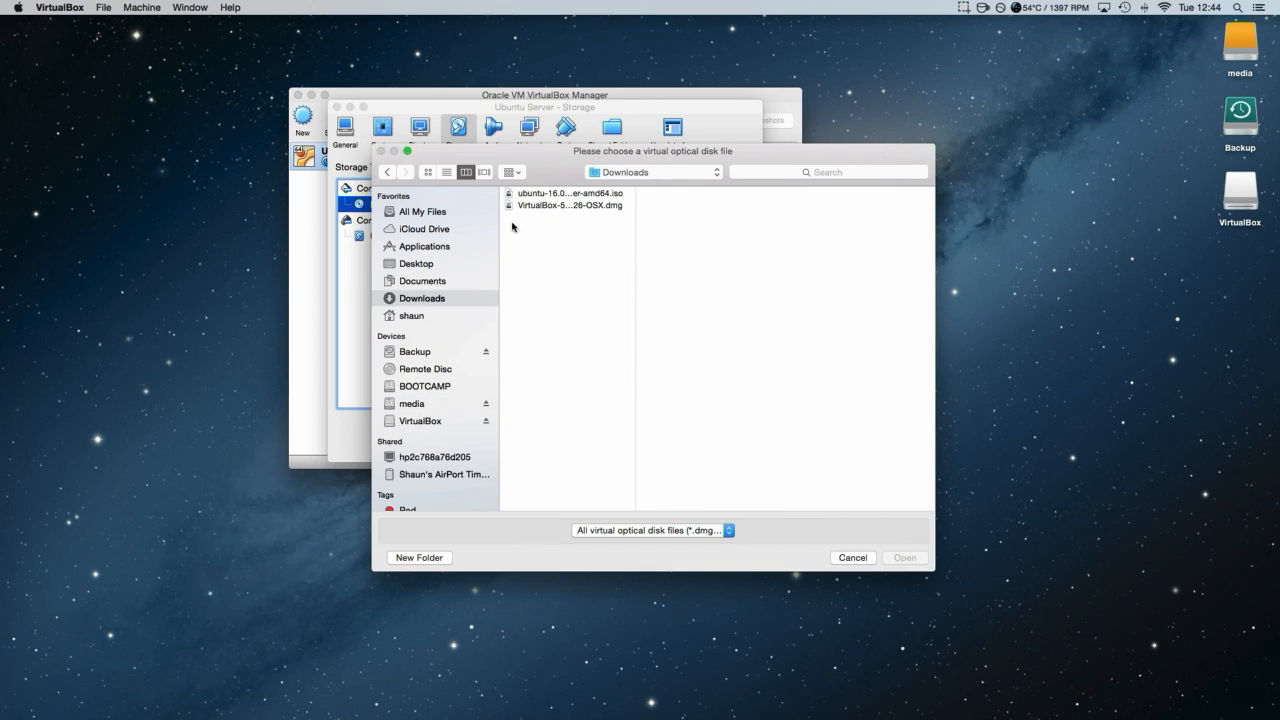
left_click(564, 192)
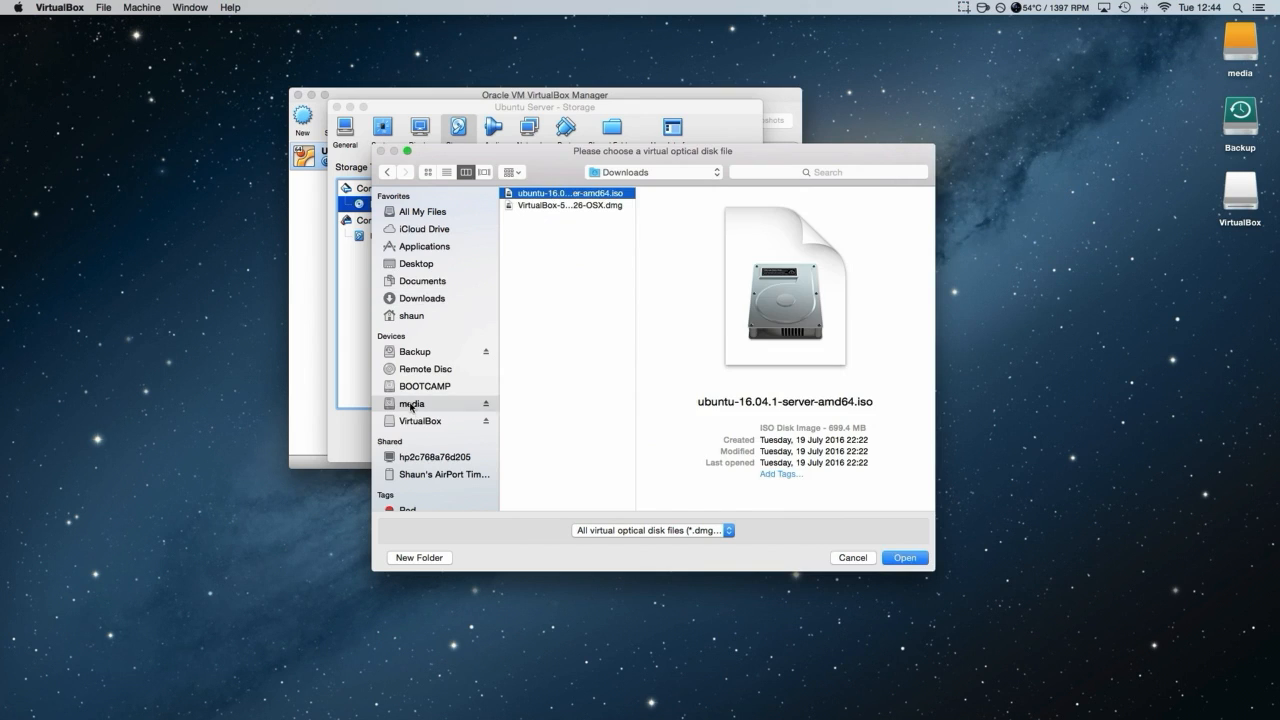
left_click(412, 404)
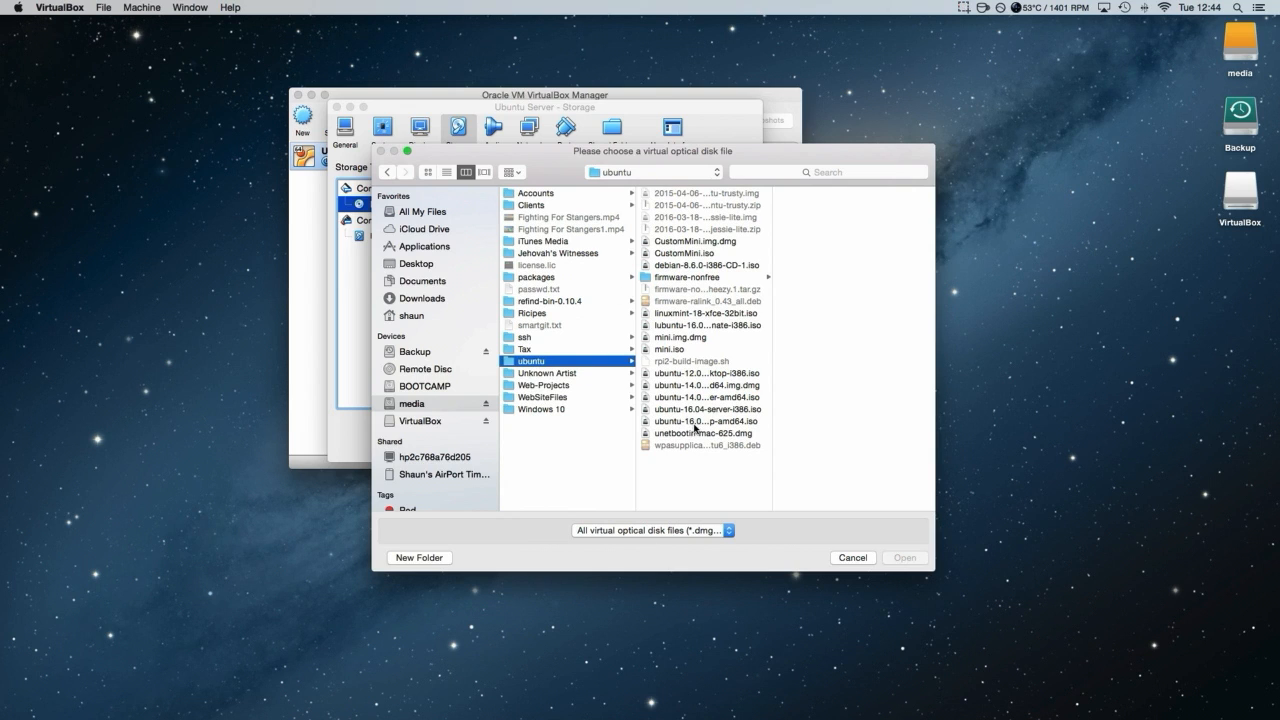
left_click(704, 408)
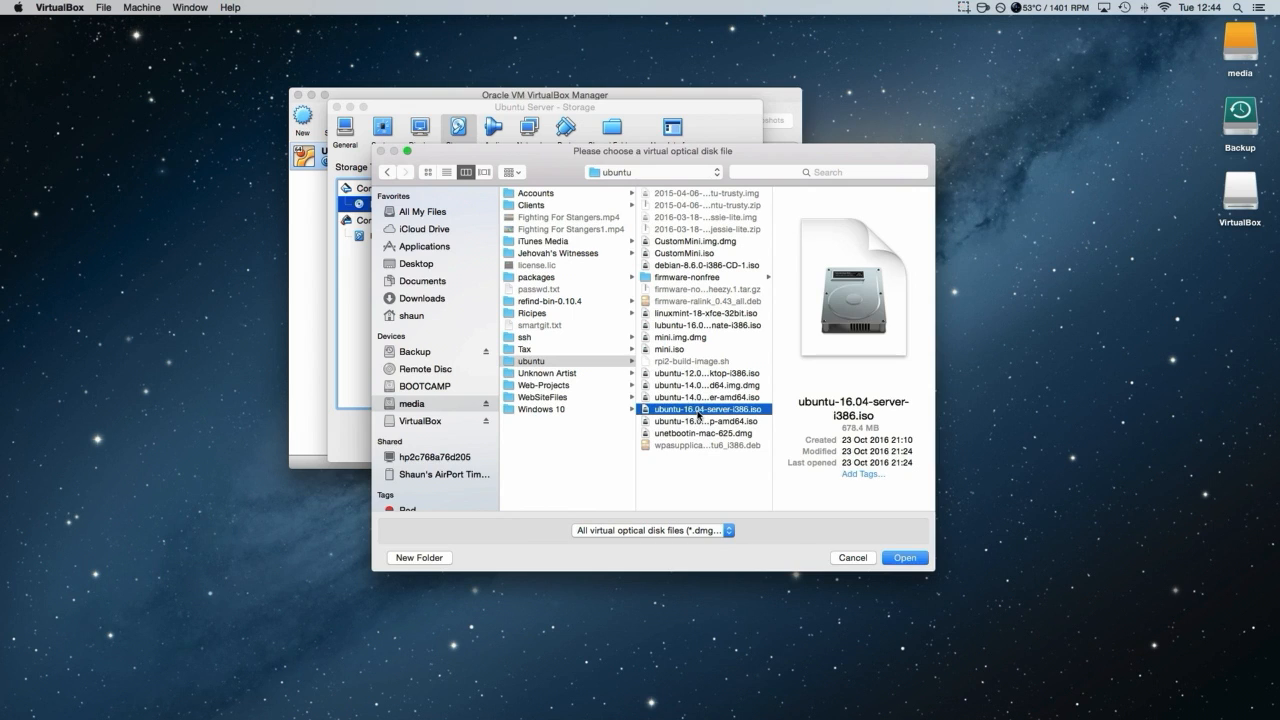
mouse_move(824, 426)
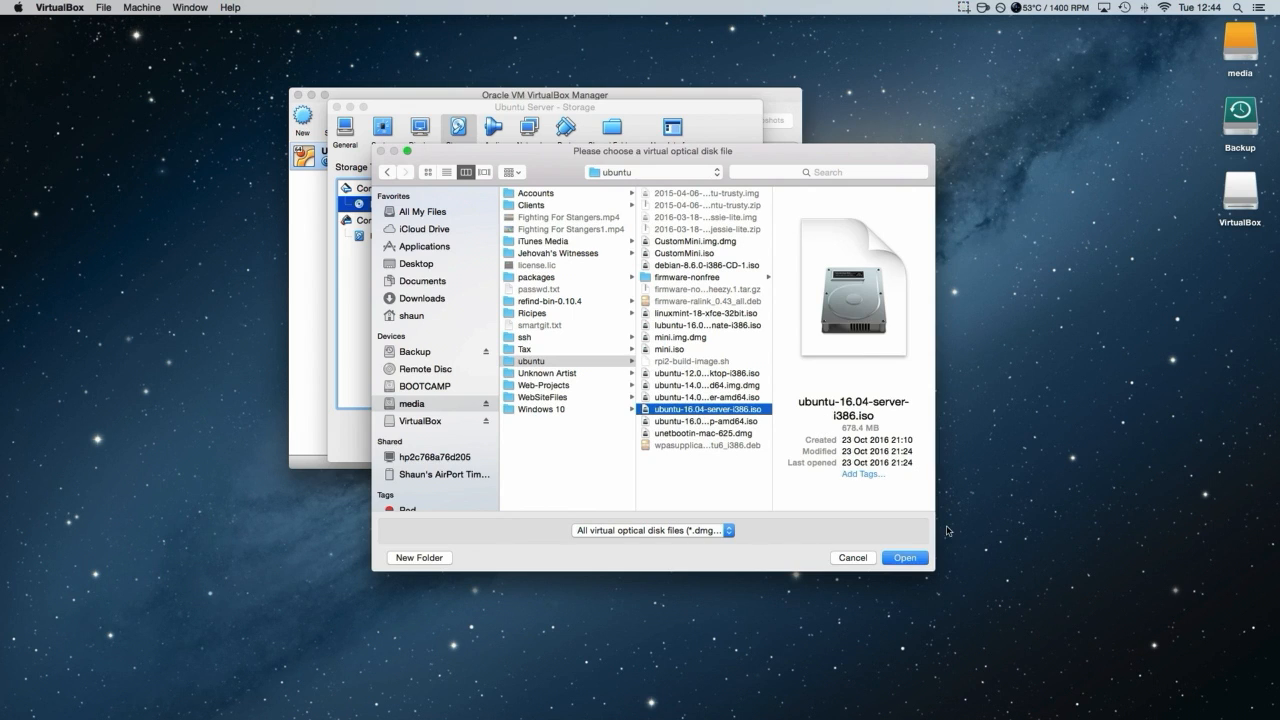
left_click(904, 556)
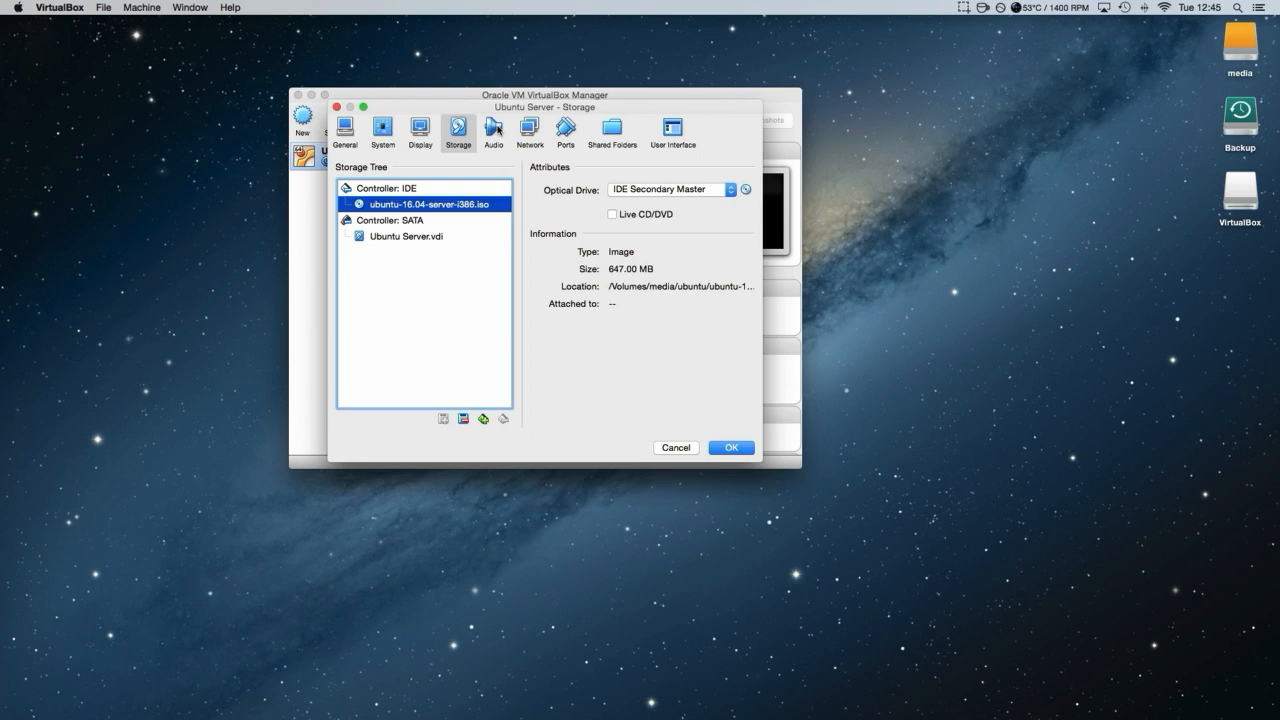
mouse_move(494, 130)
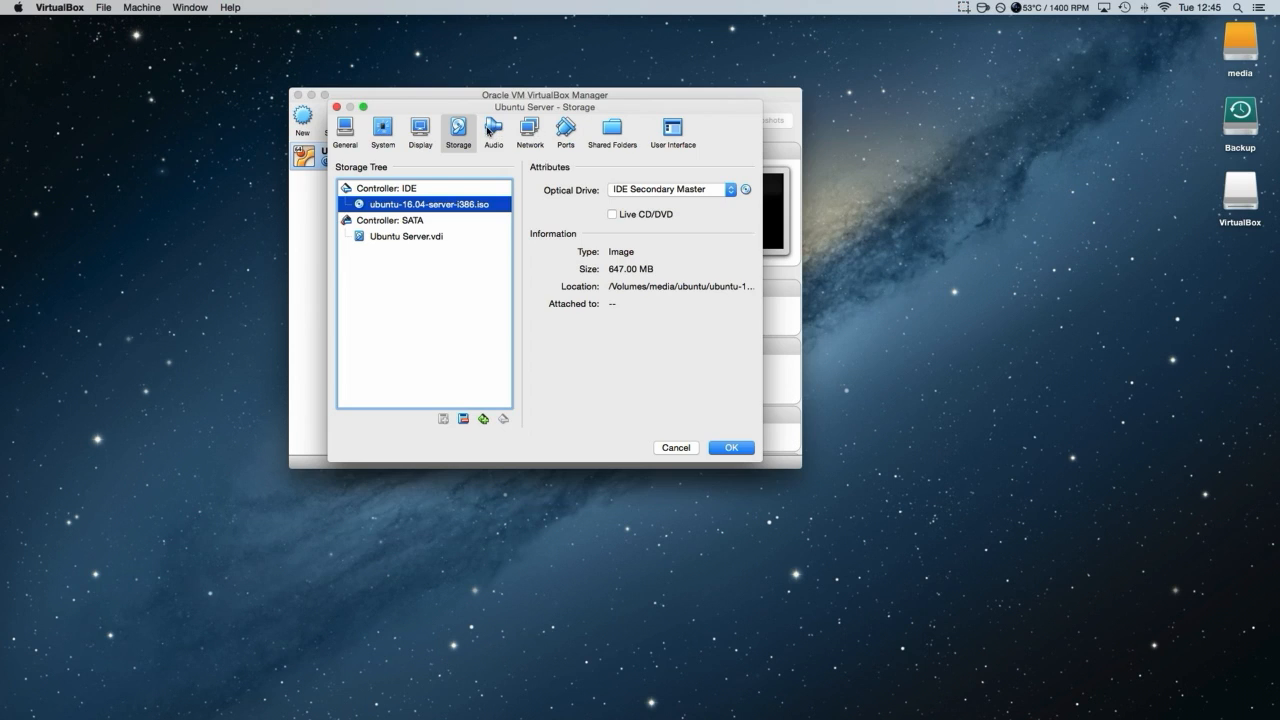
Show the Network settings with Adapter 1 attached to NAT
left_click(528, 130)
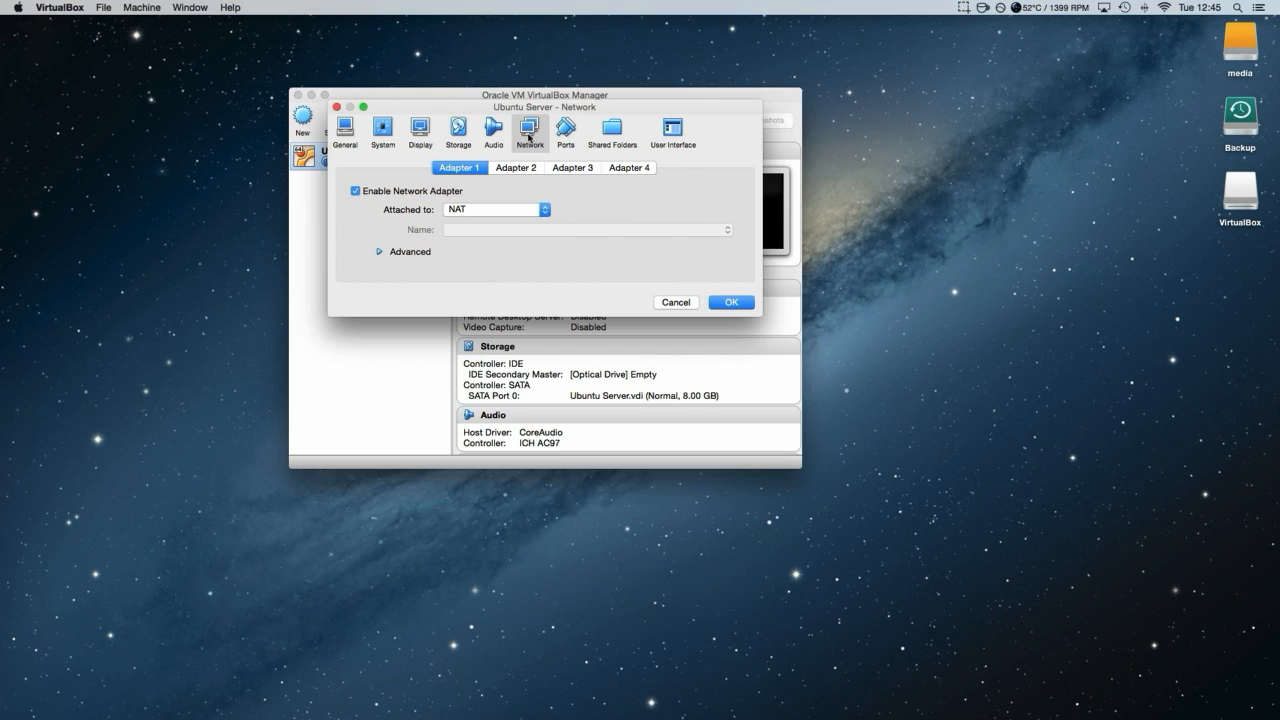
mouse_move(544, 210)
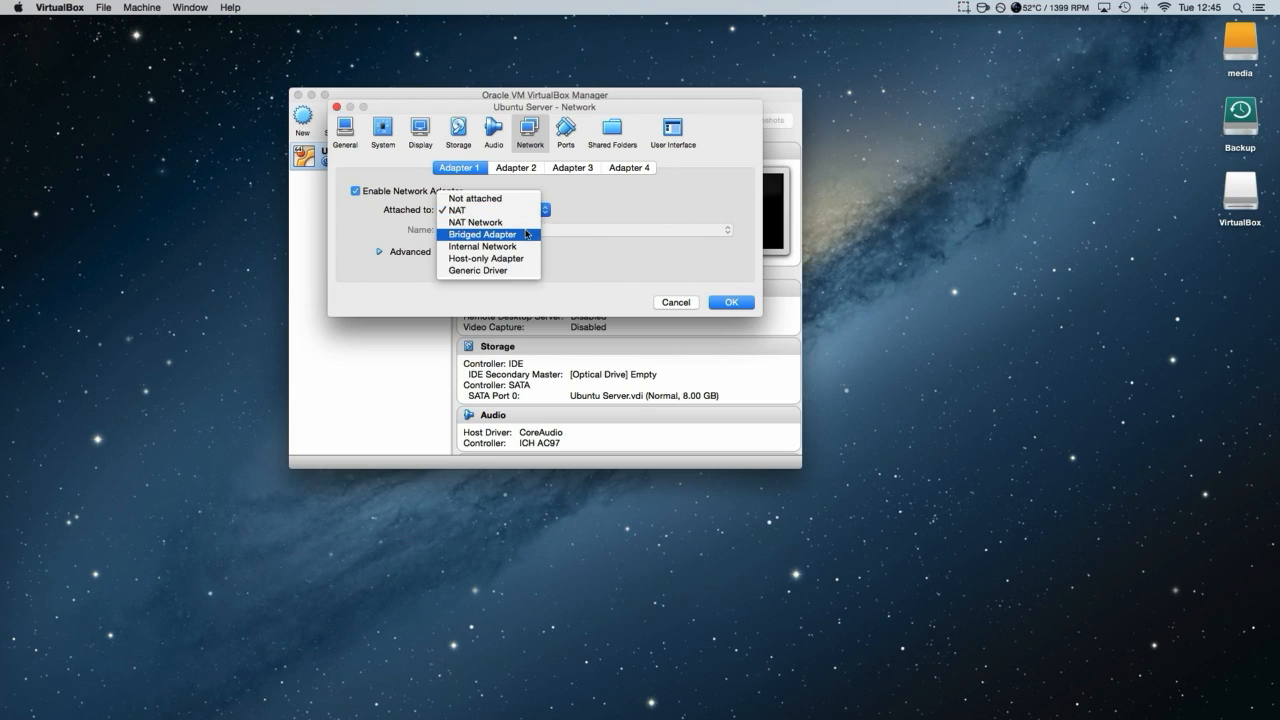
Attach Adapter 1 as a Bridged Adapter on en1: Wi-Fi (AirPort) with Advanced expanded
left_click(484, 232)
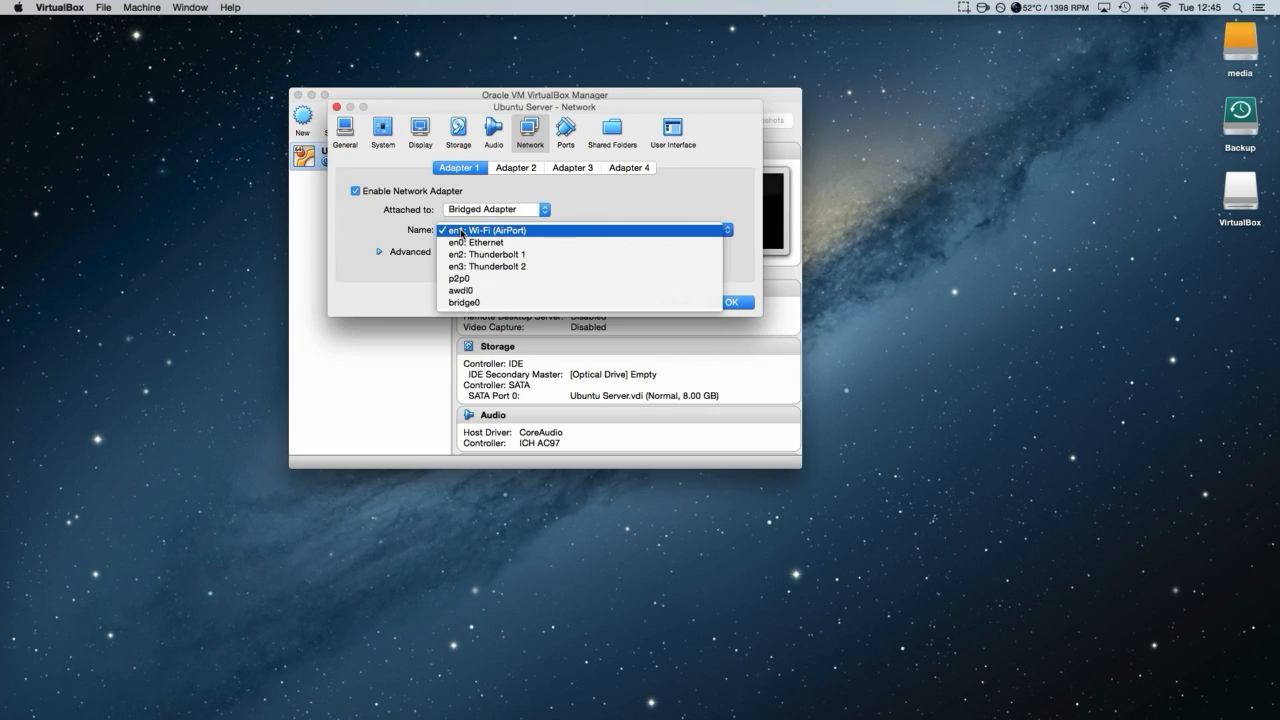
mouse_move(484, 242)
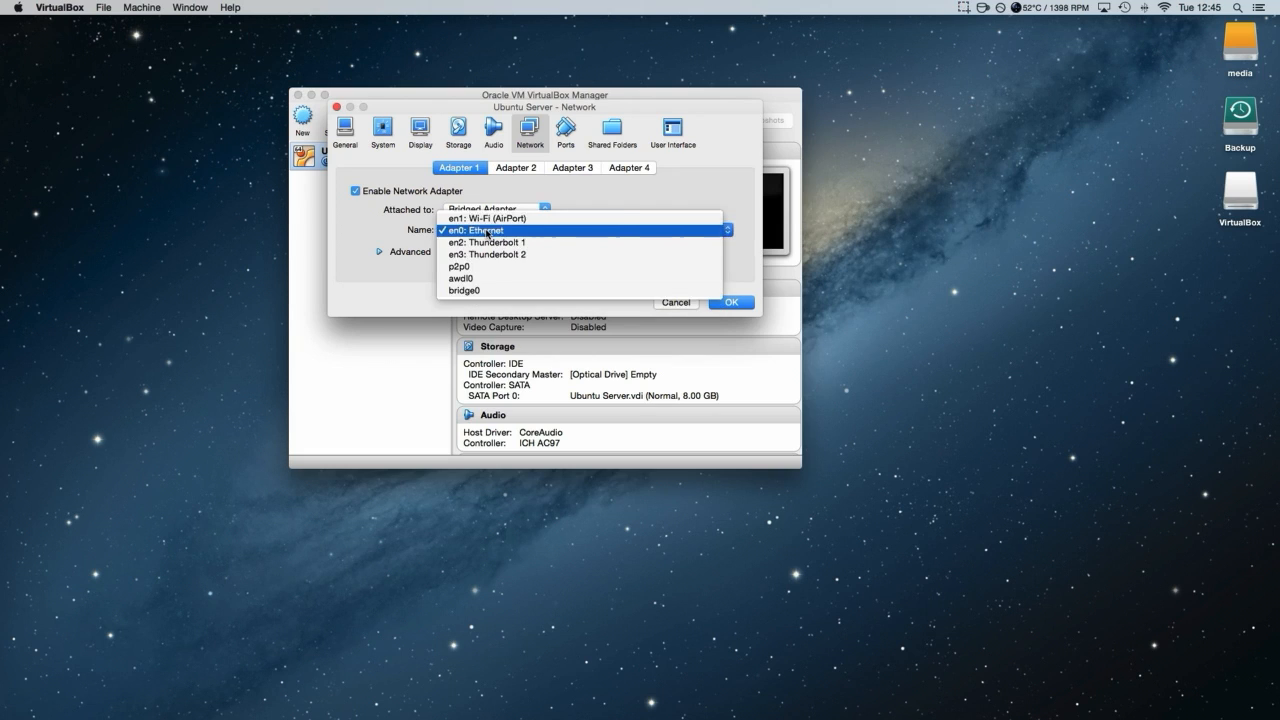
left_click(484, 218)
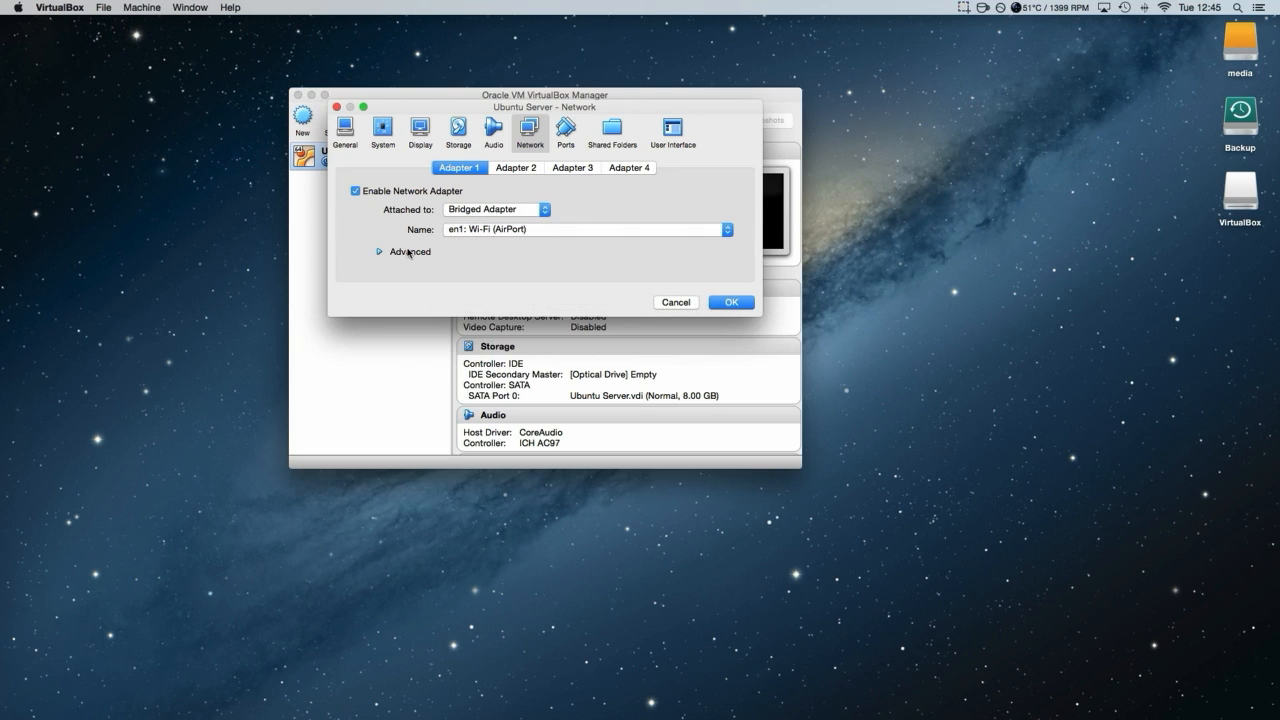
left_click(380, 252)
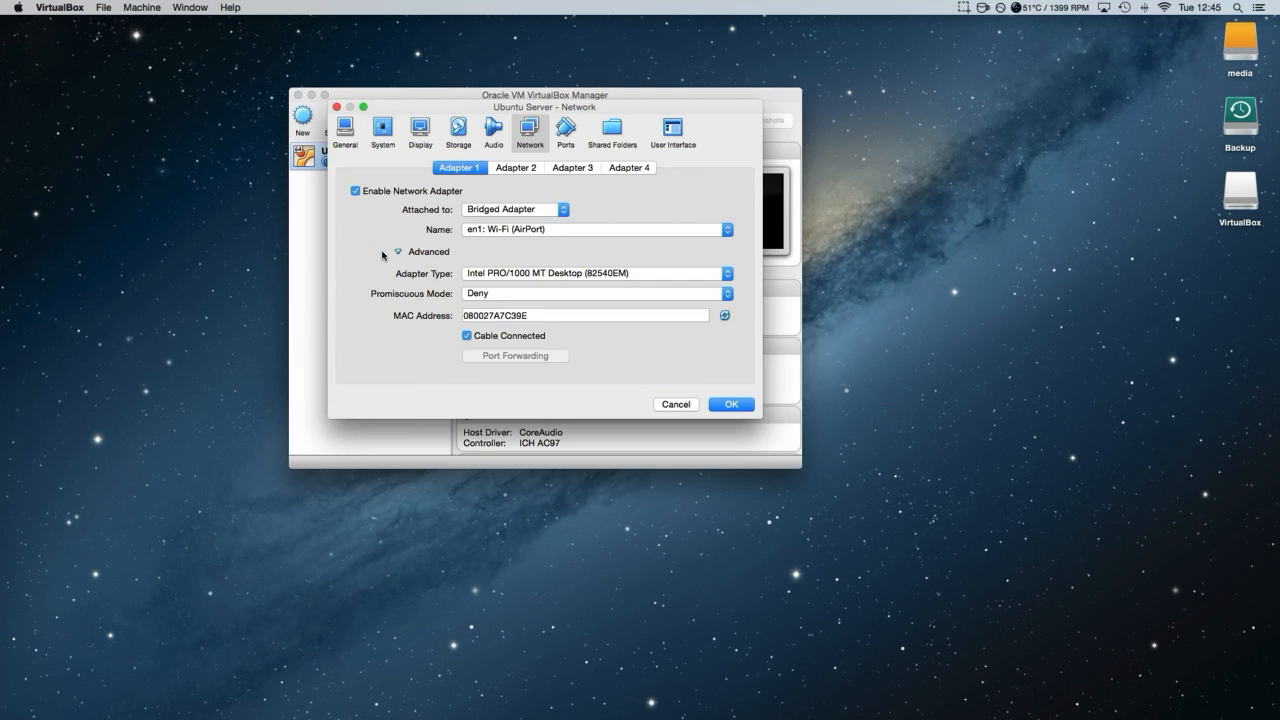
mouse_move(452, 252)
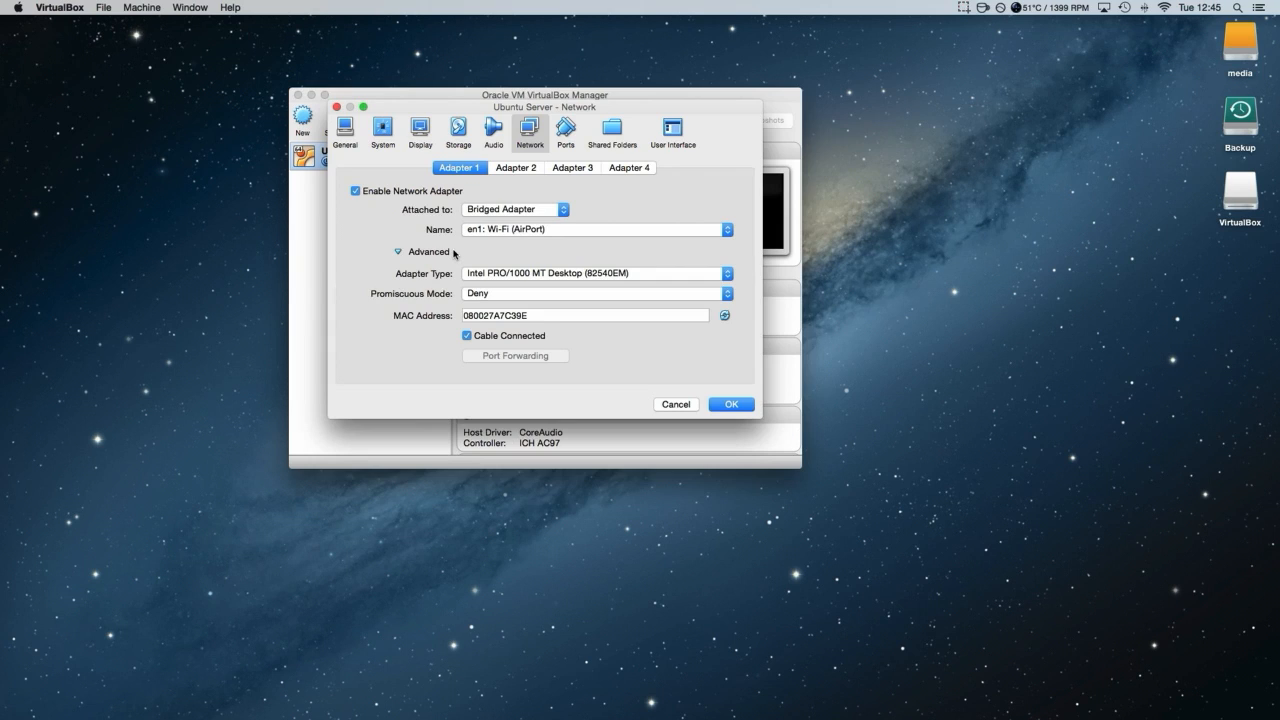
mouse_move(554, 264)
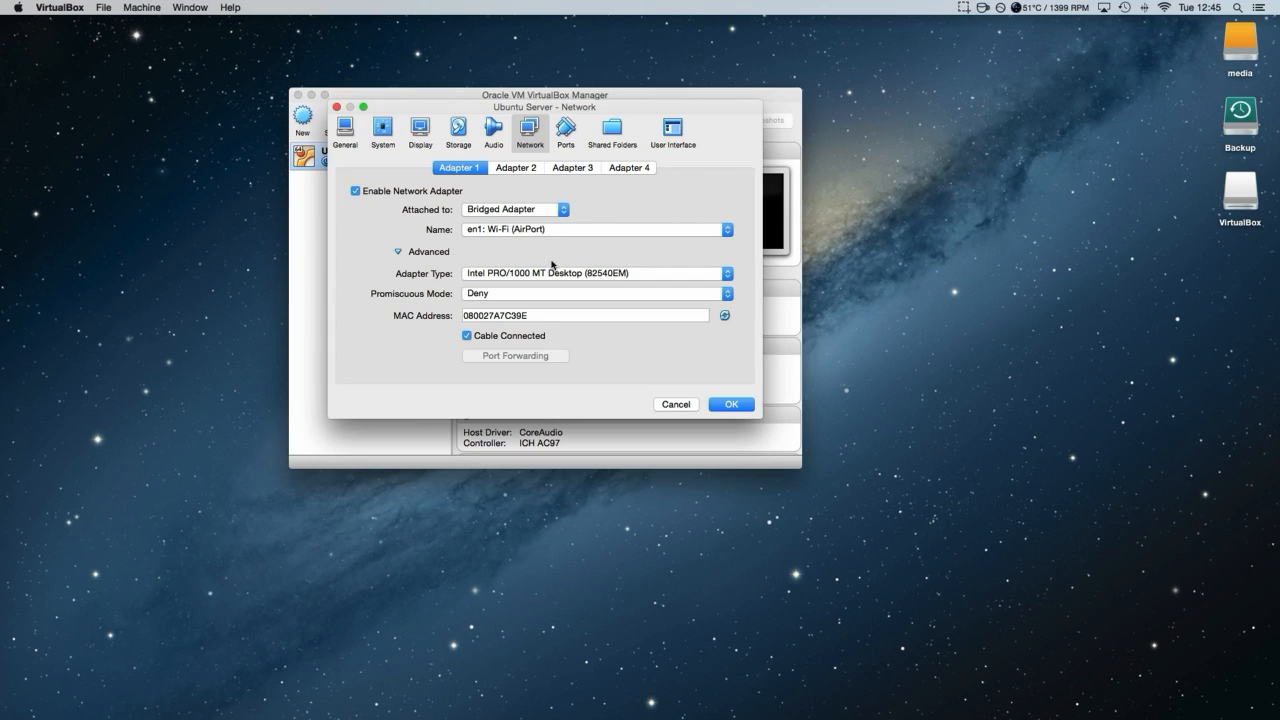
mouse_move(520, 246)
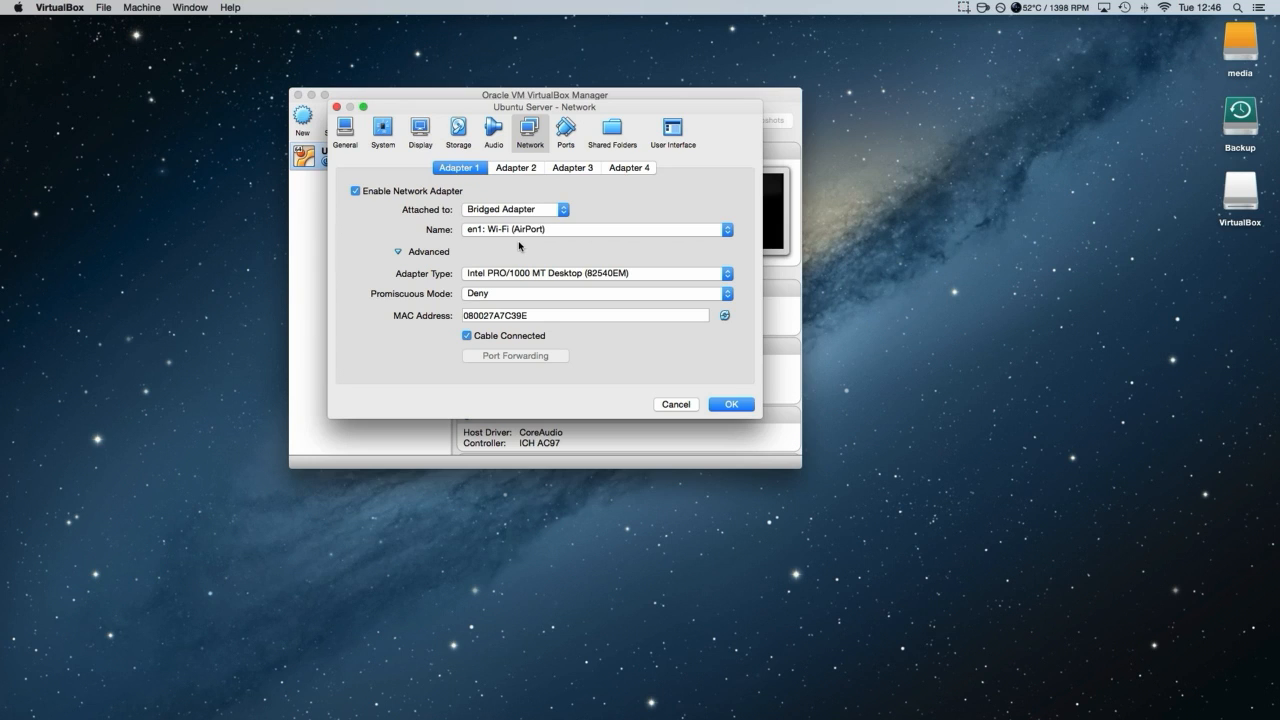
mouse_move(710, 240)
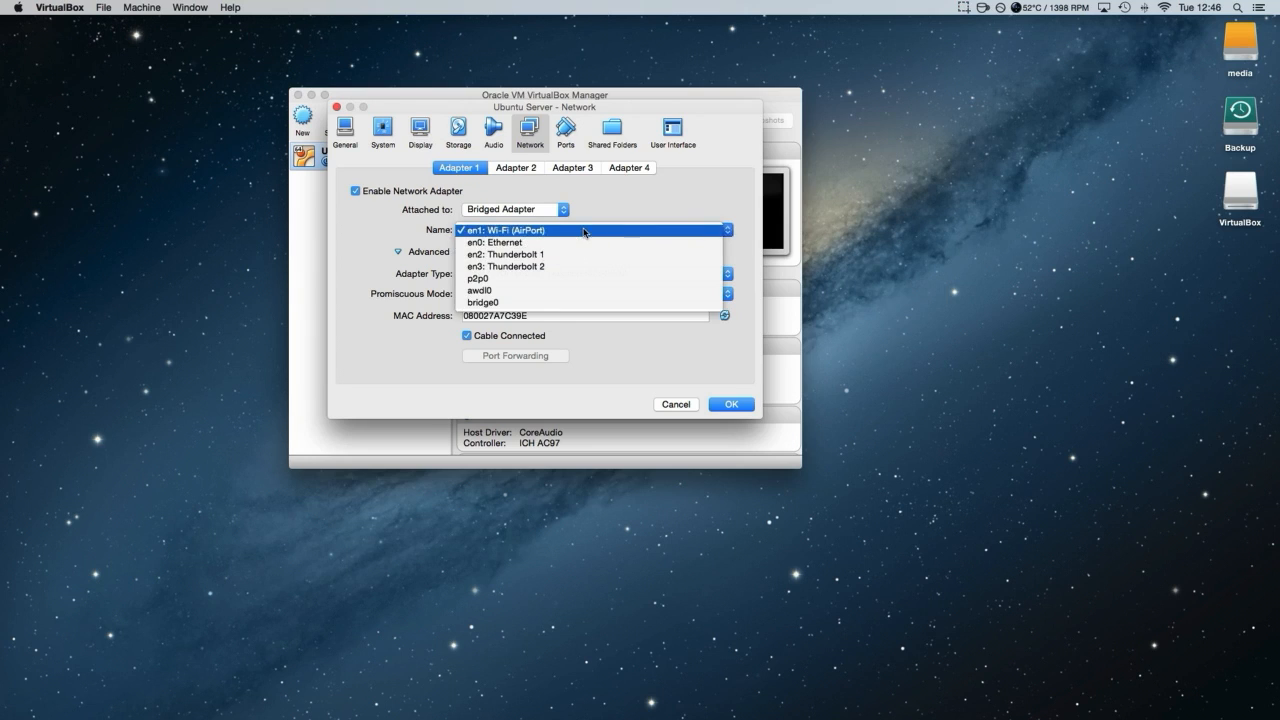
left_click(530, 230)
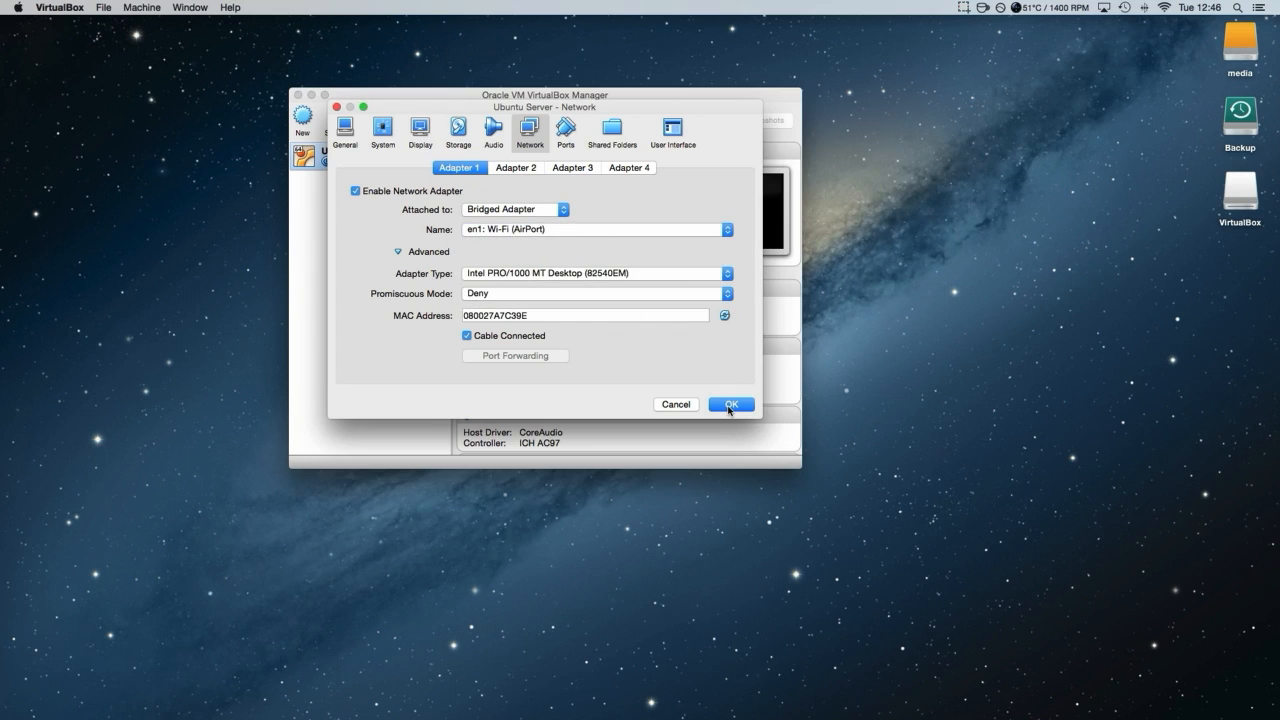
Save the VM settings and boot Ubuntu Server to the installer language menu, dismissing the keyboard-capture notice
left_click(730, 404)
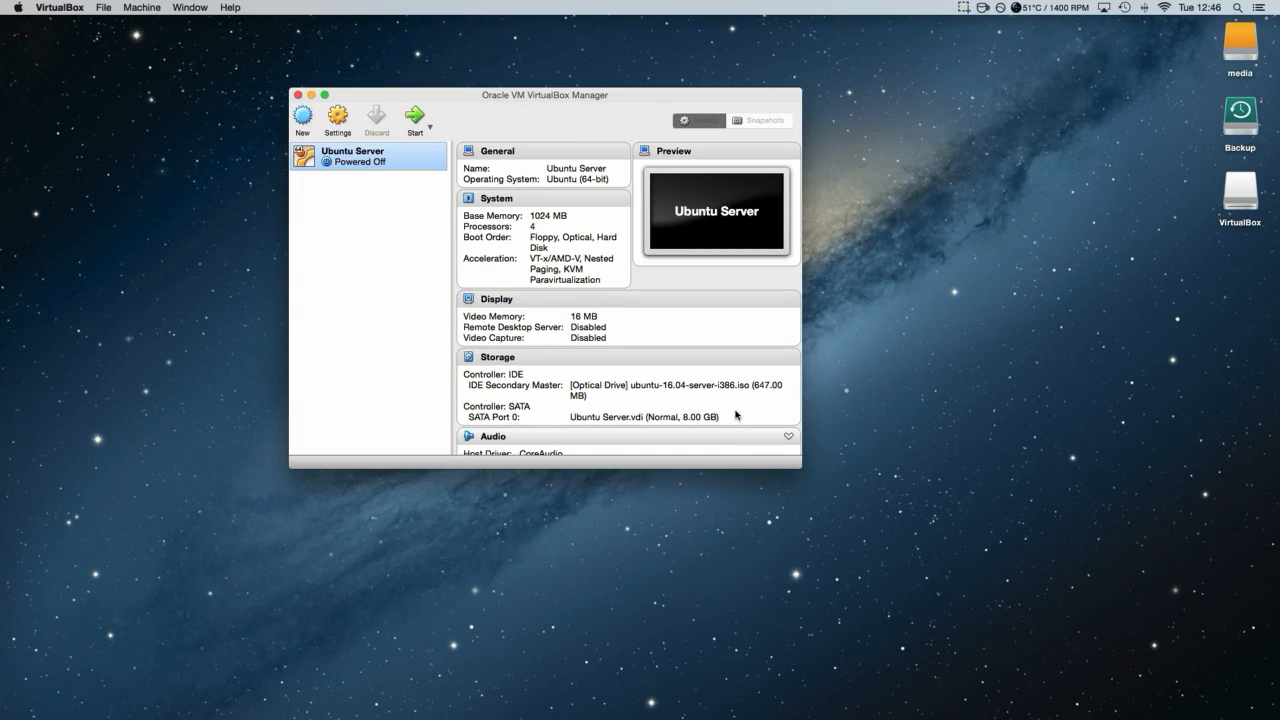
mouse_move(358, 220)
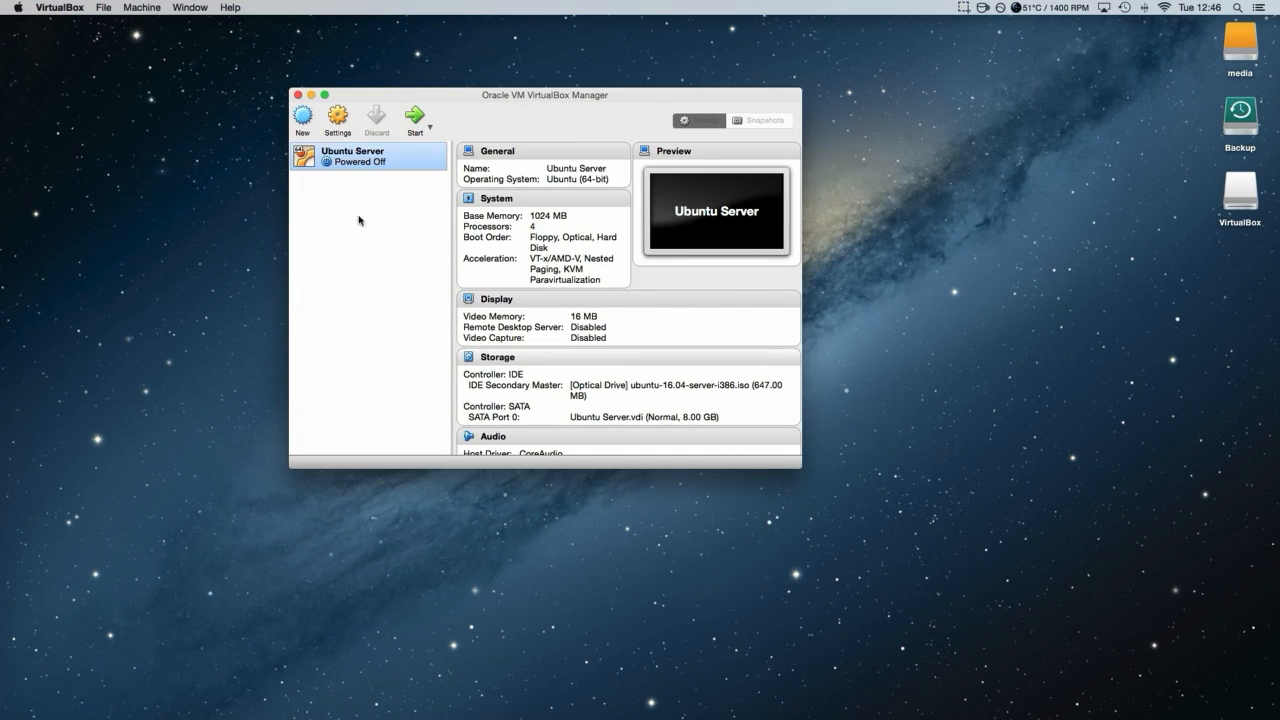
mouse_move(418, 114)
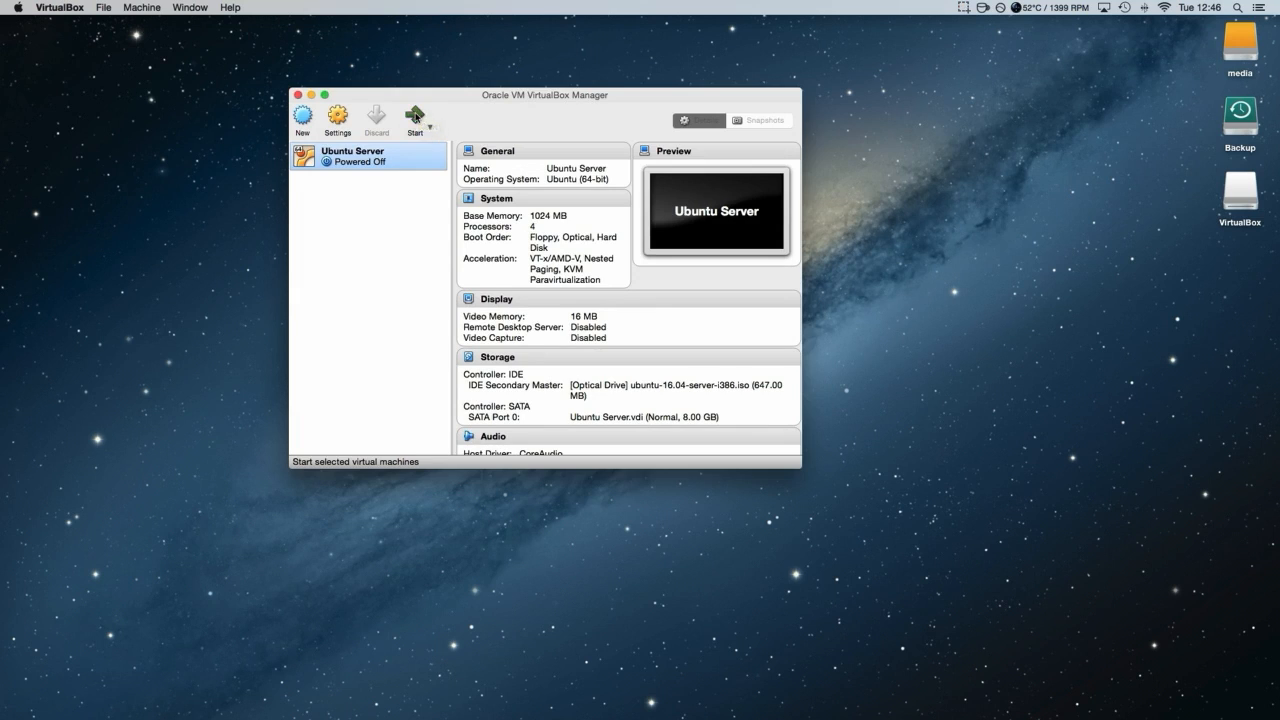
left_click(414, 112)
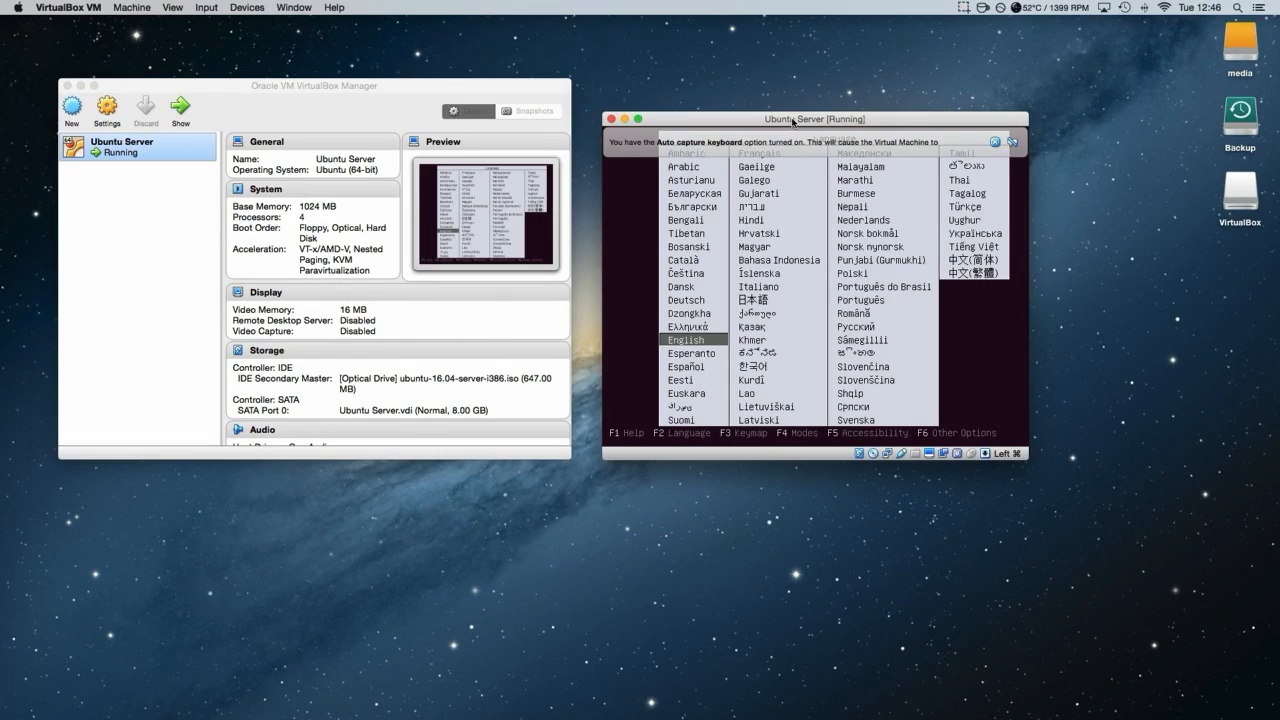
left_click(992, 140)
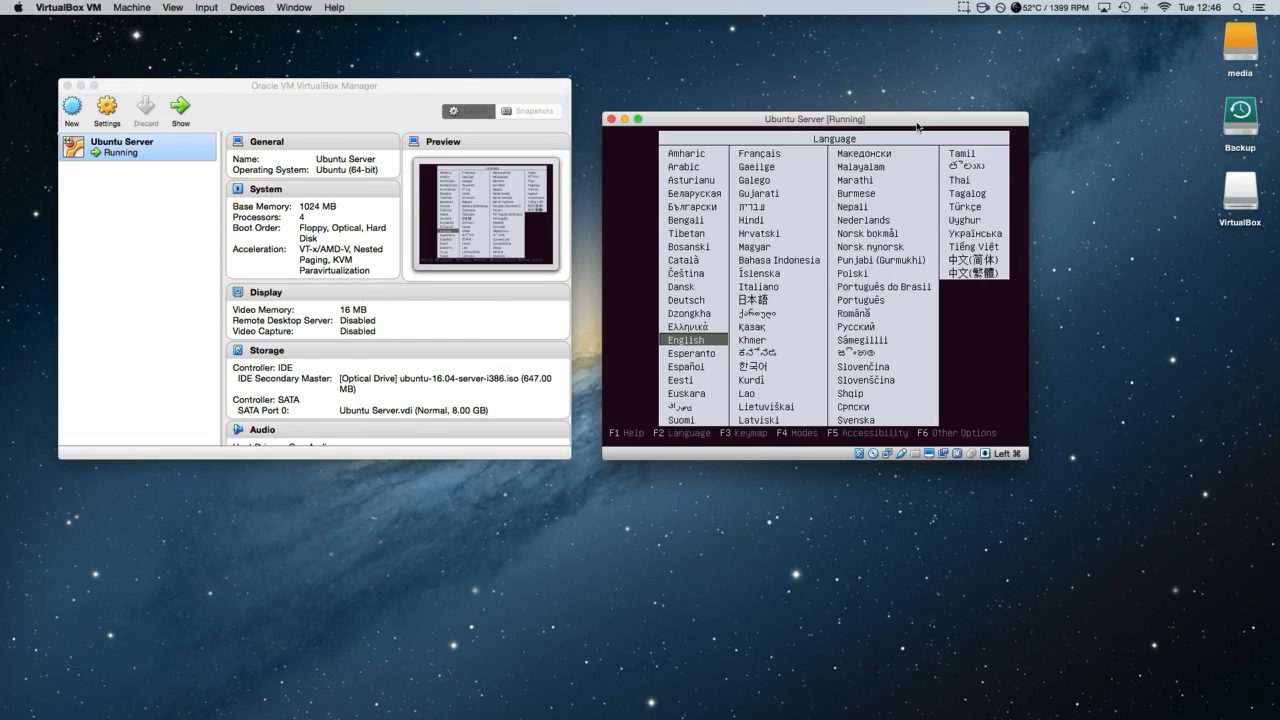